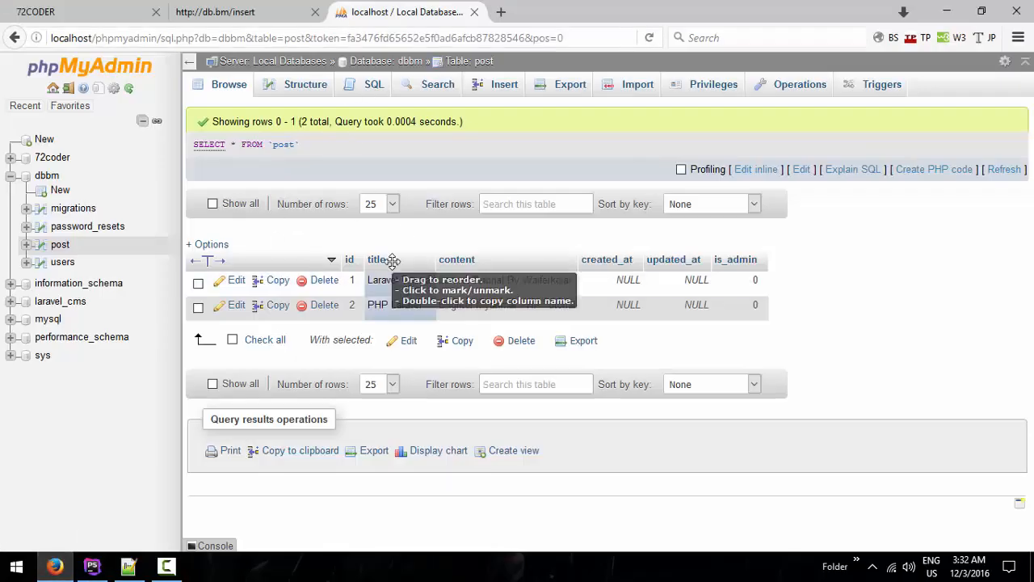
Add Route::get('/read', function(){ }); above the insert route in web.php.
left_click(90, 566)
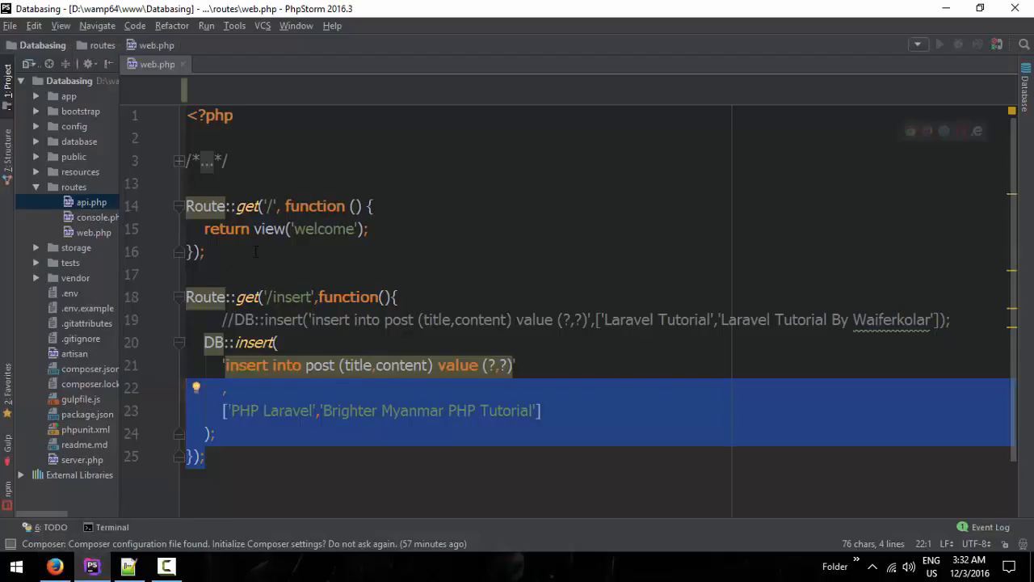
type("Route::ge")
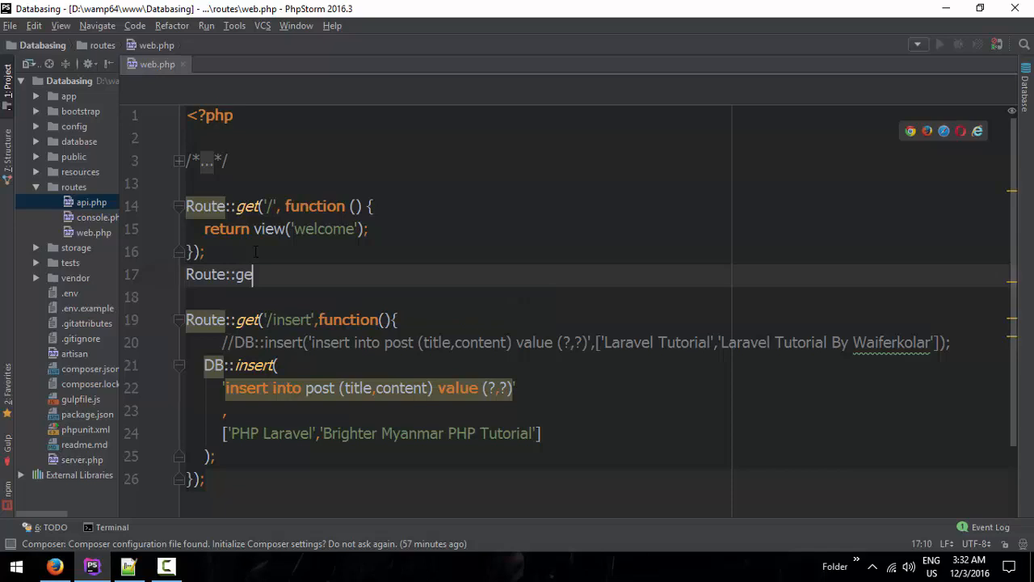
type("t();")
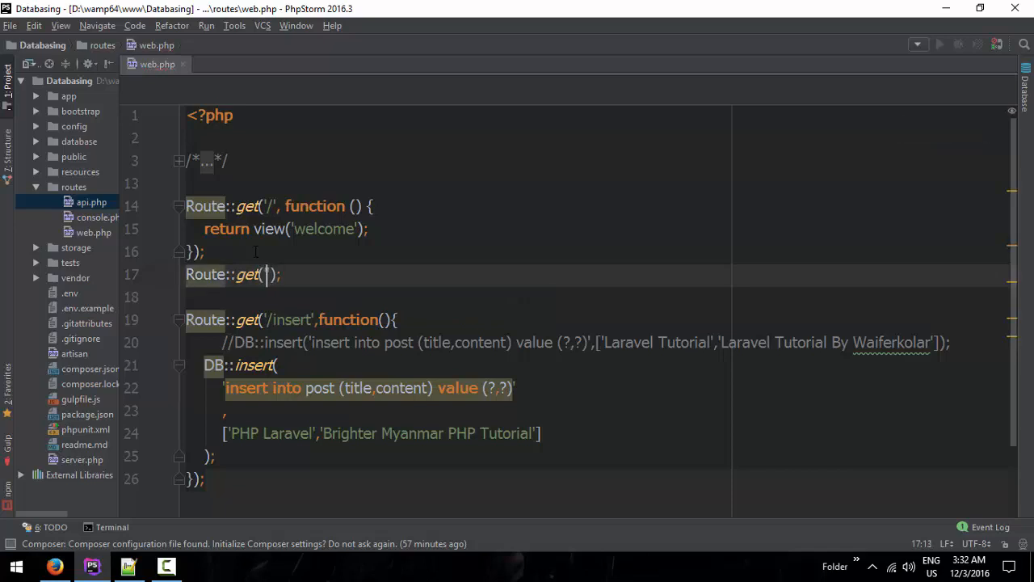
type("'/read")
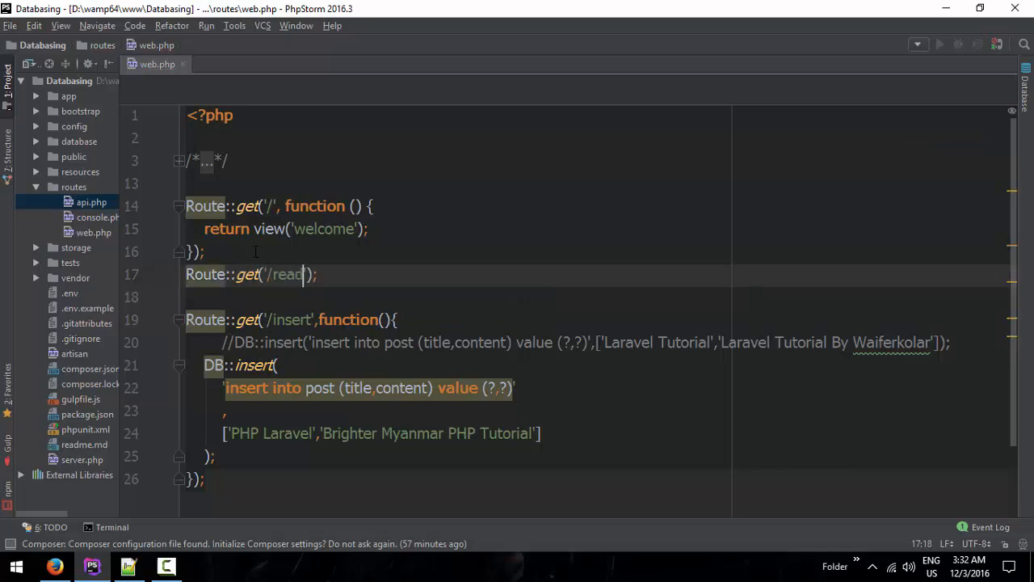
type("function(")
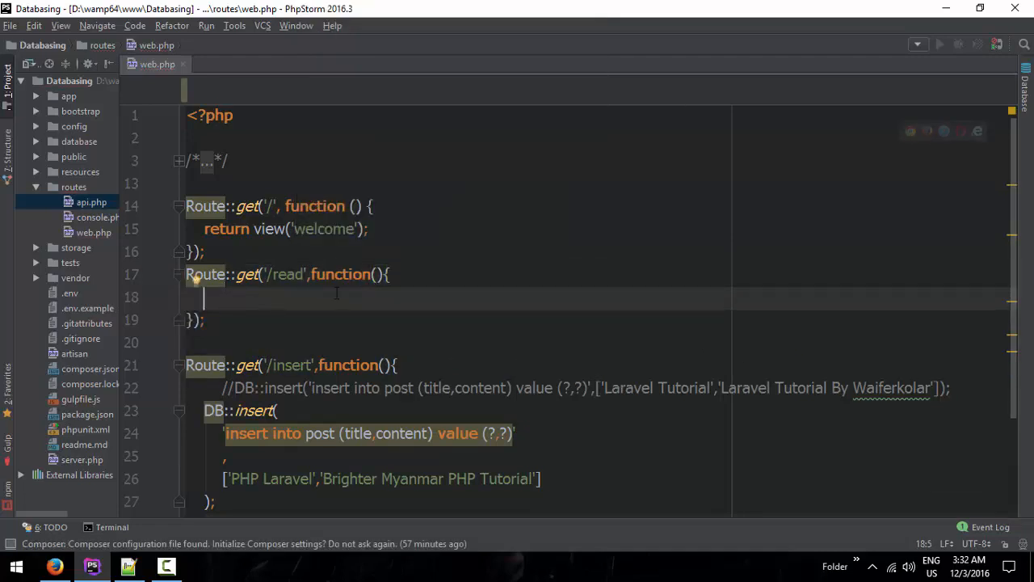
Start a DB::read('') call inside the /read closure.
type("DB:")
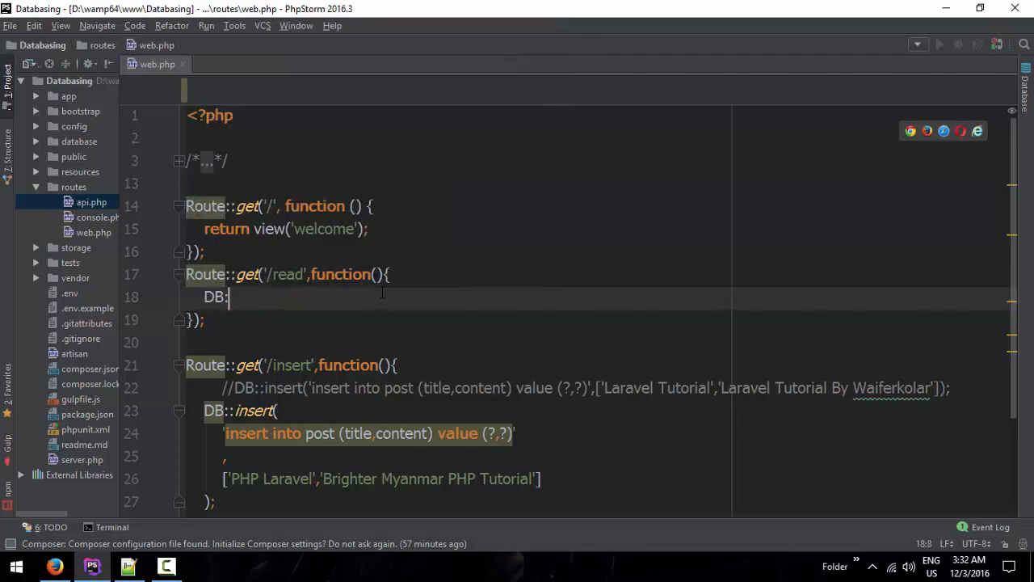
type("rea")
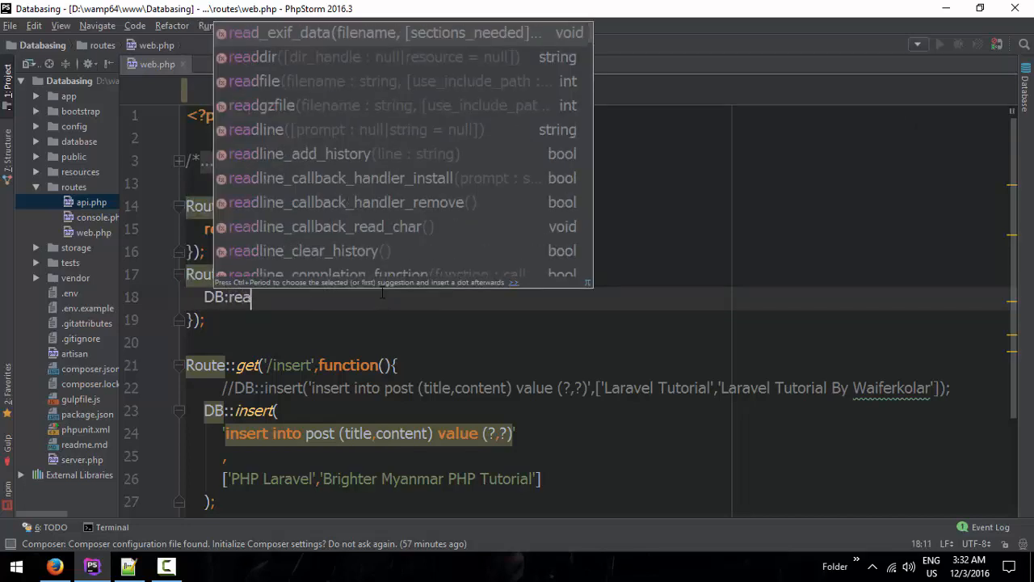
key("Escape")
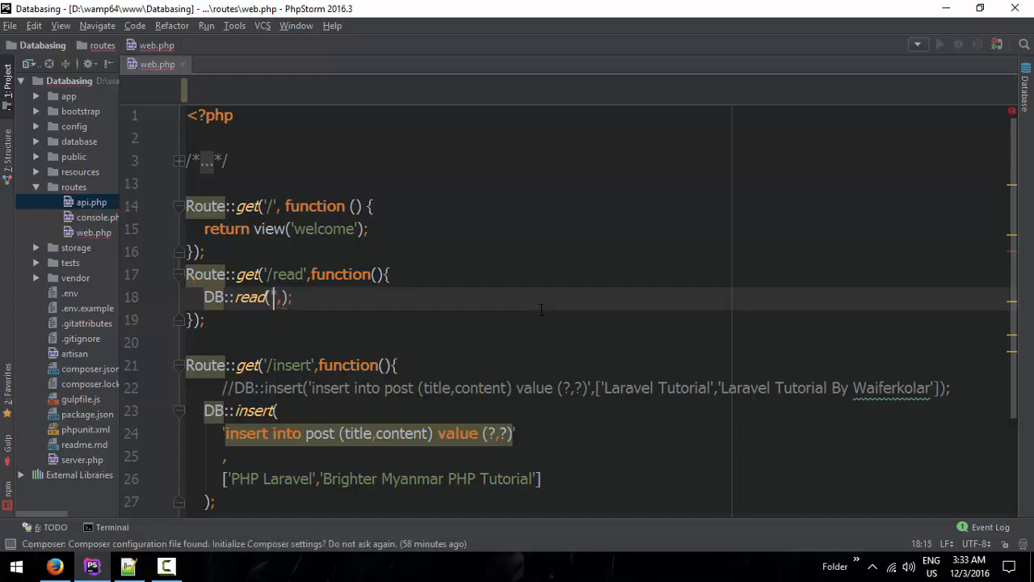
Write the query 'select * from post where id=?' with [1] as bindings in DB::read.
scroll("down", 3)
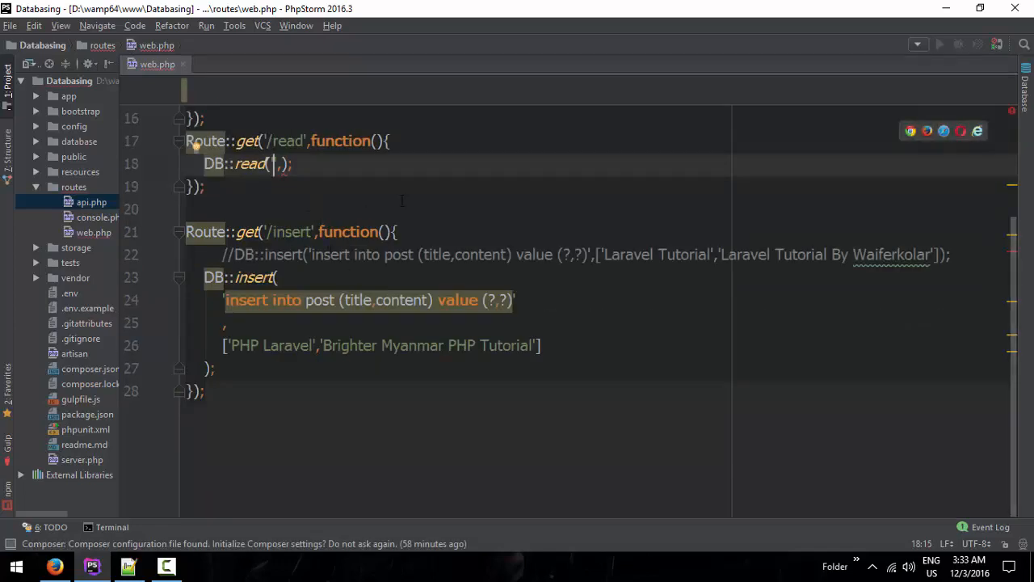
type("seled")
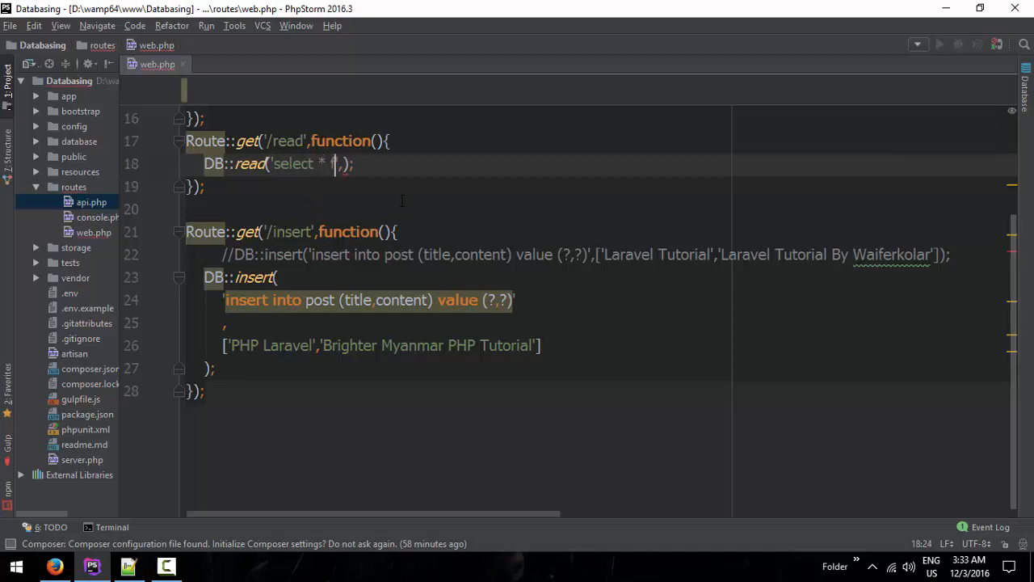
type("from post")
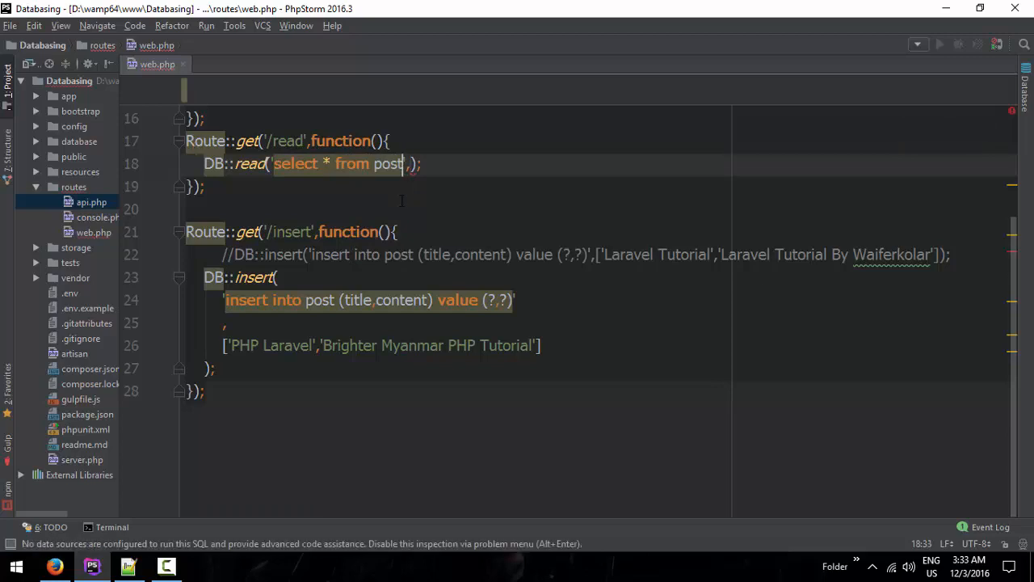
type("where id")
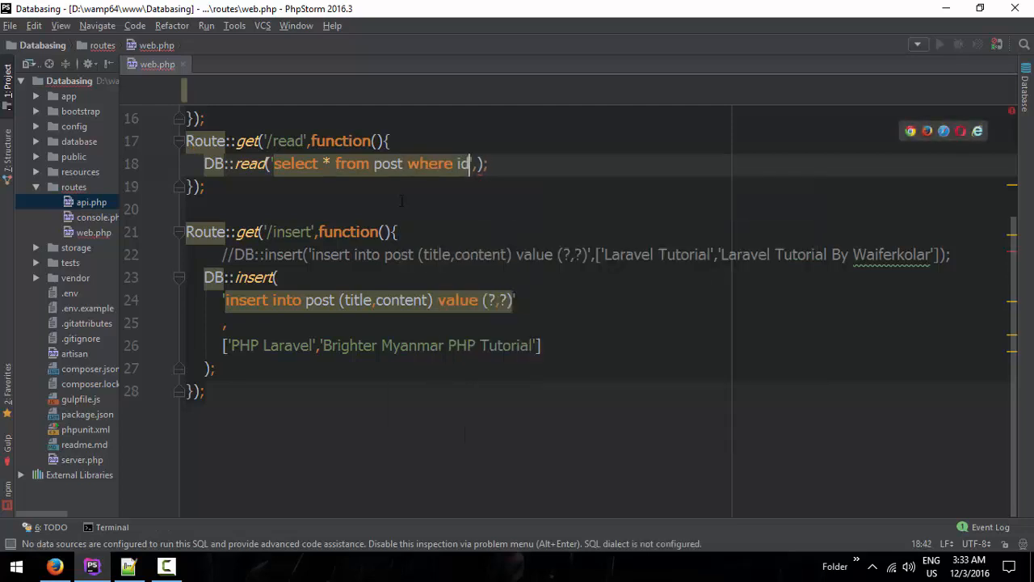
type("=?")
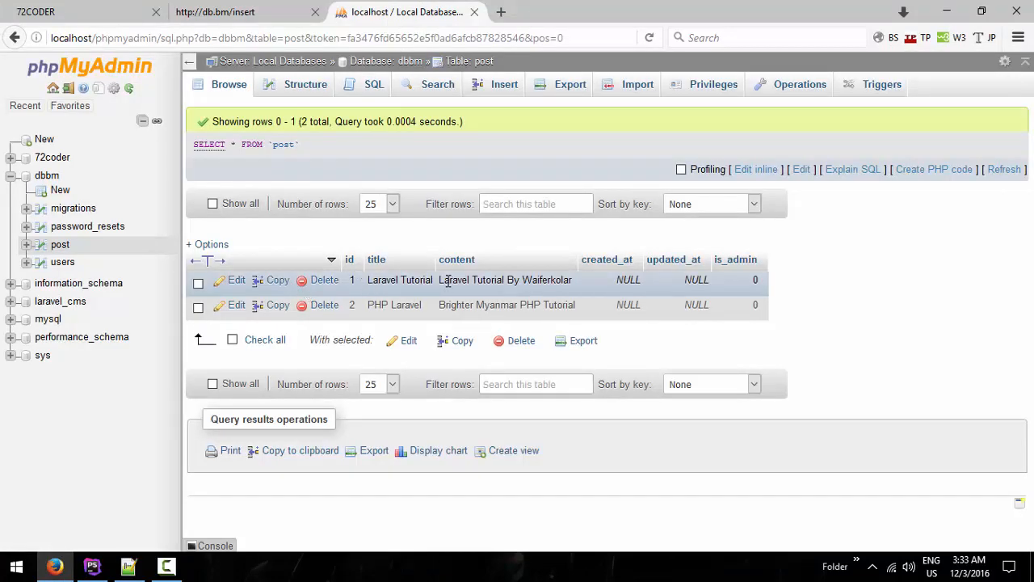
double_click(505, 280)
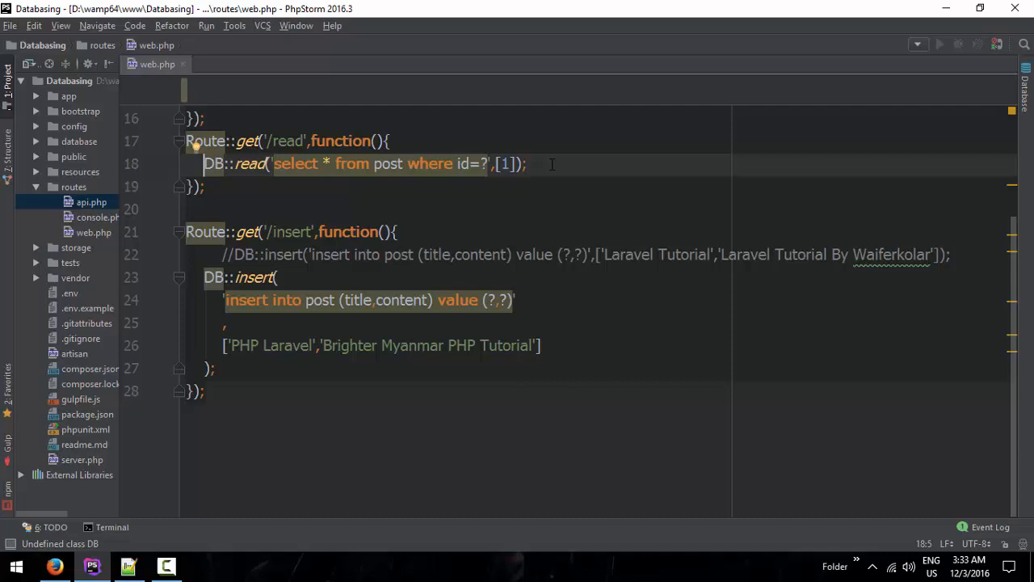
Assign the DB::read result to $result and return $result from the closure.
type("$result=")
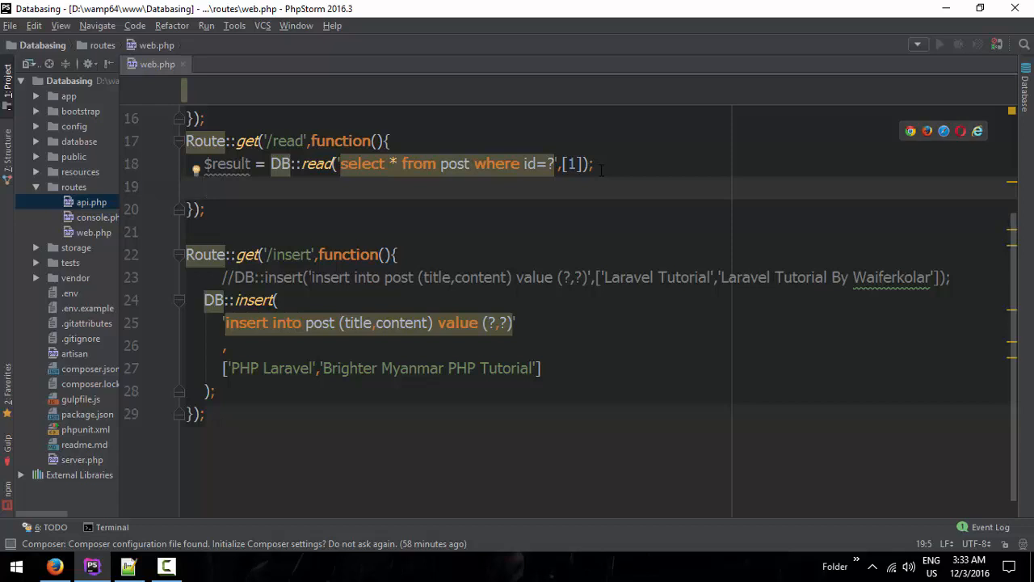
type("re")
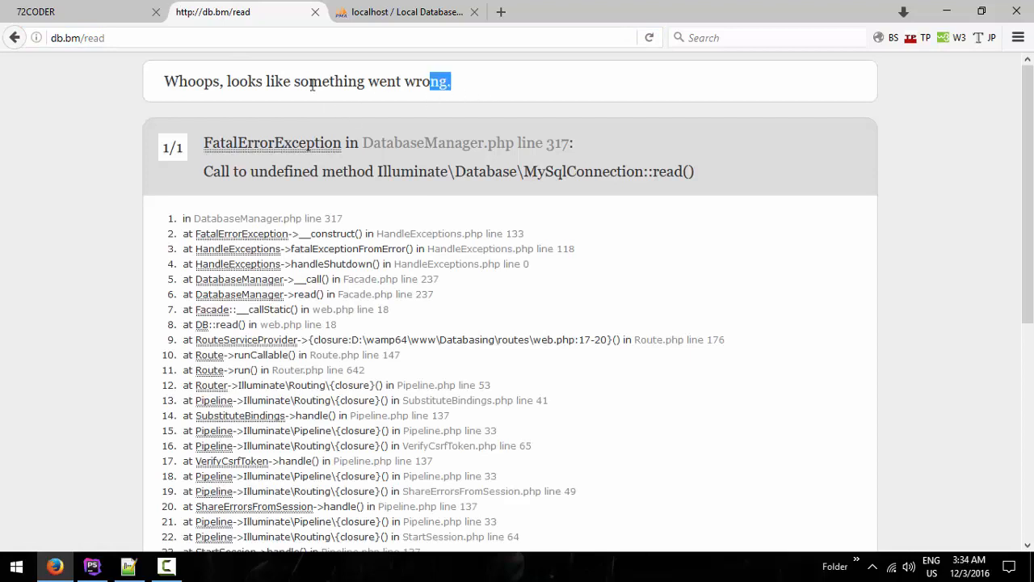
Read the undefined read() method error in Firefox and return to the editor.
left_click(768, 181)
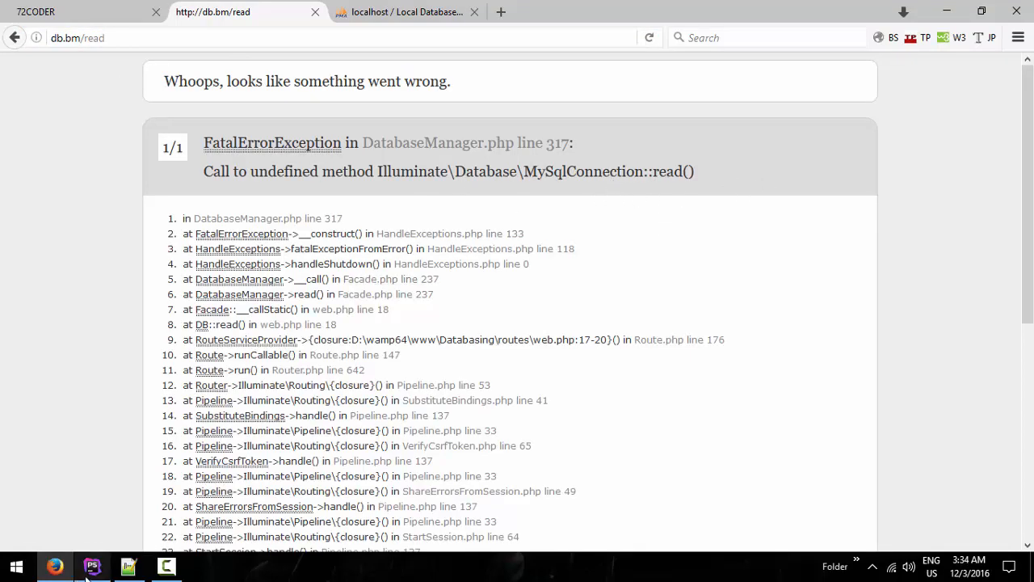
left_click(90, 566)
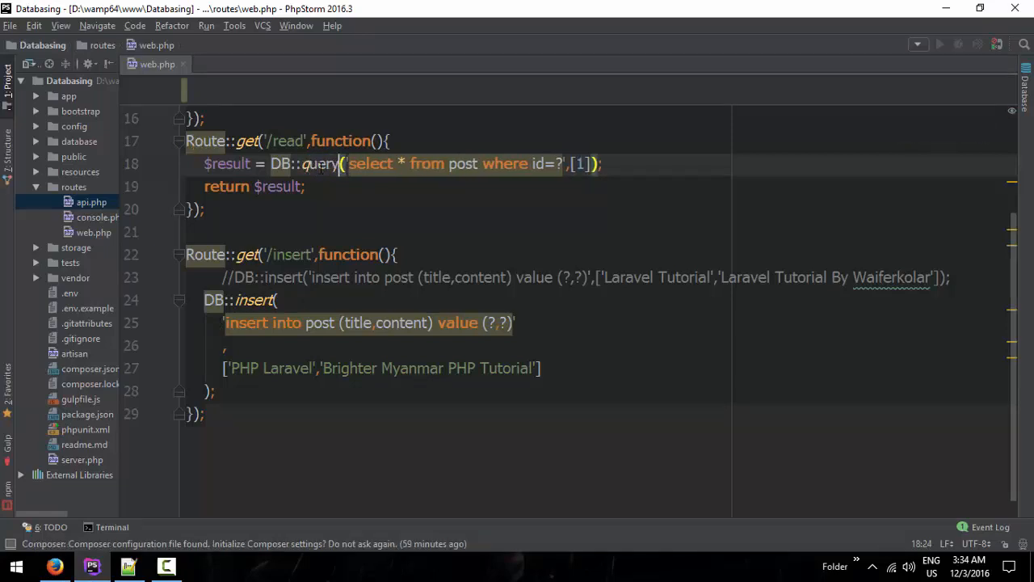
Replace the DB::read method name with select in the /read route.
double_click(322, 165)
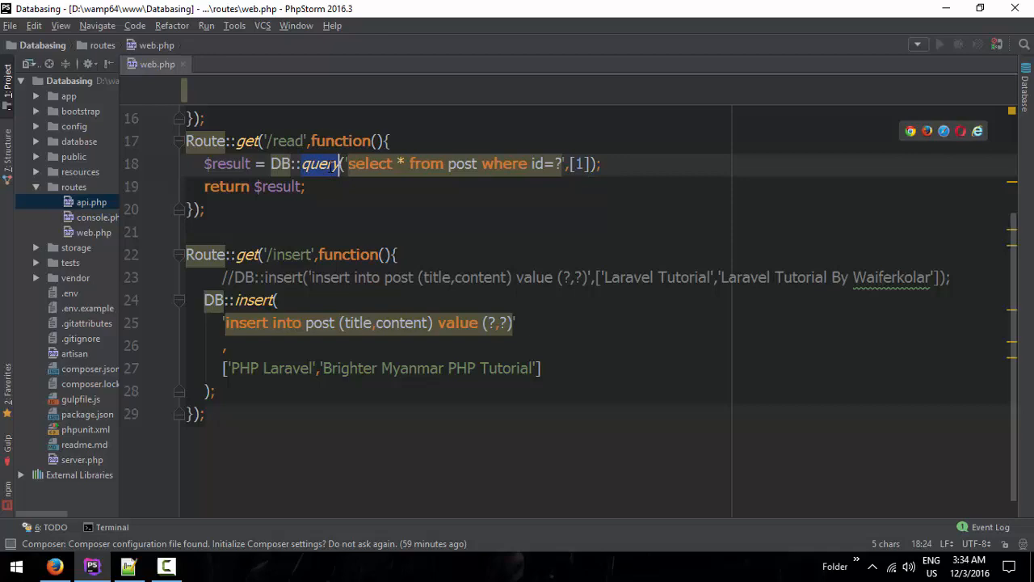
type("select")
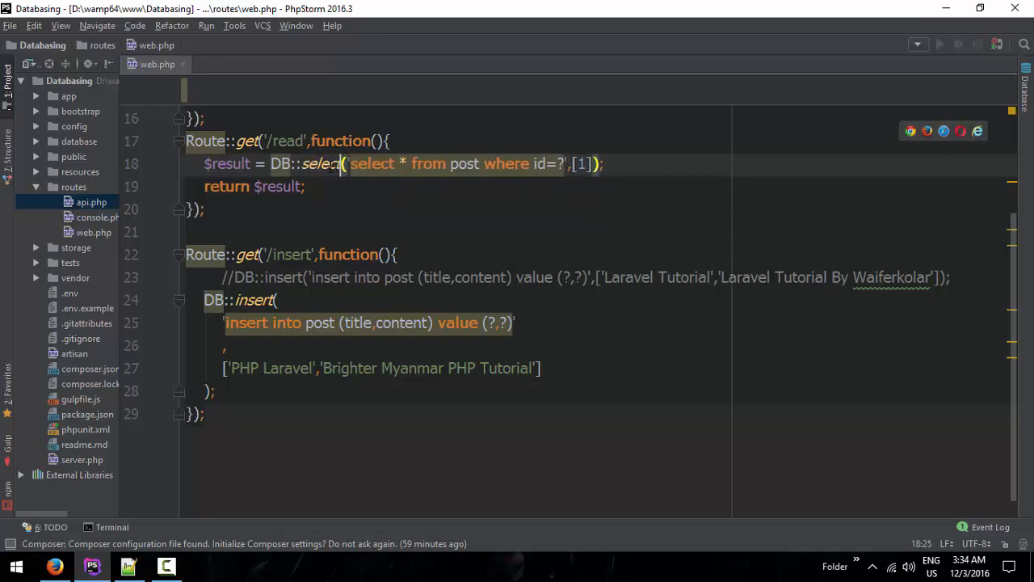
left_click(212, 11)
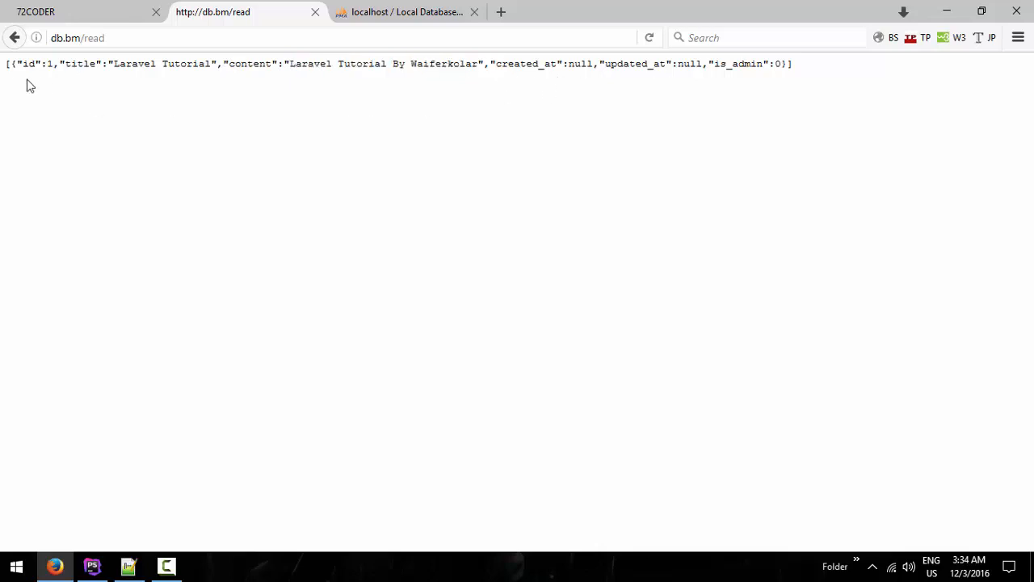
Inspect the JSON fields for post 1 on /read in Firefox, then return to the editor.
double_click(741, 64)
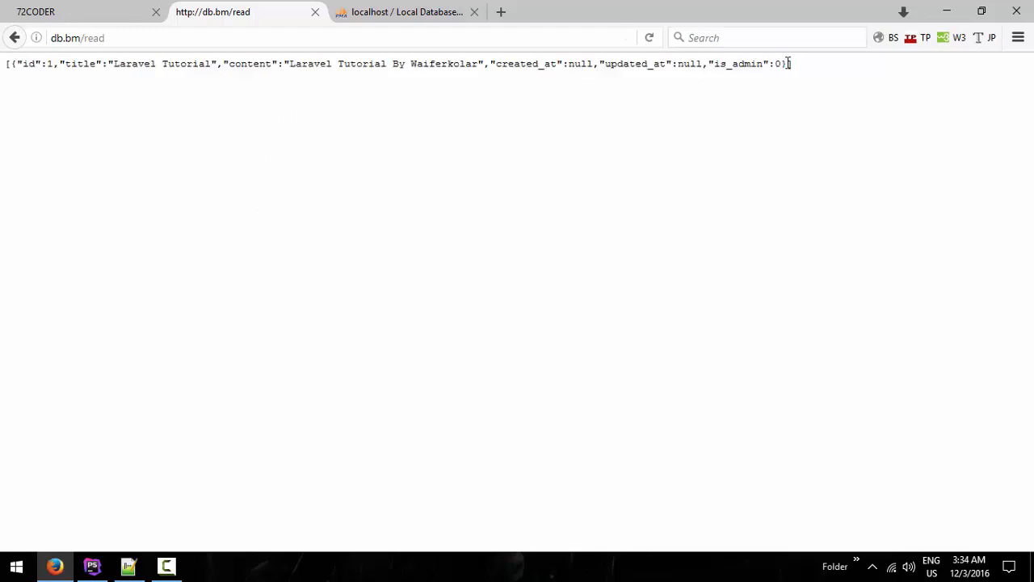
double_click(29, 63)
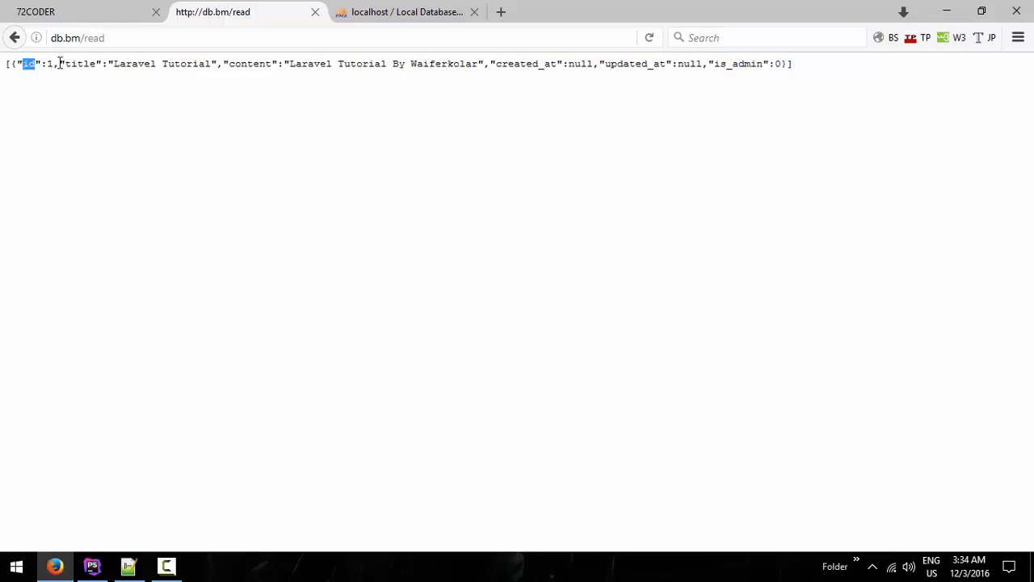
double_click(81, 64)
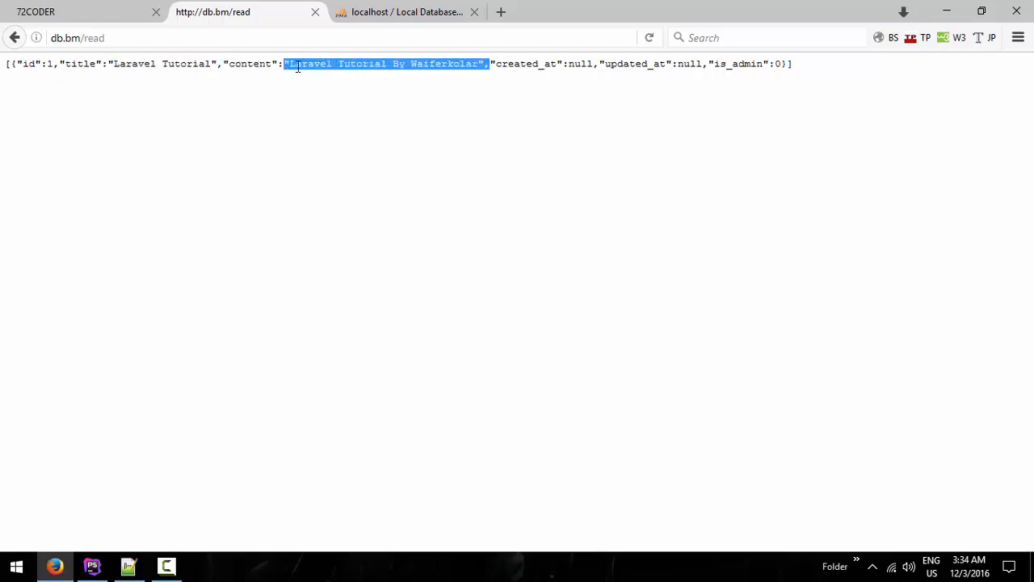
left_click(90, 566)
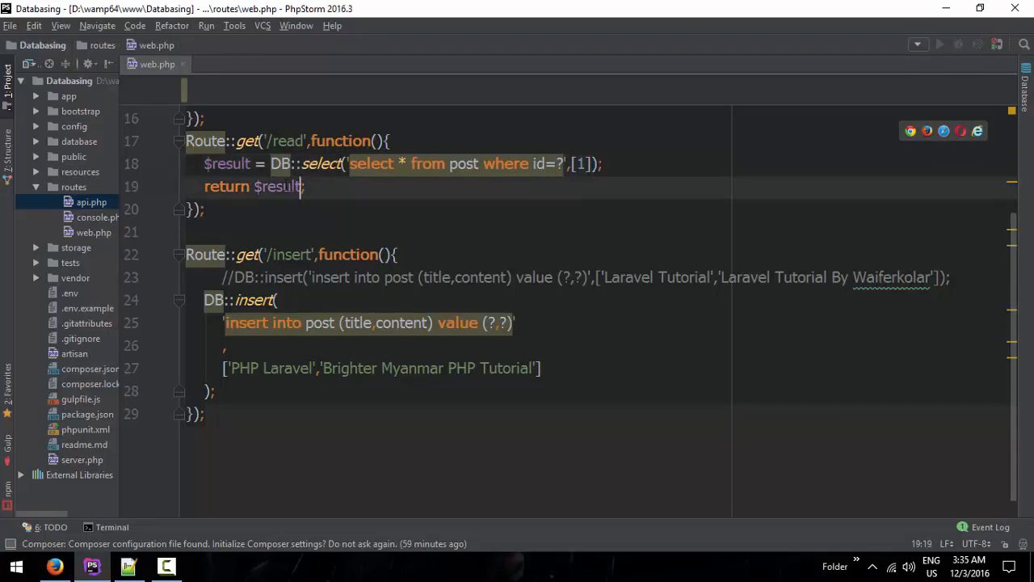
Replace return $result; with var_dump($result); in the /read closure.
type("var_dump();")
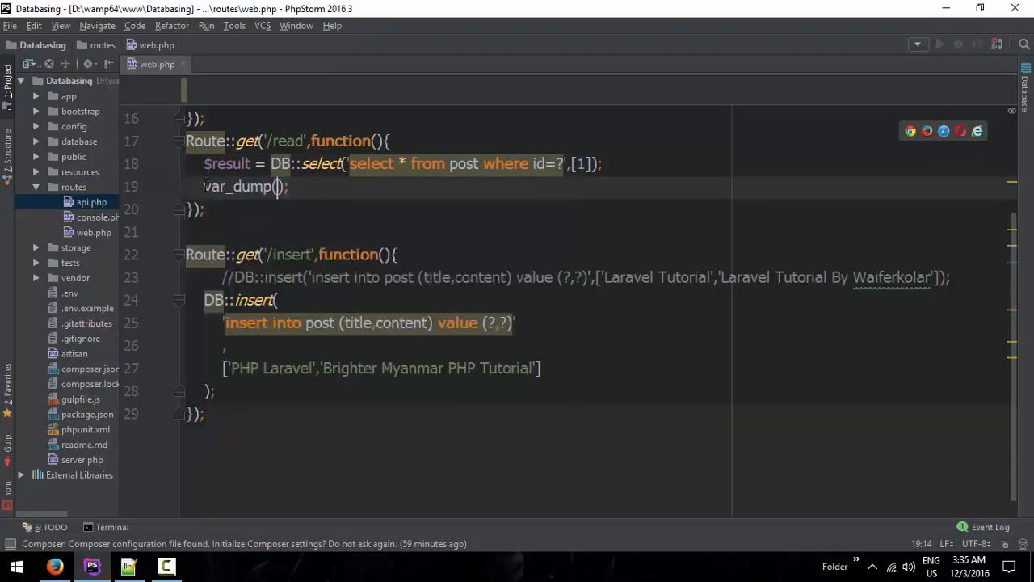
type("$result")
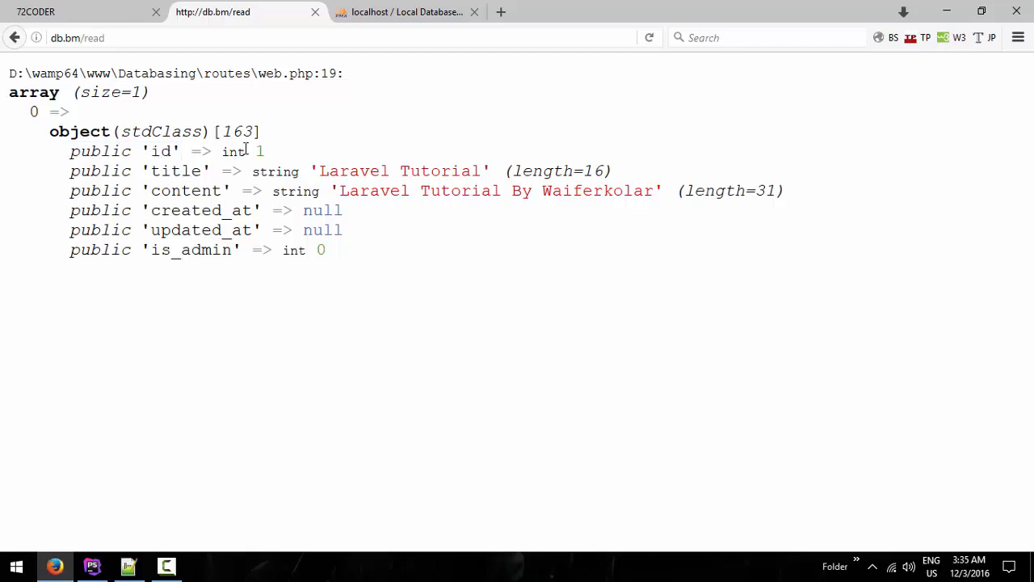
Select the post's content string in the var_dump output, then return to the editor.
left_click_drag(70, 172, 170, 172)
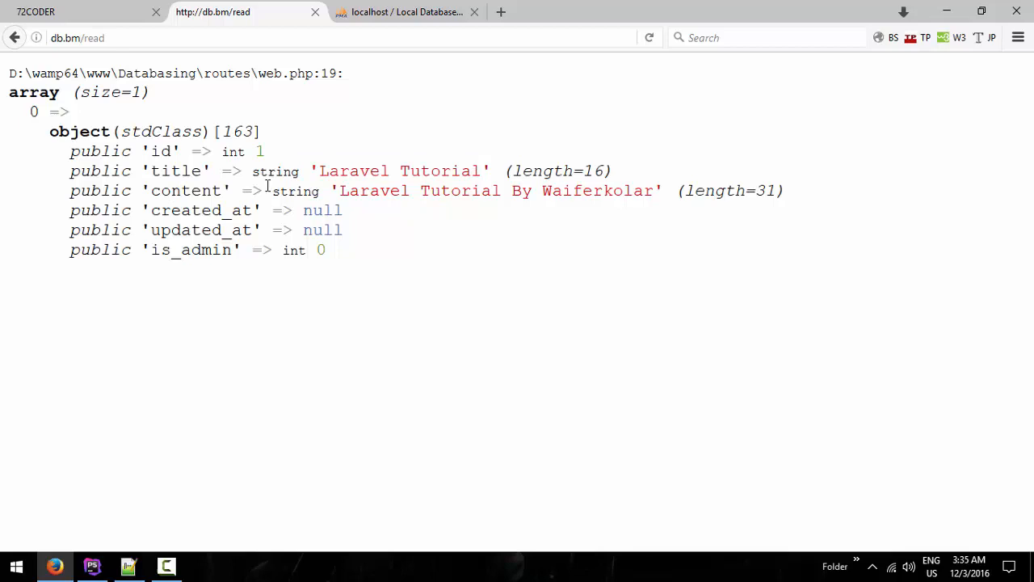
left_click_drag(340, 191, 634, 190)
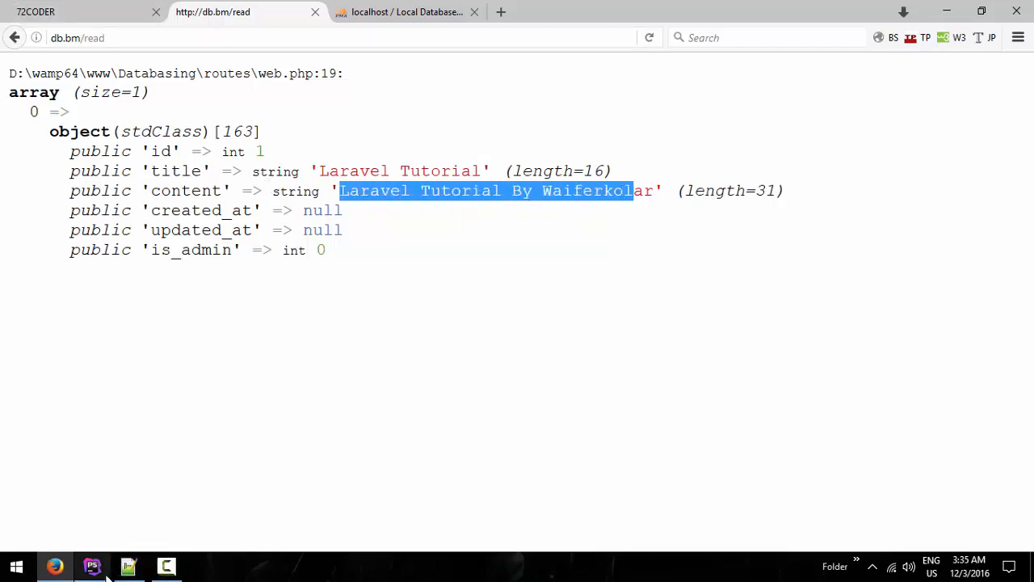
left_click(91, 566)
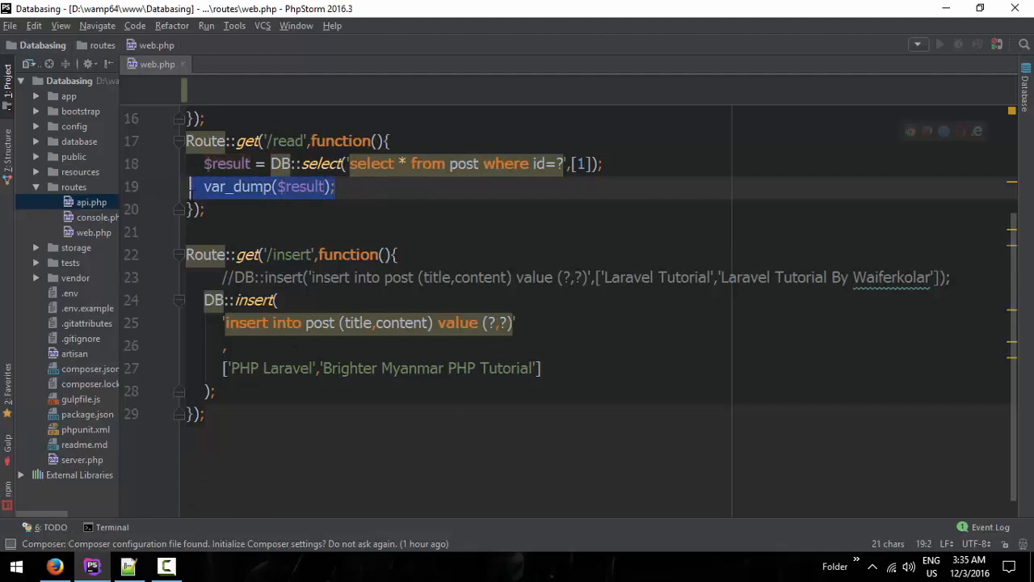
Add a foreach ($result as $post) loop with a return statement under the query.
key("Delete")
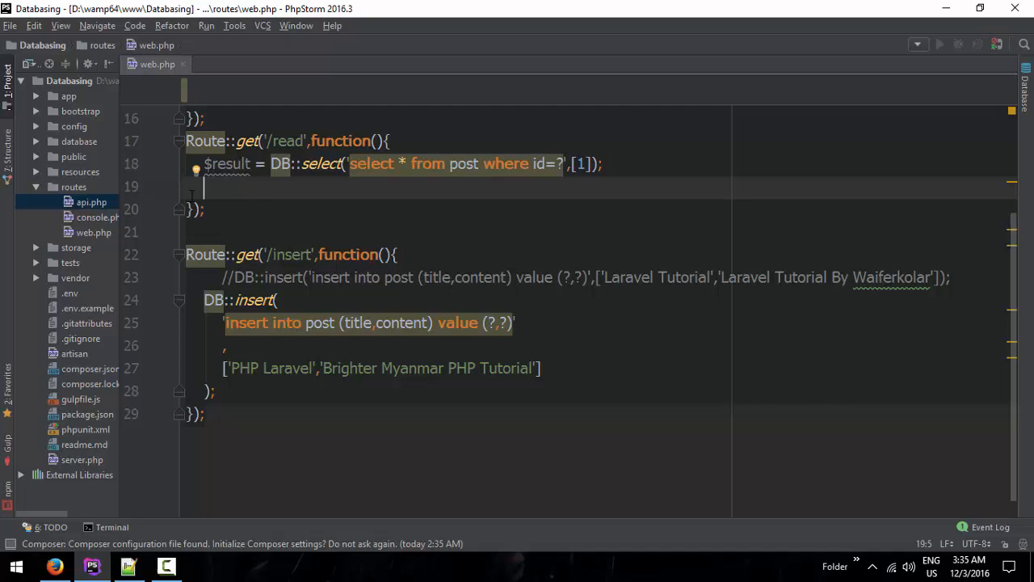
double_click(229, 164)
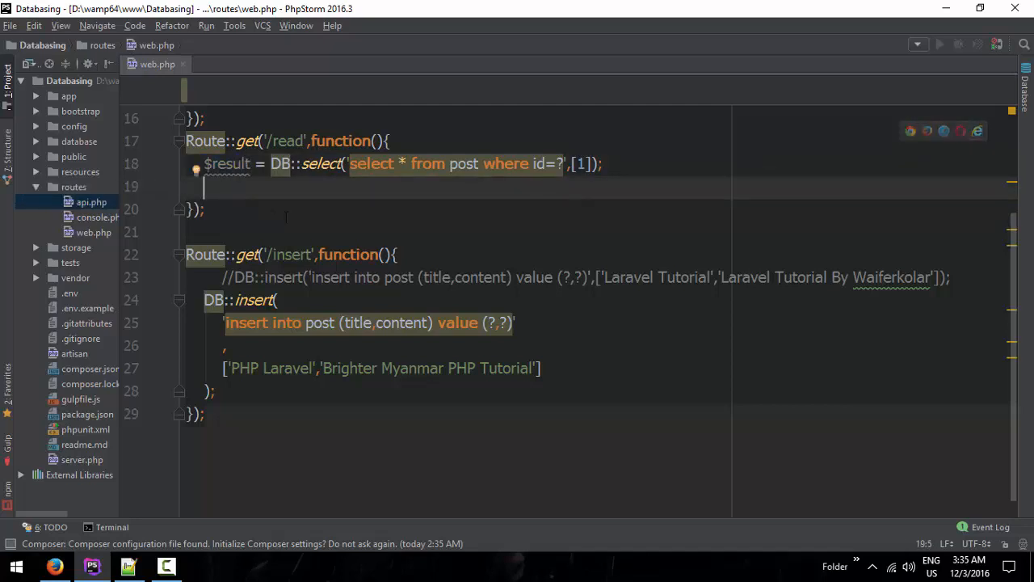
type("foreach (")
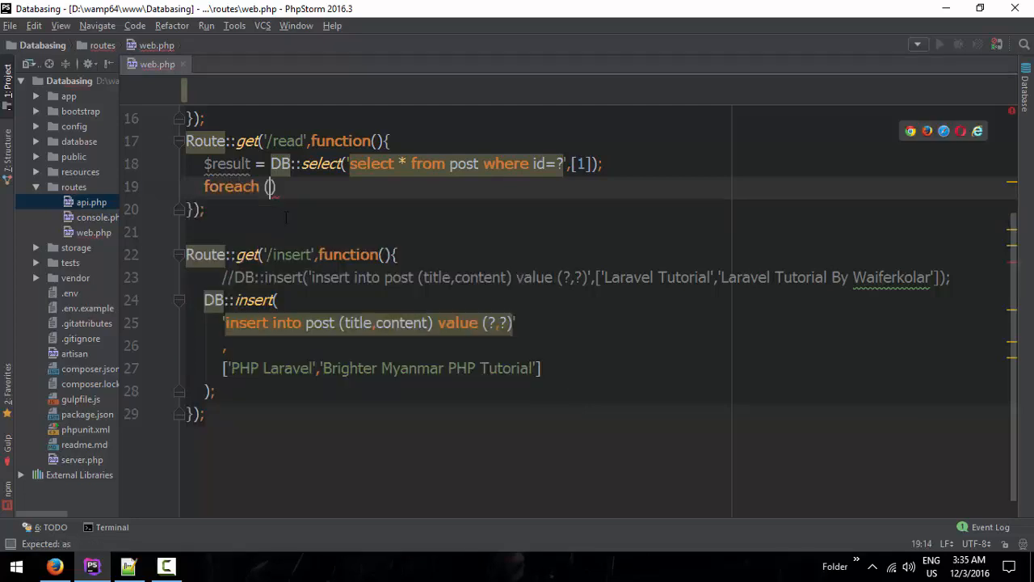
type("$result")
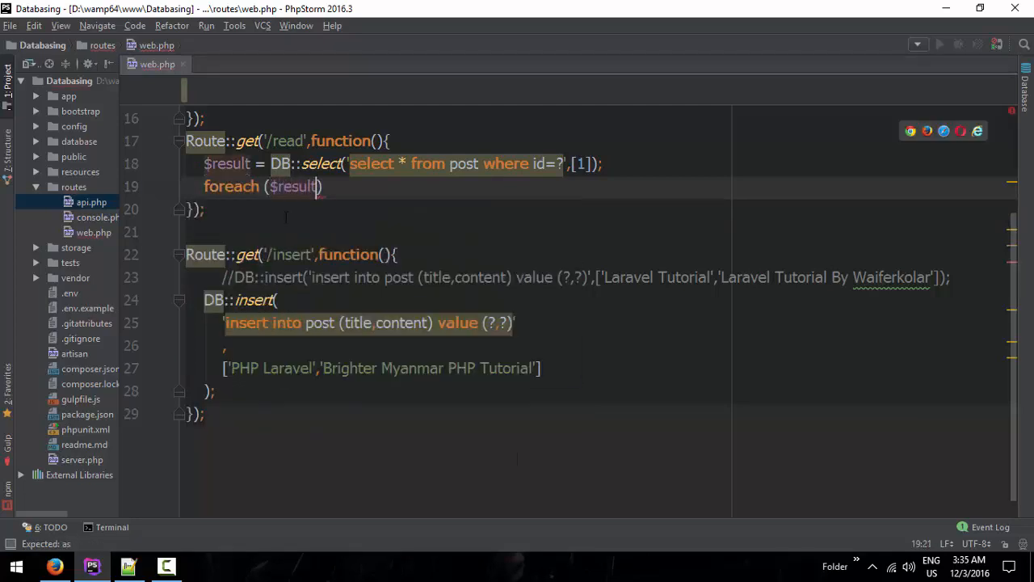
type("as post")
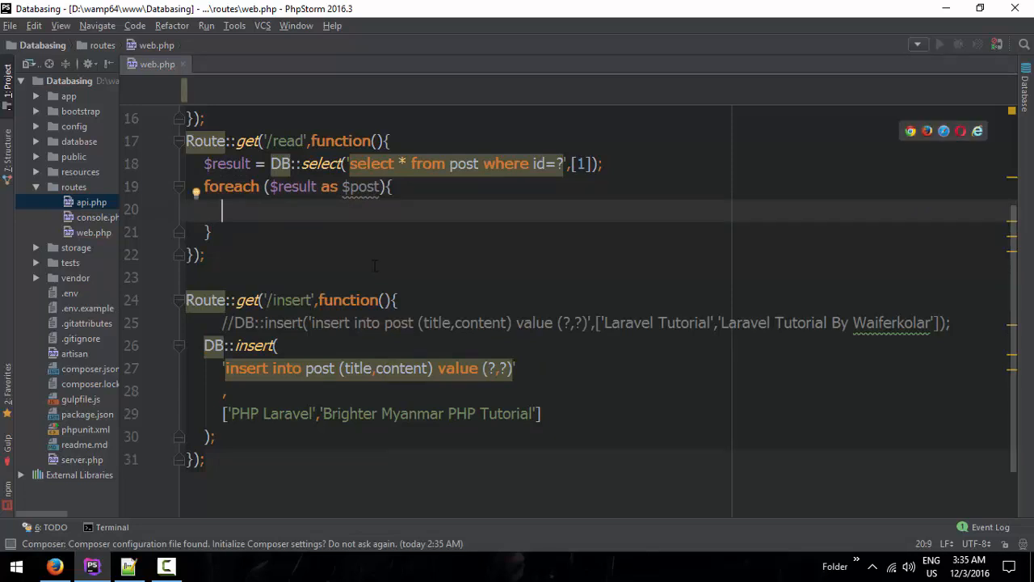
type("return $post->titl")
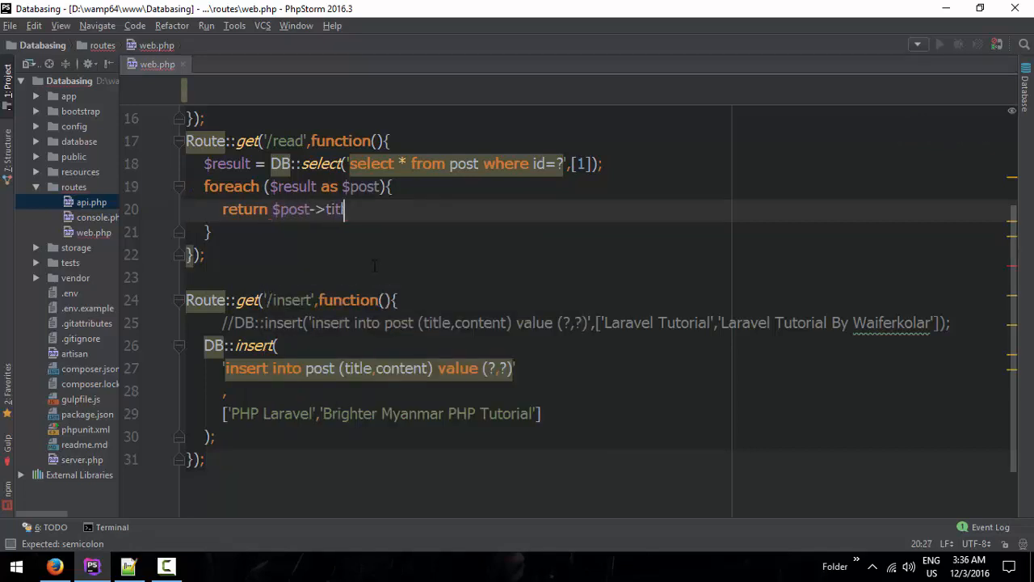
type("e;")
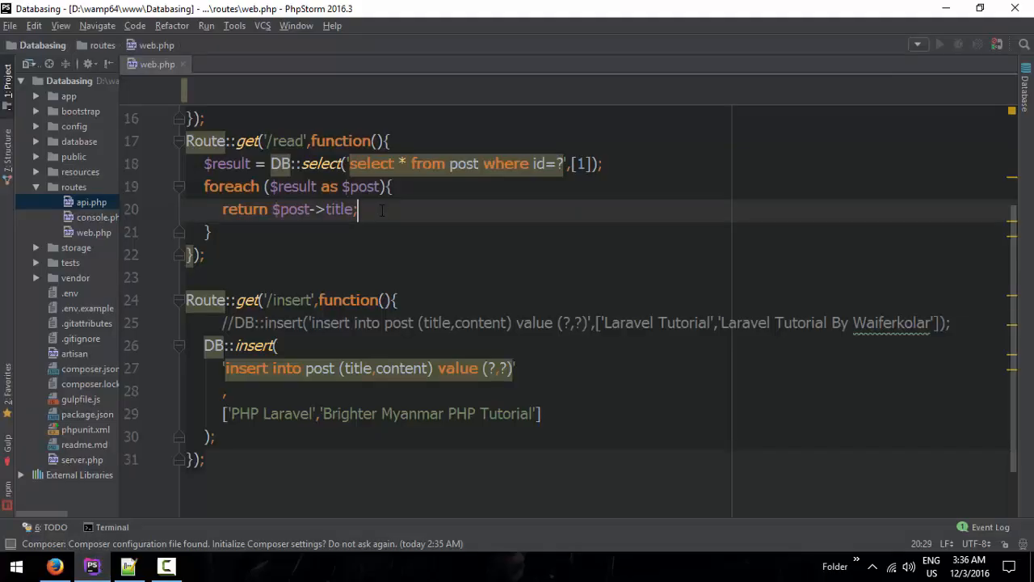
Make the loop return $post->title . '<br>' . $post->content;.
key("BackSpace")
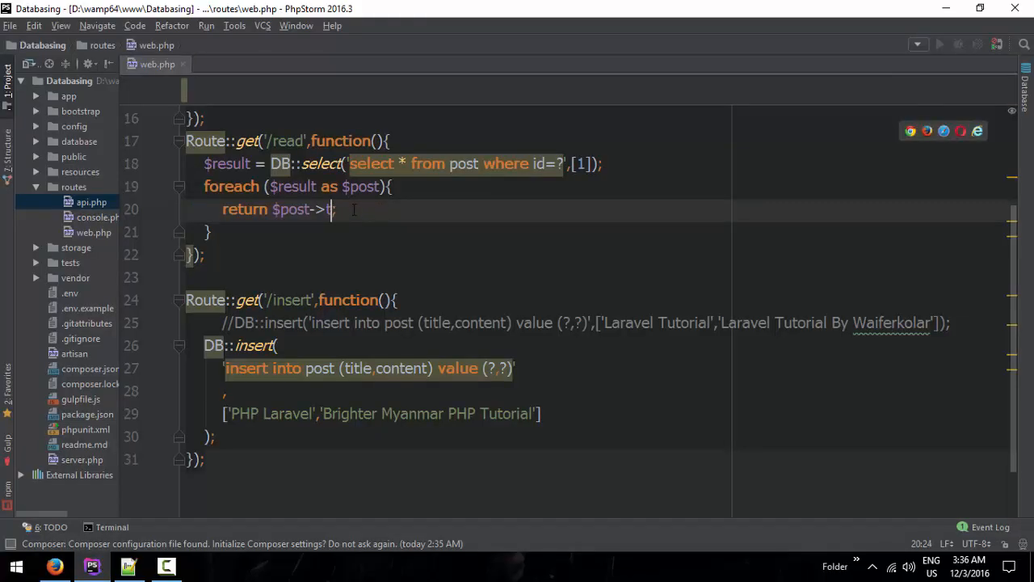
type("content")
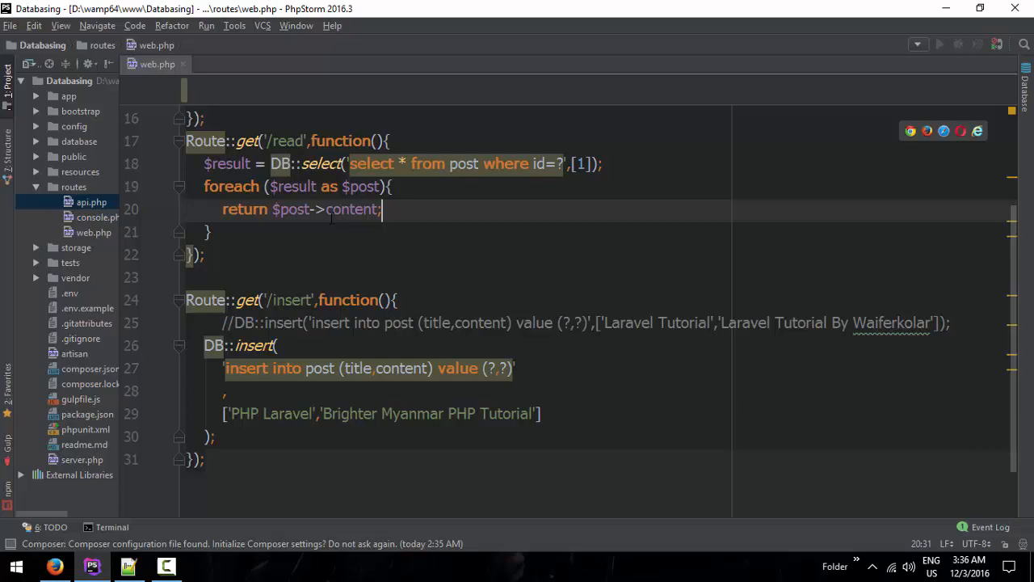
type("title .")
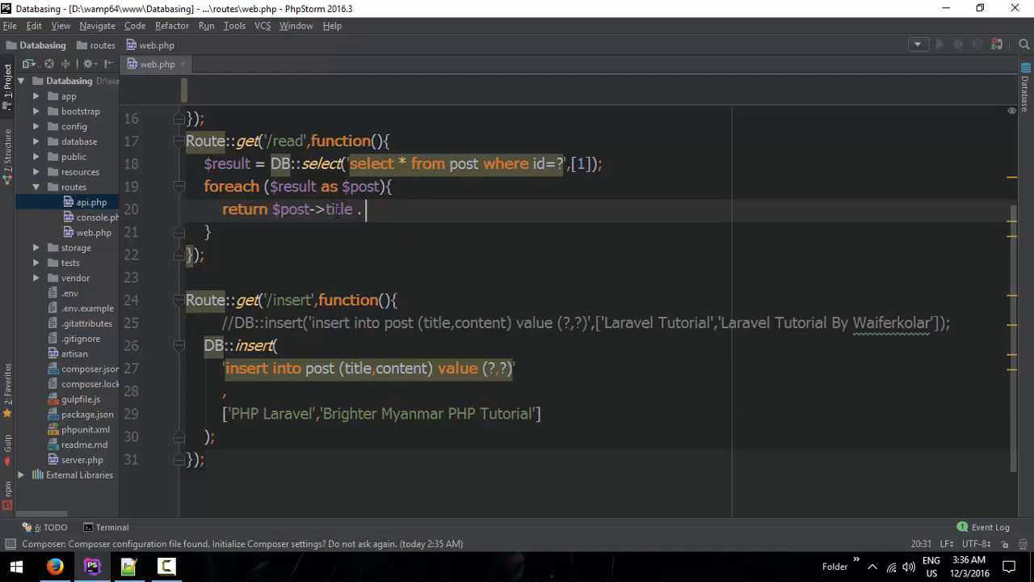
type("'<")
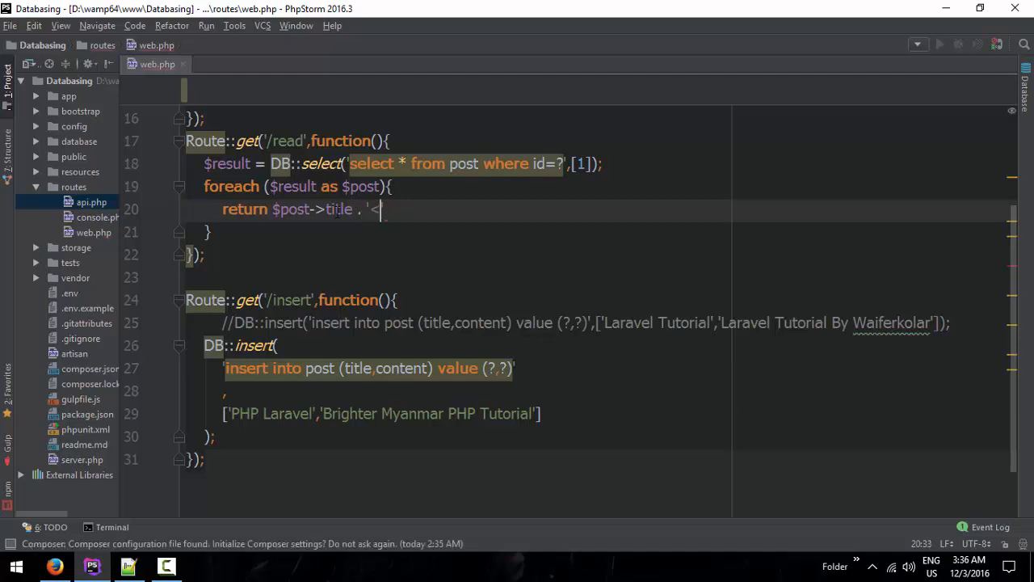
type("br>'")
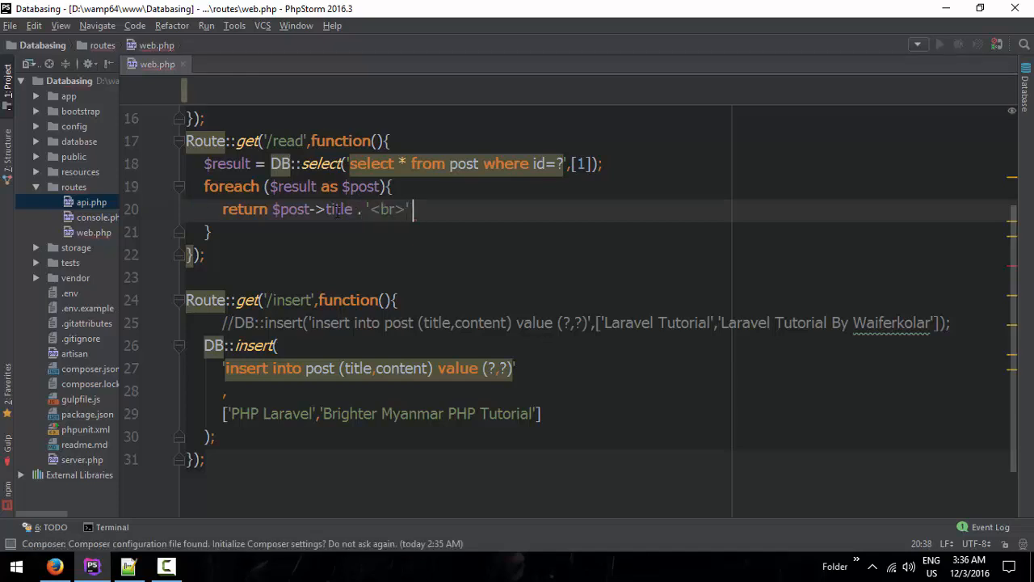
type("$post->")
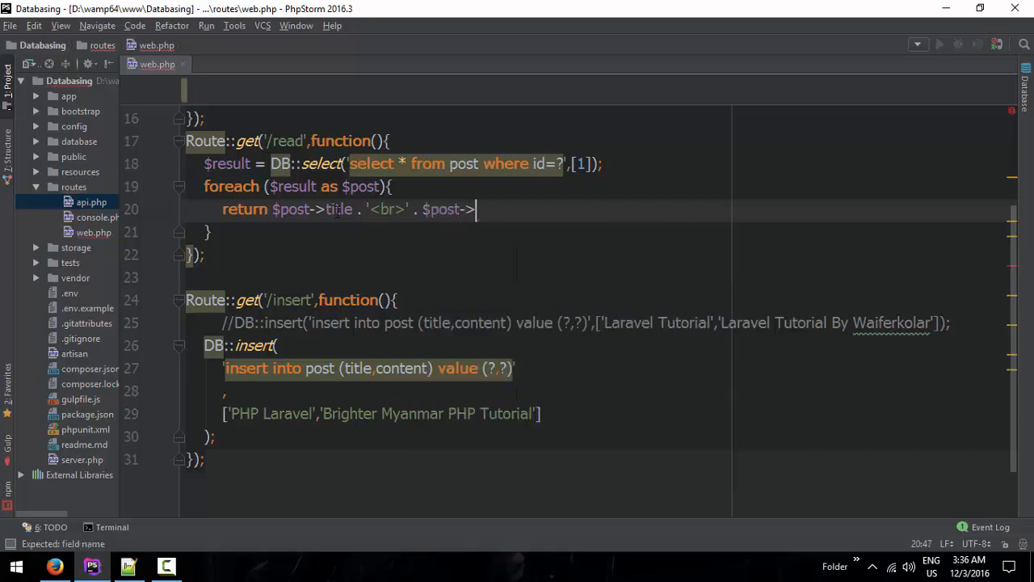
type("content;")
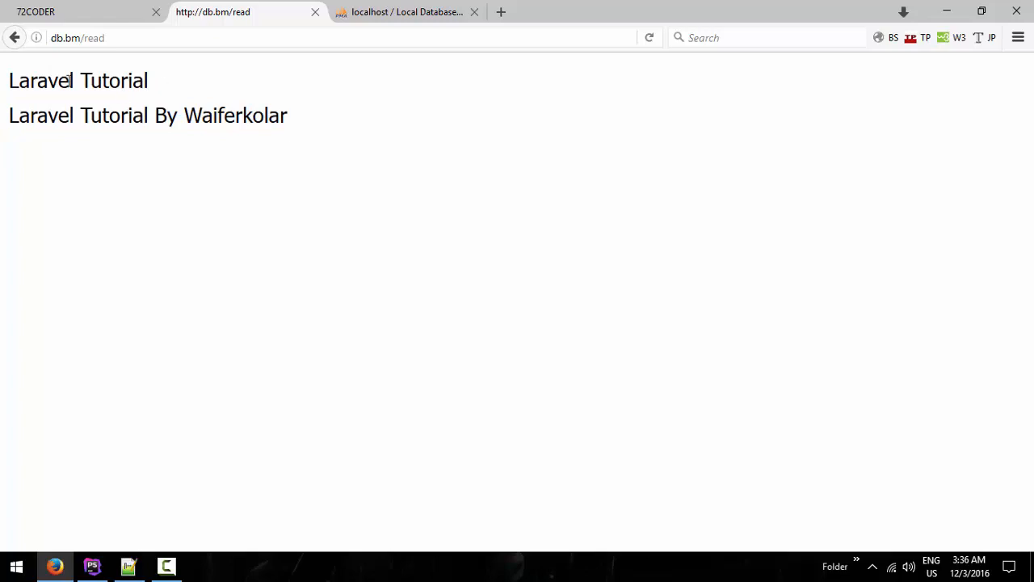
View the title and content output on /read, then return to PhpStorm.
left_click(90, 566)
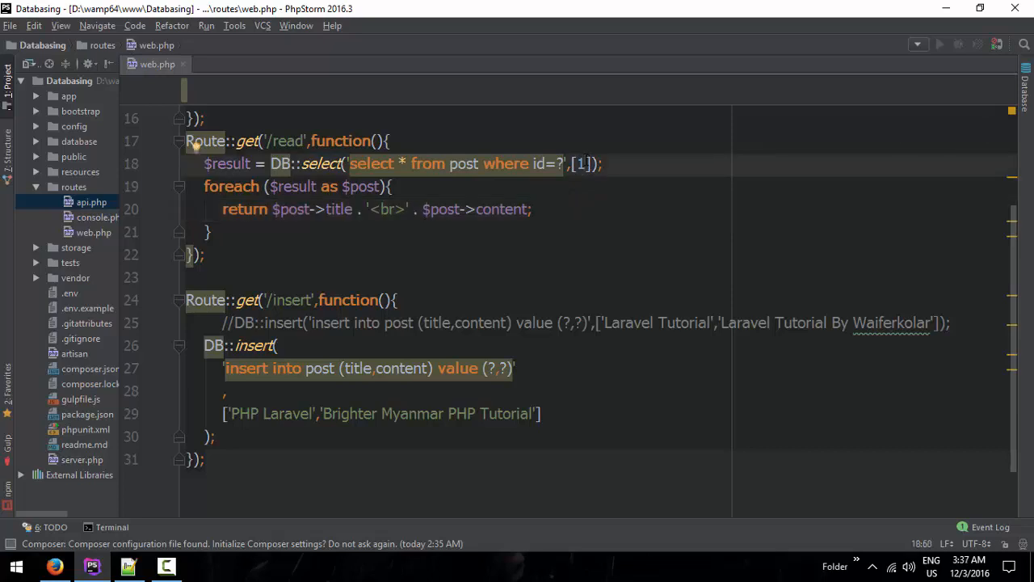
Drop the id condition, comment out the foreach, var_dump($result) and reload /read in Firefox.
left_click_drag(482, 163, 595, 164)
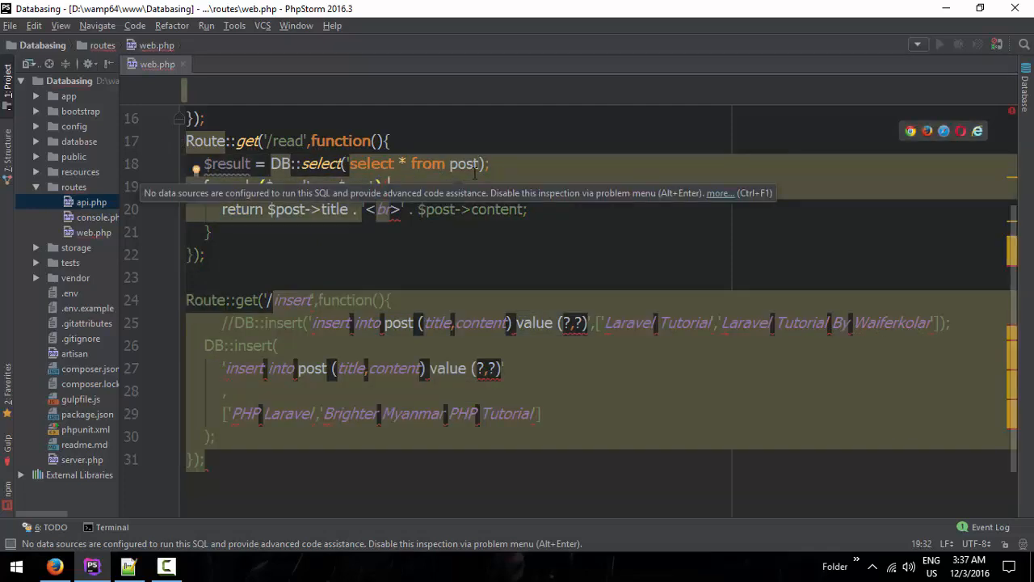
type("foreach ($result as $post) {")
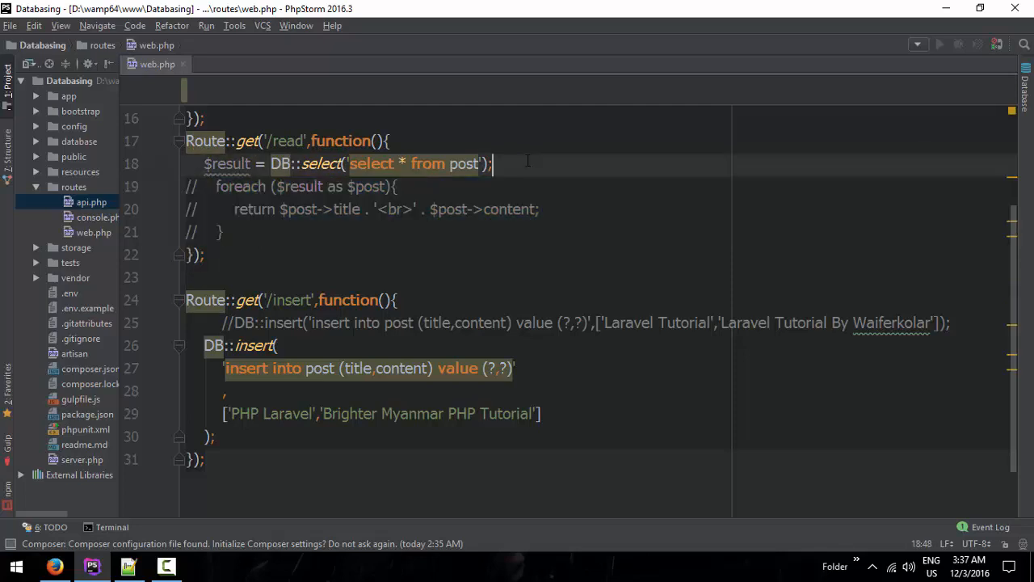
type("var_dump()")
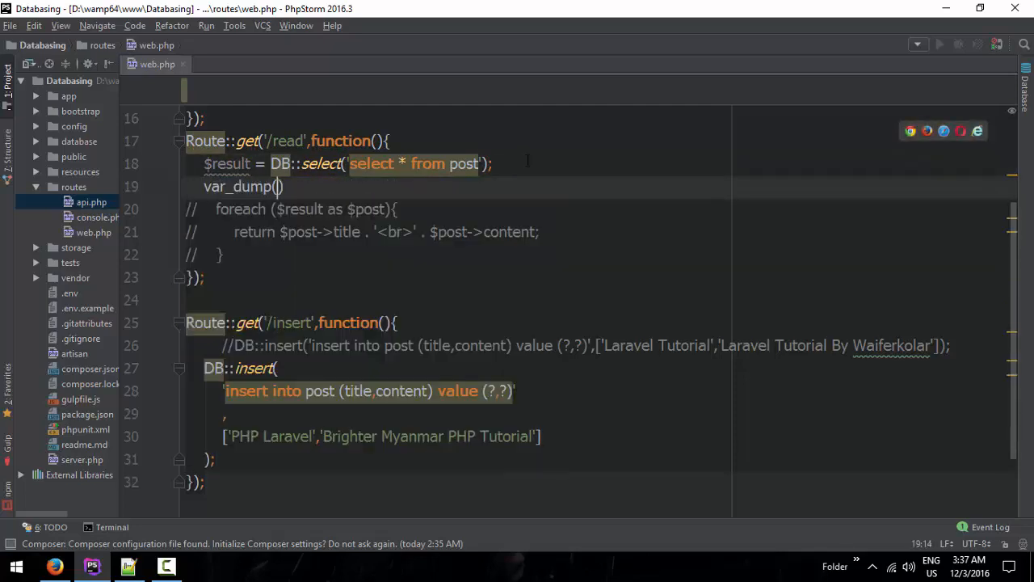
type("$result")
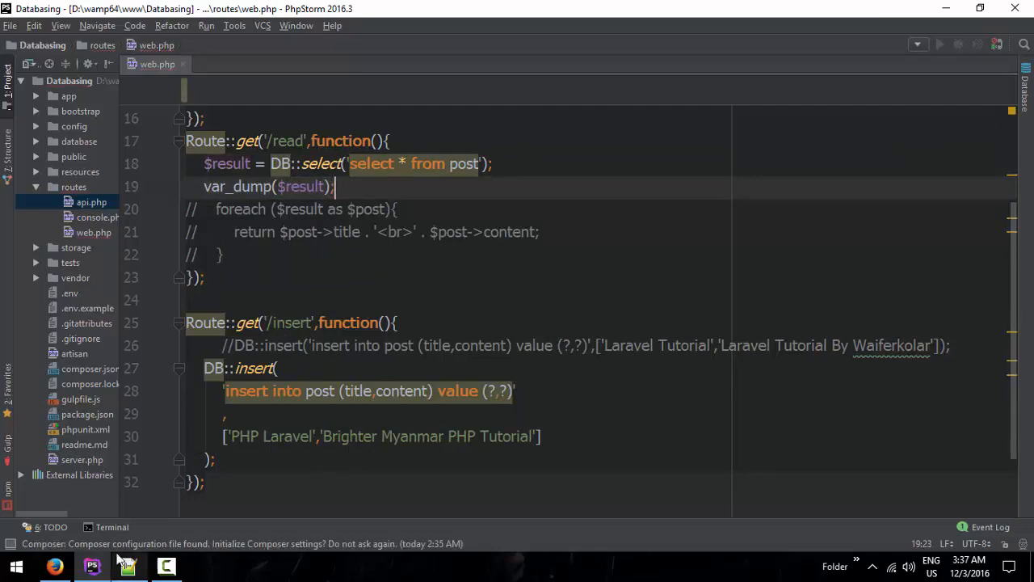
left_click(55, 566)
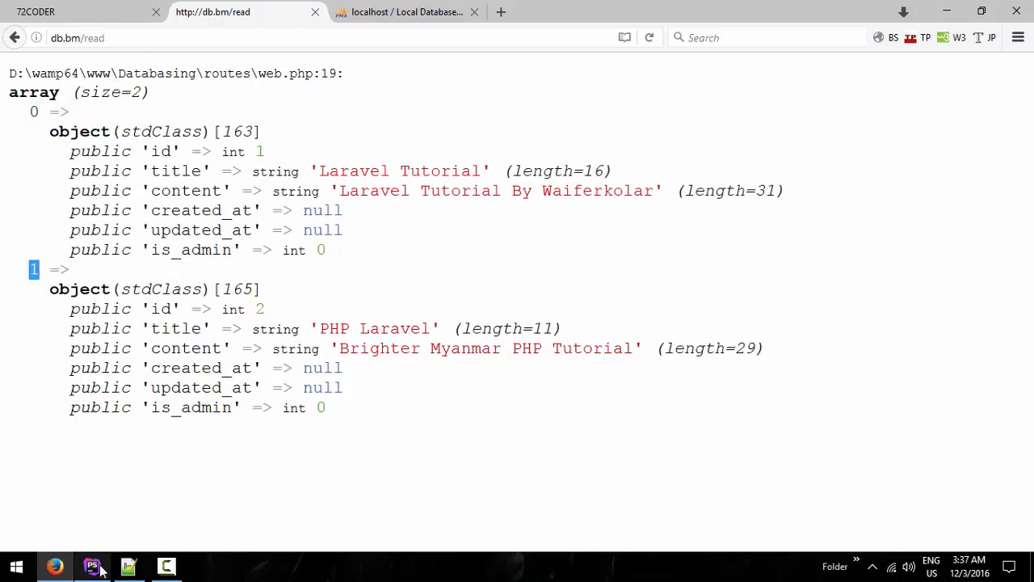
Browse the post table in phpMyAdmin to confirm both rows have is_admin 0.
left_click(91, 566)
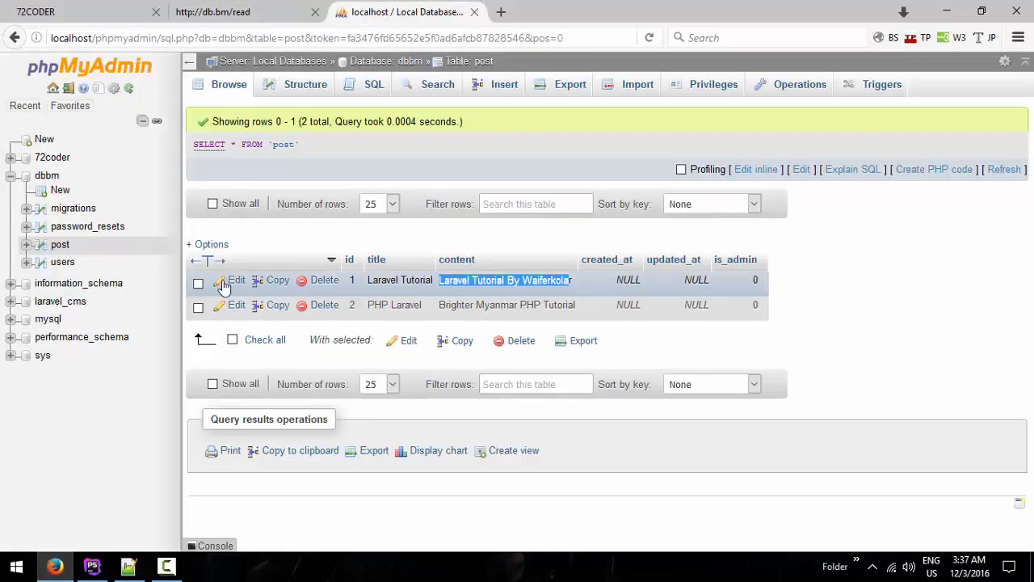
mouse_move(388, 284)
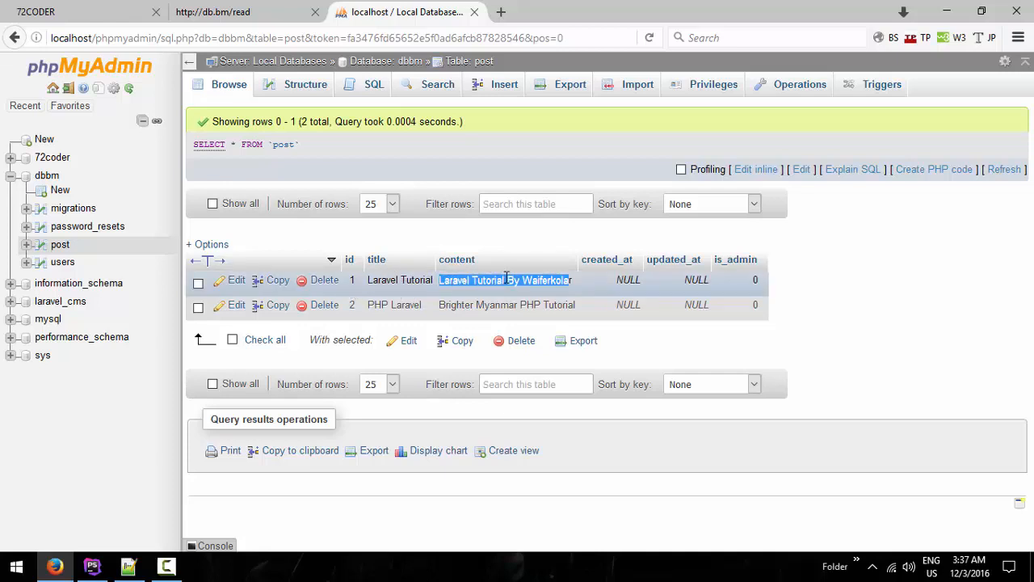
mouse_move(598, 297)
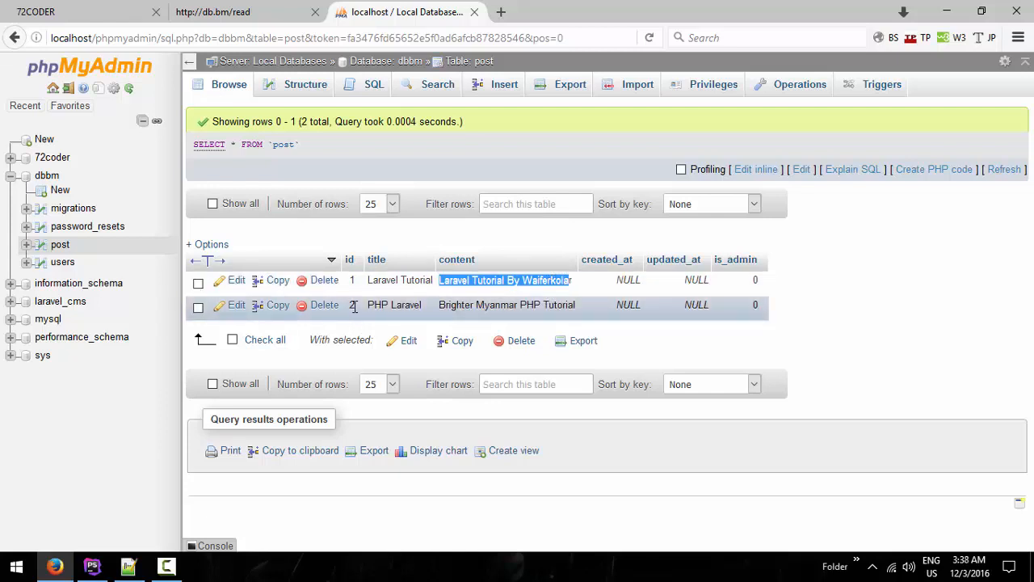
mouse_move(465, 307)
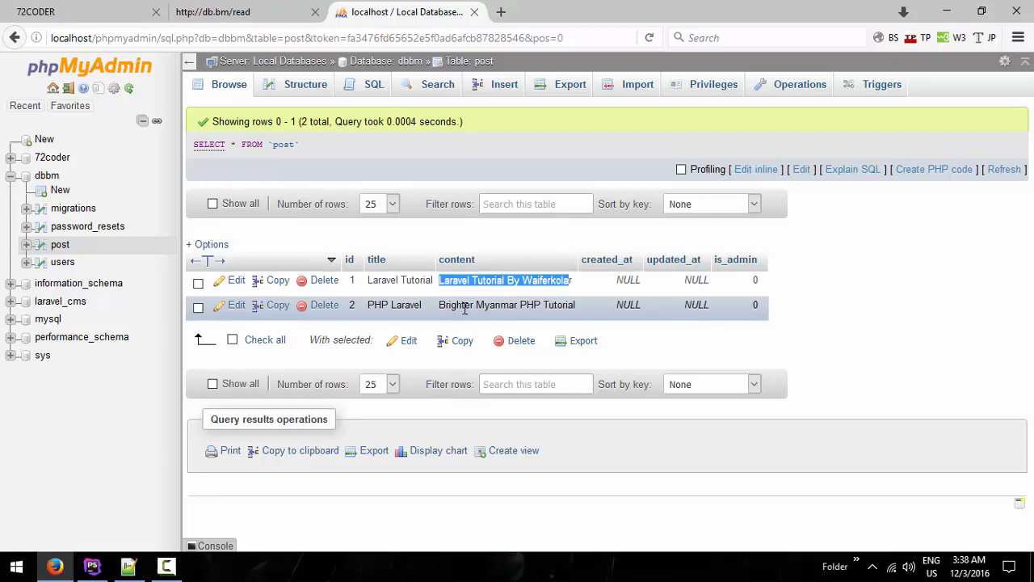
left_click(214, 11)
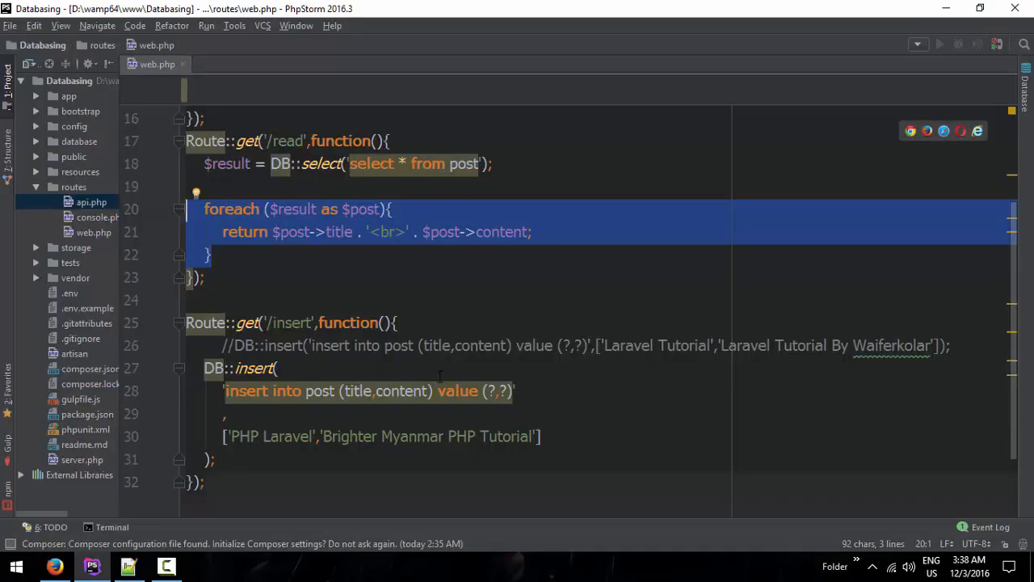
Try a $string / var str line above the loop, then remove the invalid attempt.
left_click(207, 278)
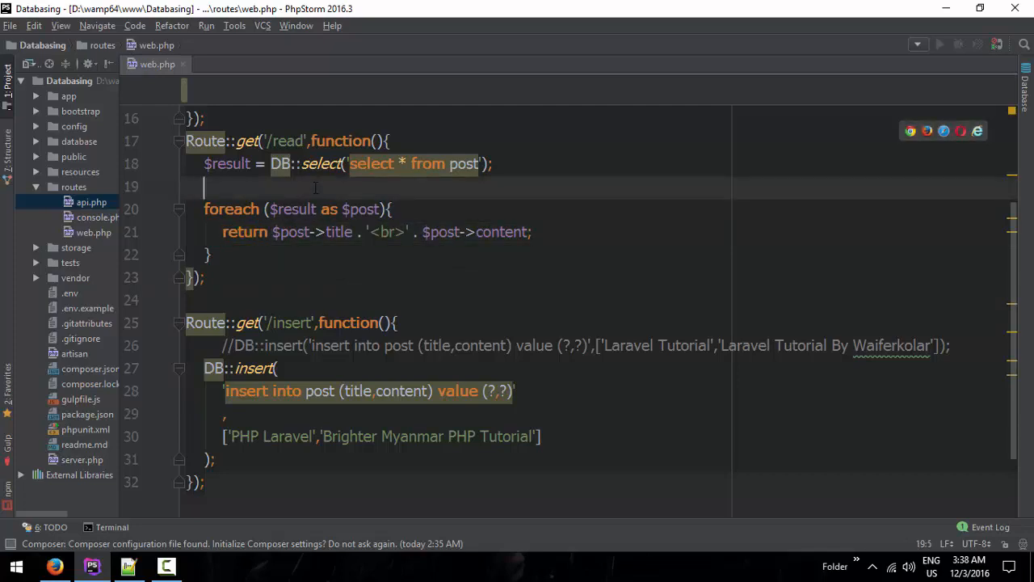
type("$string")
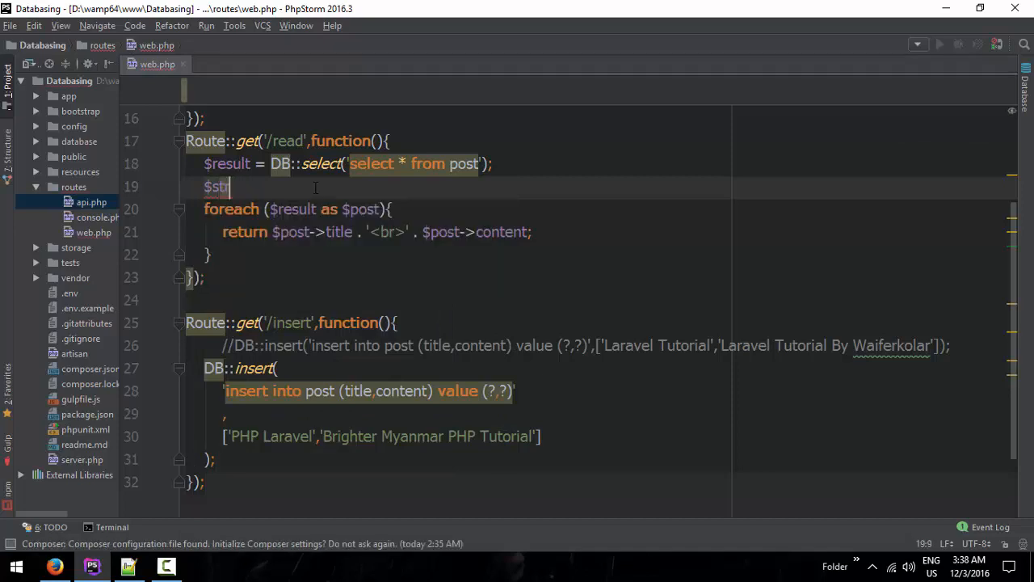
type(";")
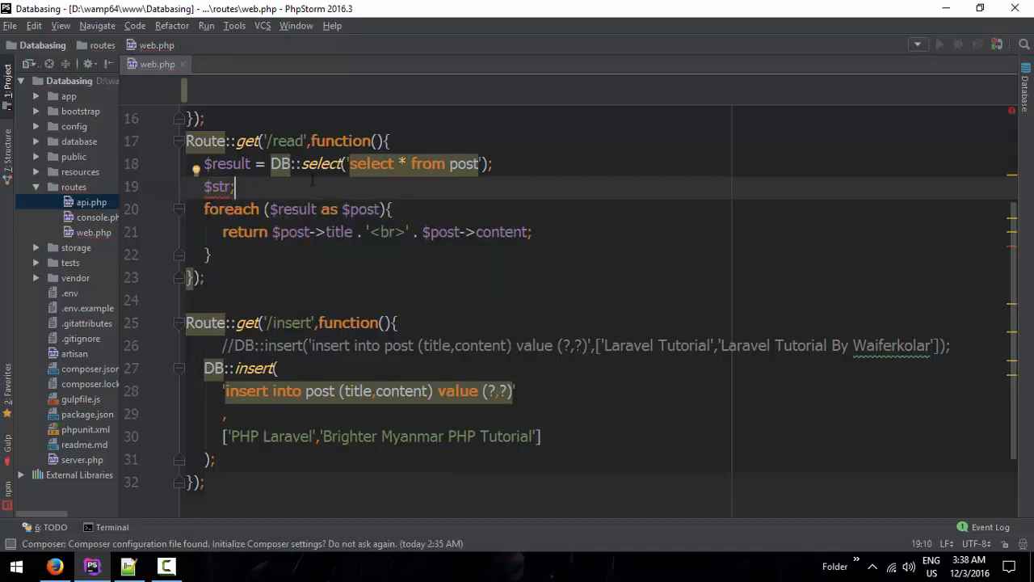
mouse_move(219, 188)
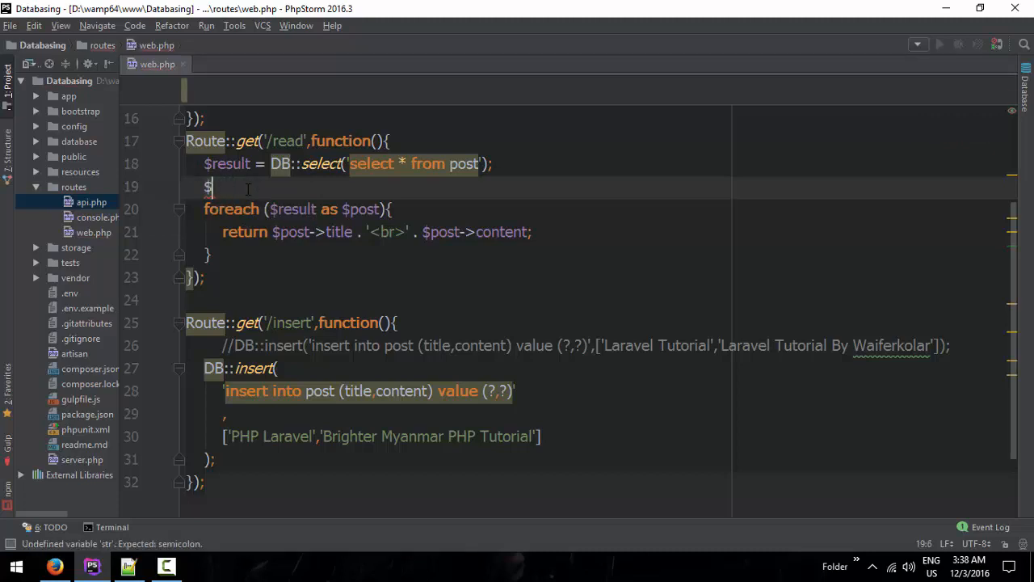
type("var str;")
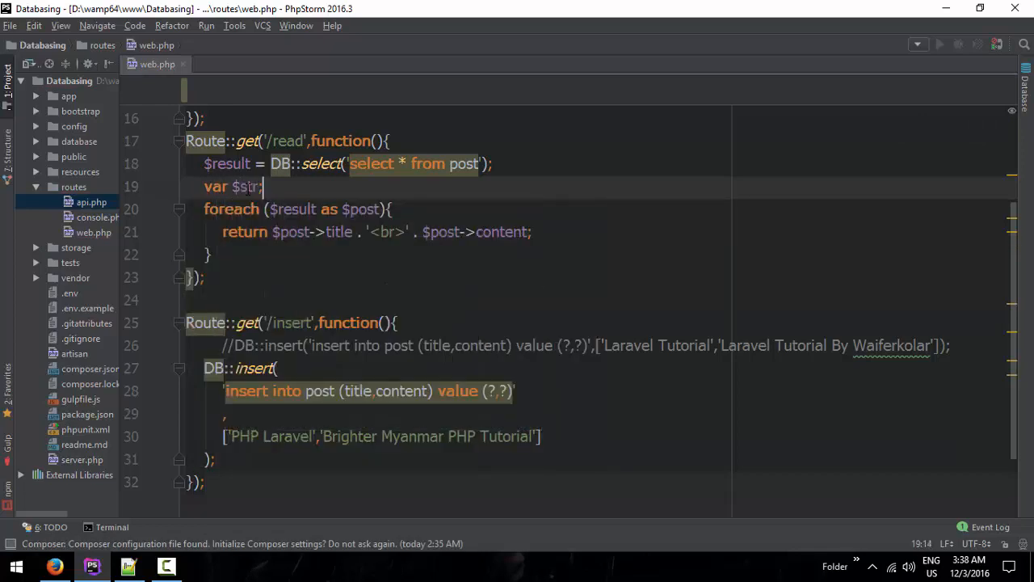
mouse_move(245, 187)
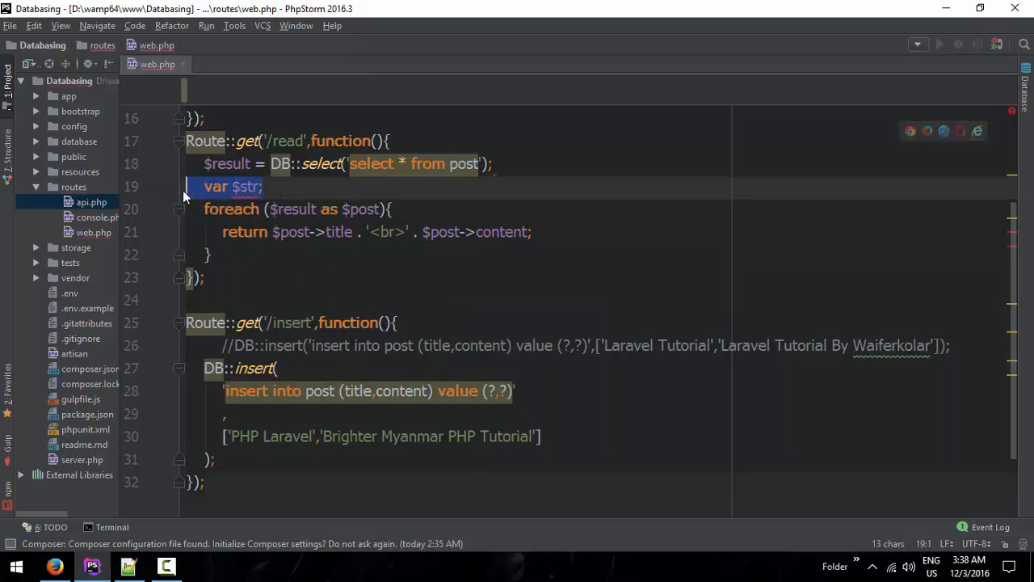
key("Delete")
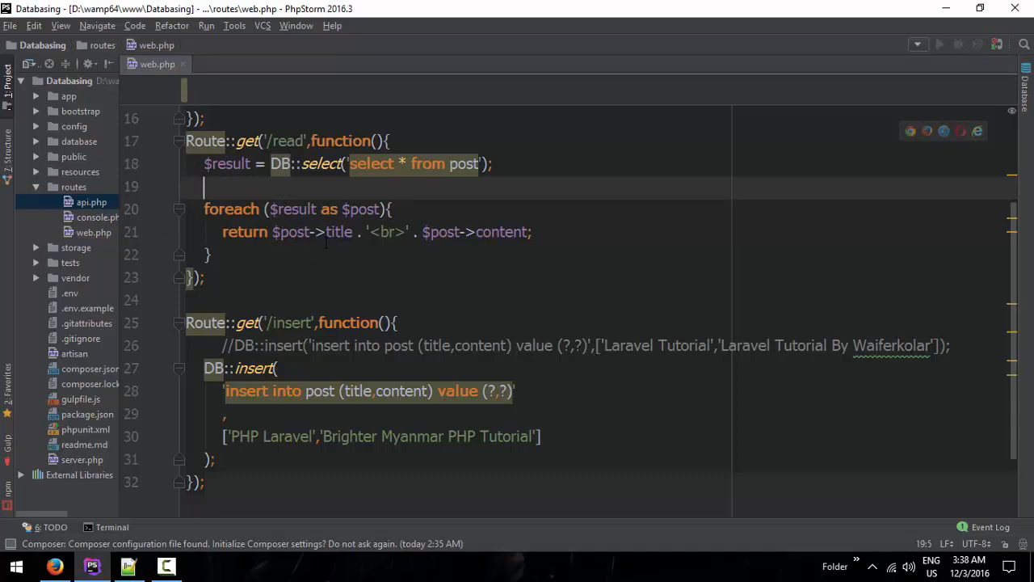
left_click_drag(243, 232, 532, 233)
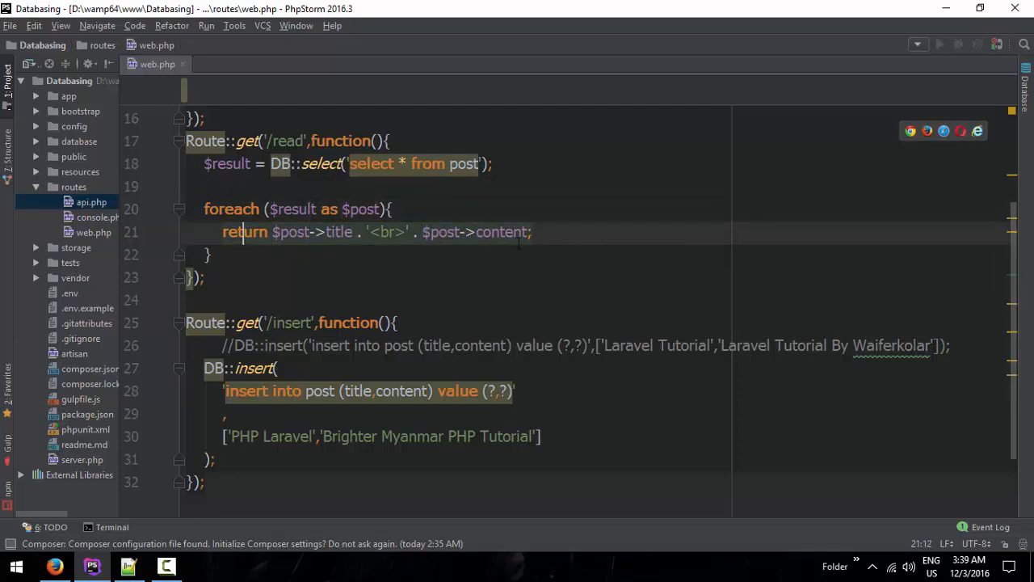
left_click(54, 566)
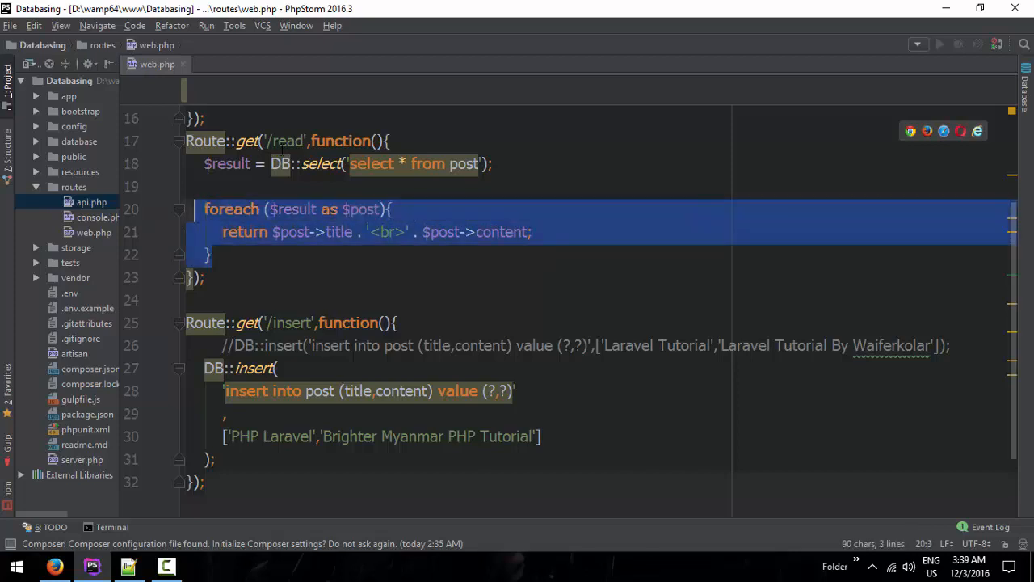
Initialise $var = "", append title and content plus '<br>' in the loop, return $var and view /read.
left_click(437, 187)
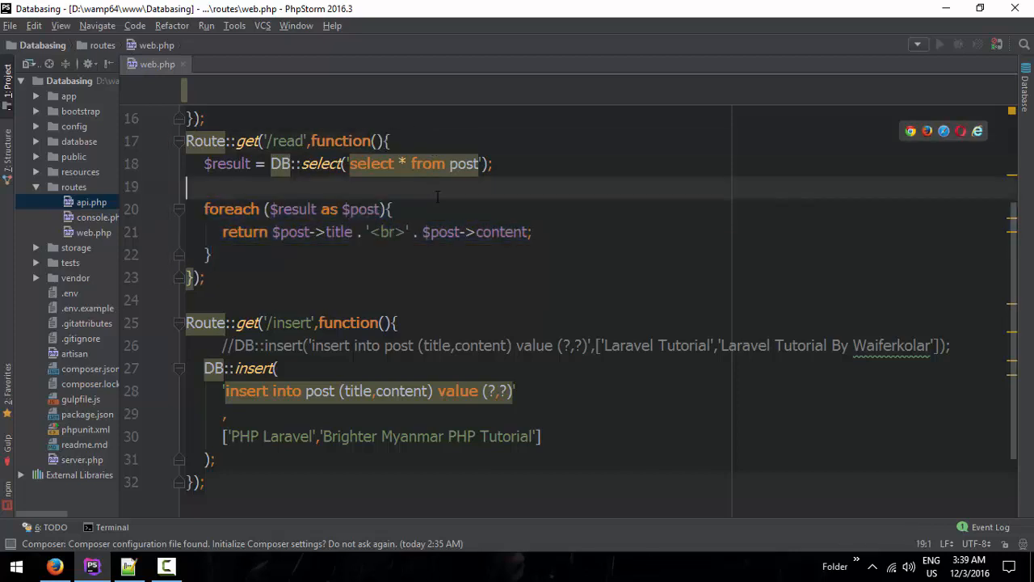
type("#var")
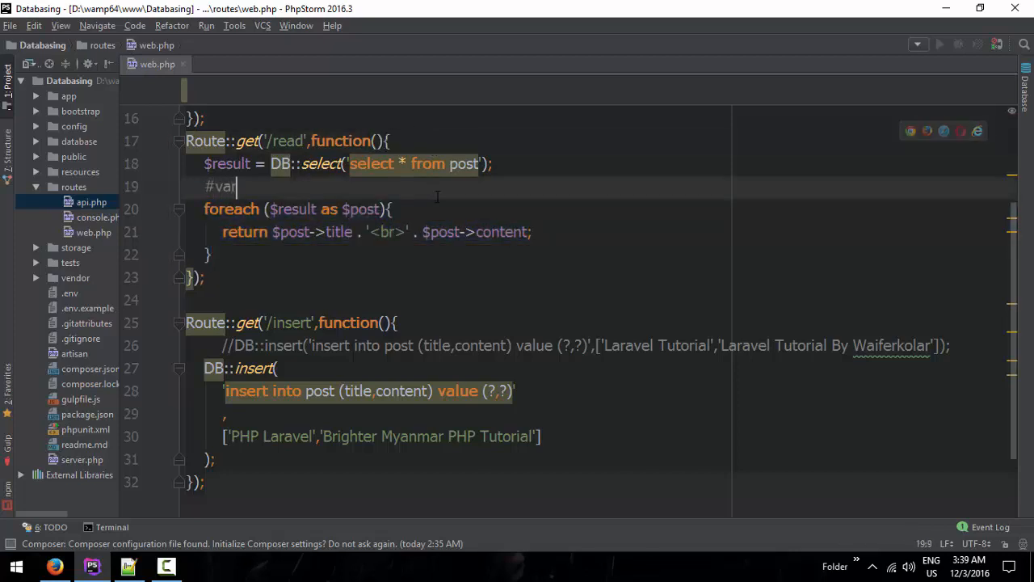
type("$var")
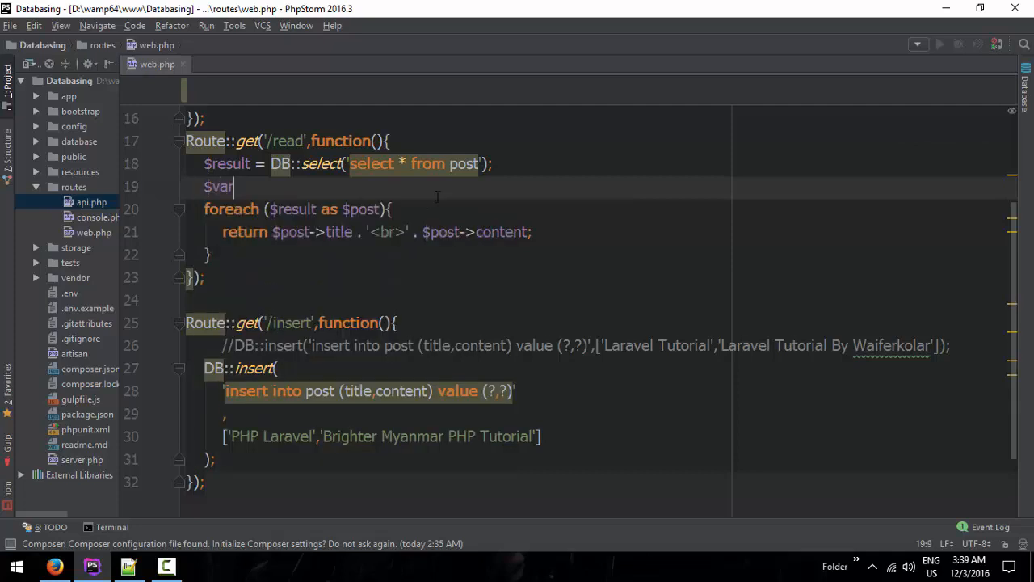
type("= \"\";")
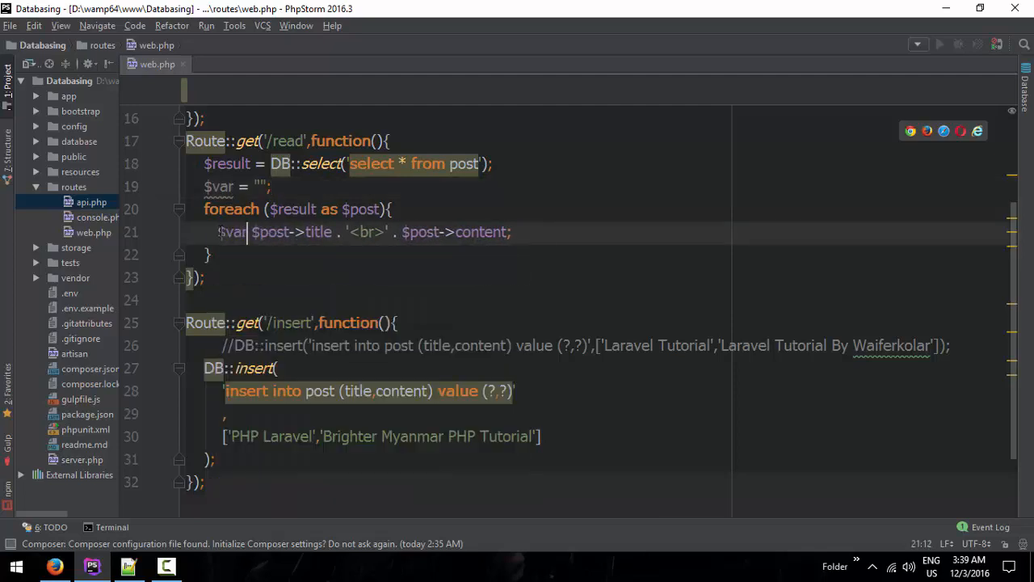
type(".=")
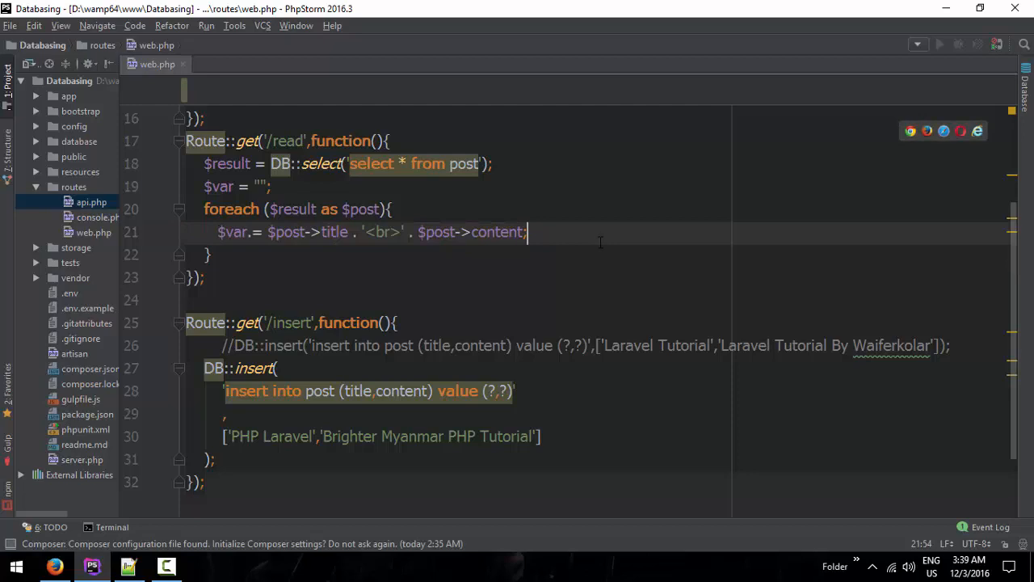
type("echo")
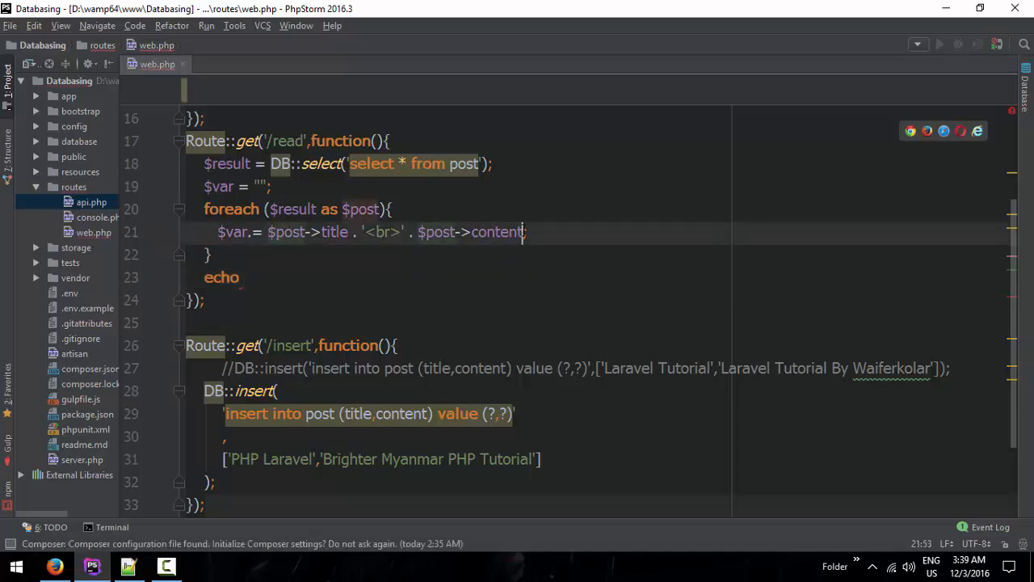
type(". '")
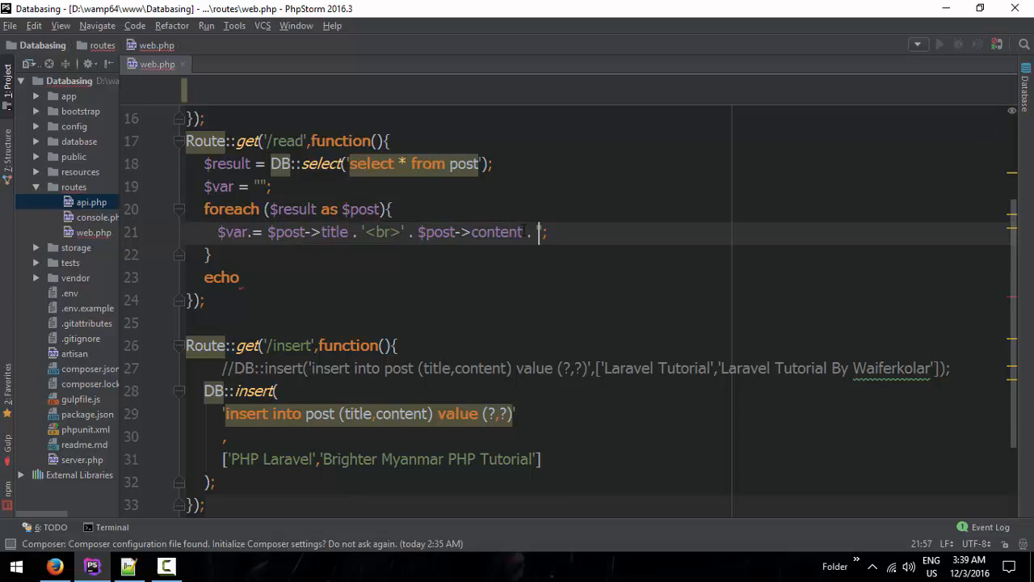
type("'<br>'")
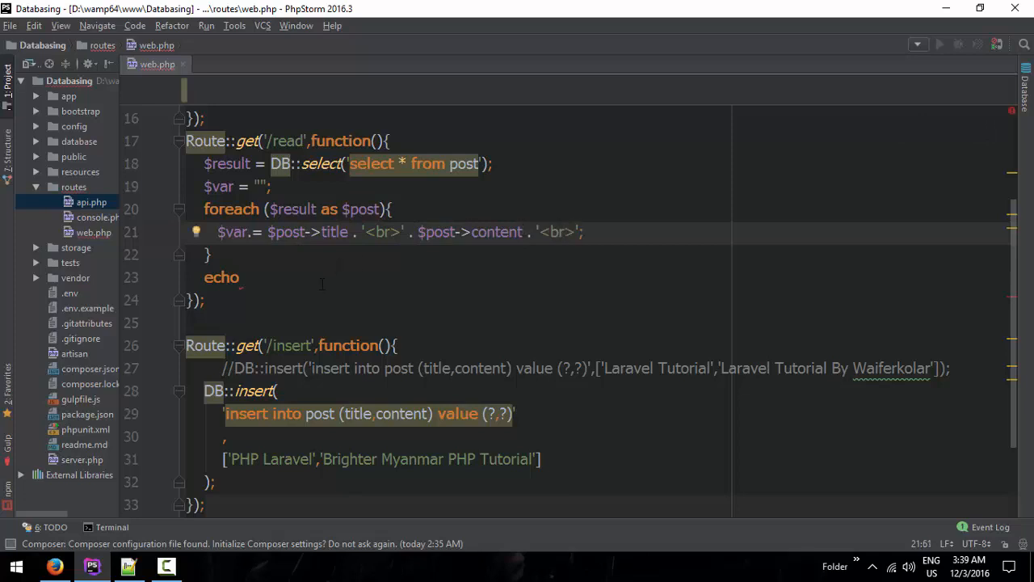
type("$var;")
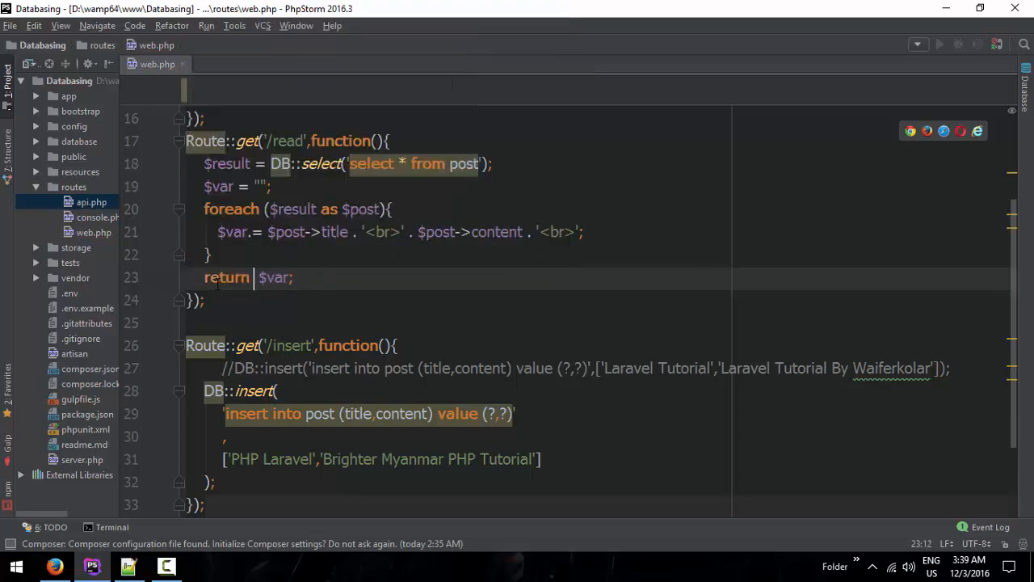
key("alt+tab")
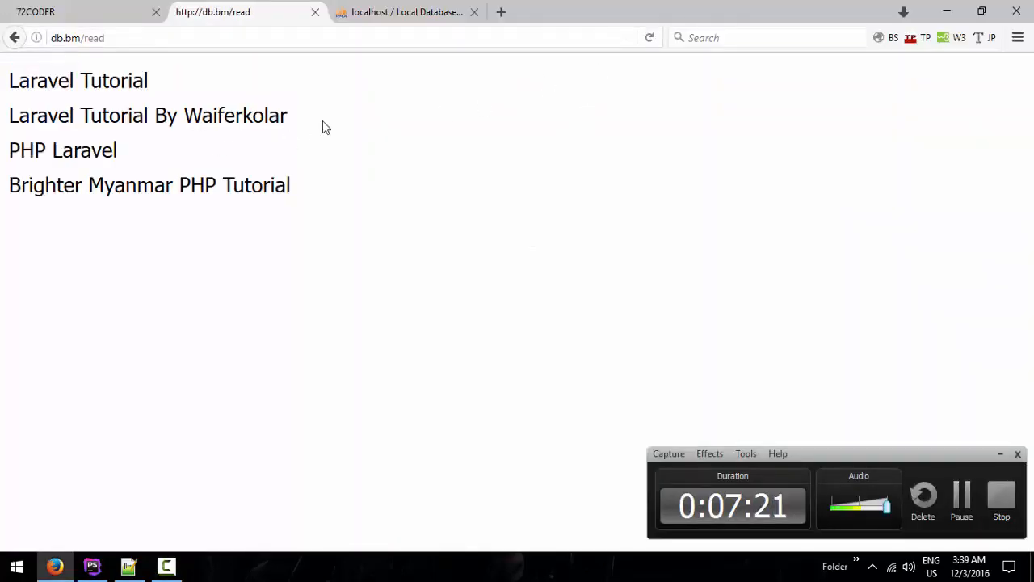
Select the post text in Firefox, return to web.php and select the old /read route's loop line for removal.
left_click_drag(9, 81, 287, 114)
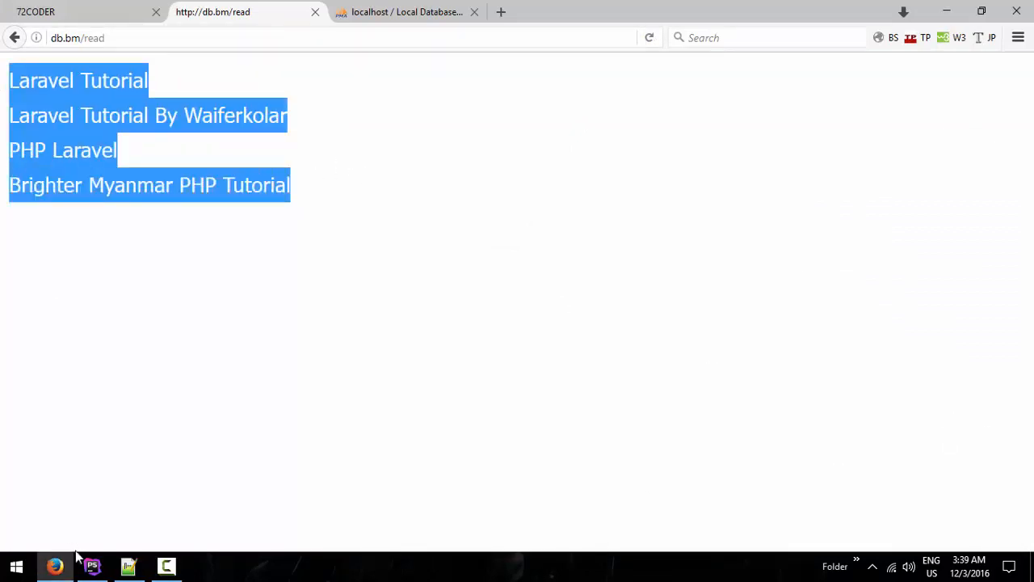
left_click(91, 566)
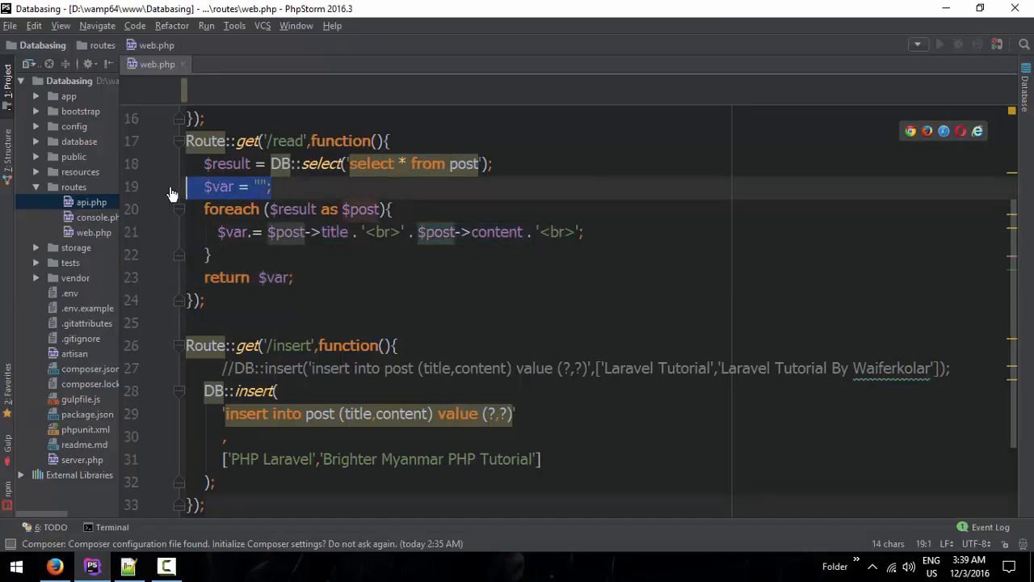
left_click(233, 233)
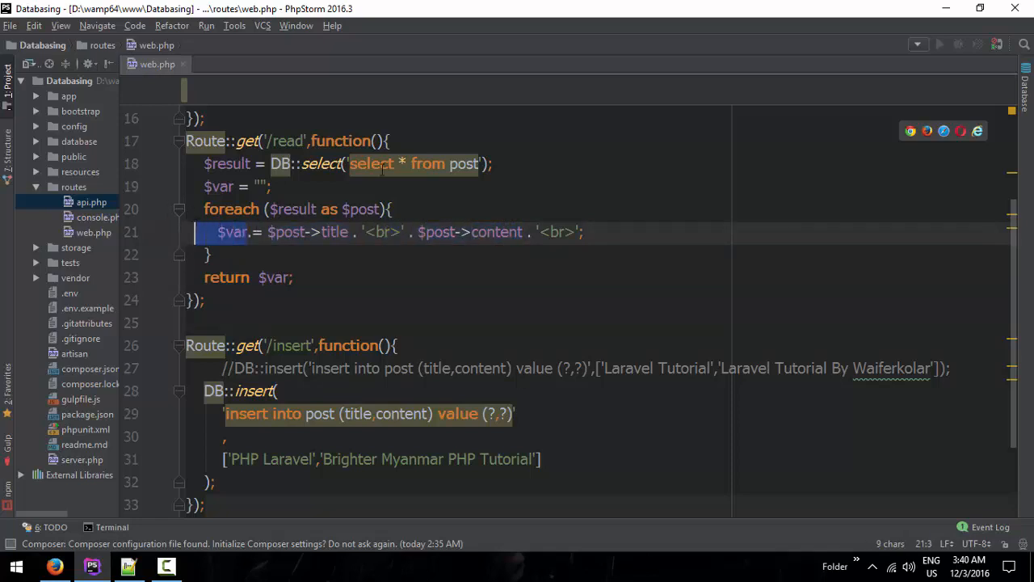
left_click(558, 233)
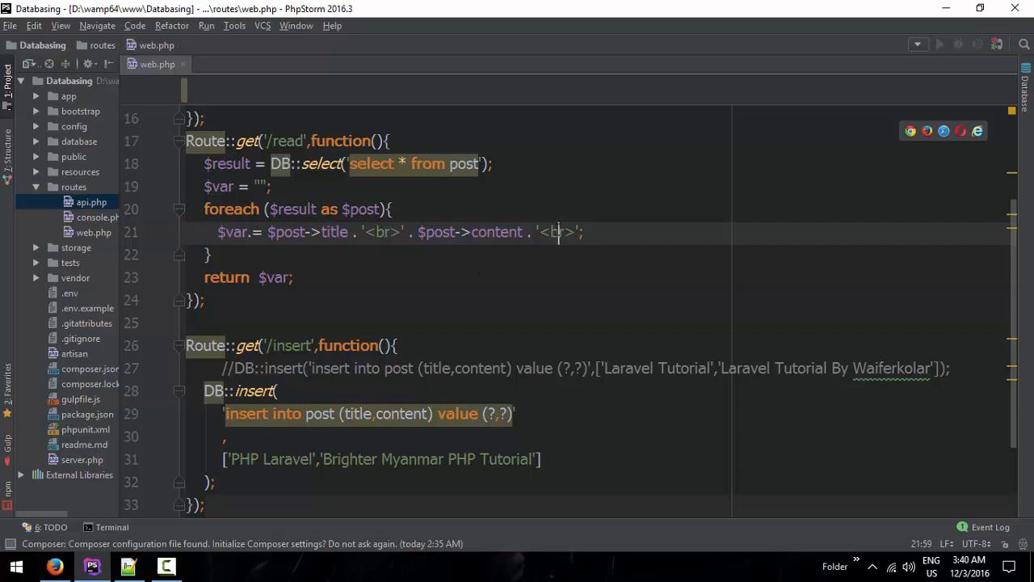
double_click(233, 233)
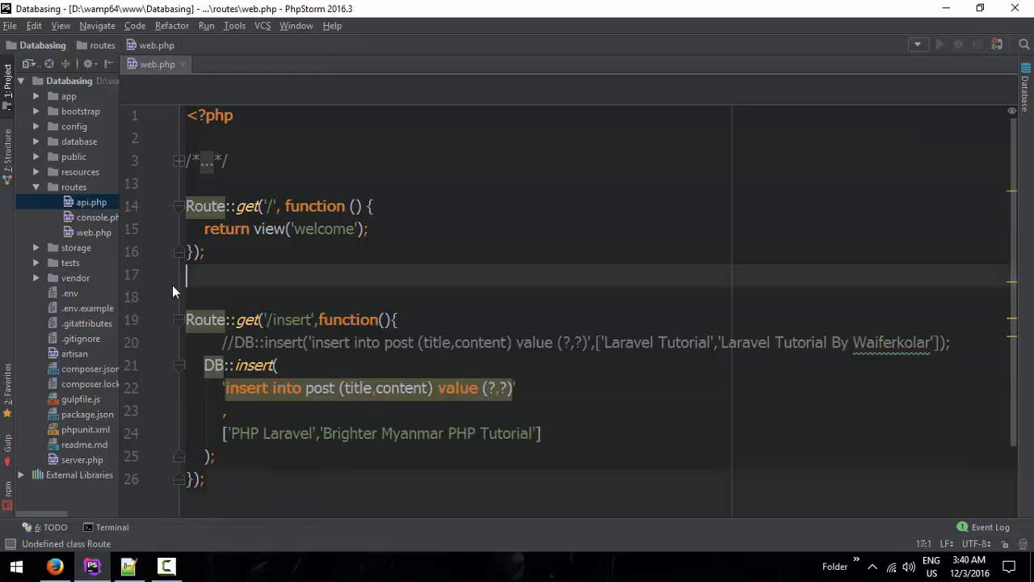
Start a new Route::get('/read', function(){ with an empty body above the /insert route.
key("enter")
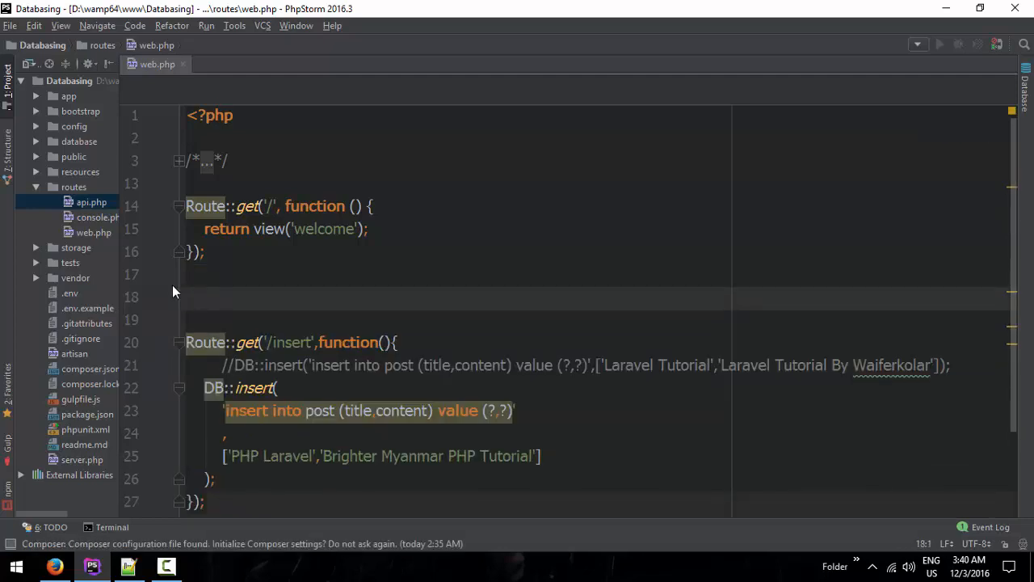
type("Rou")
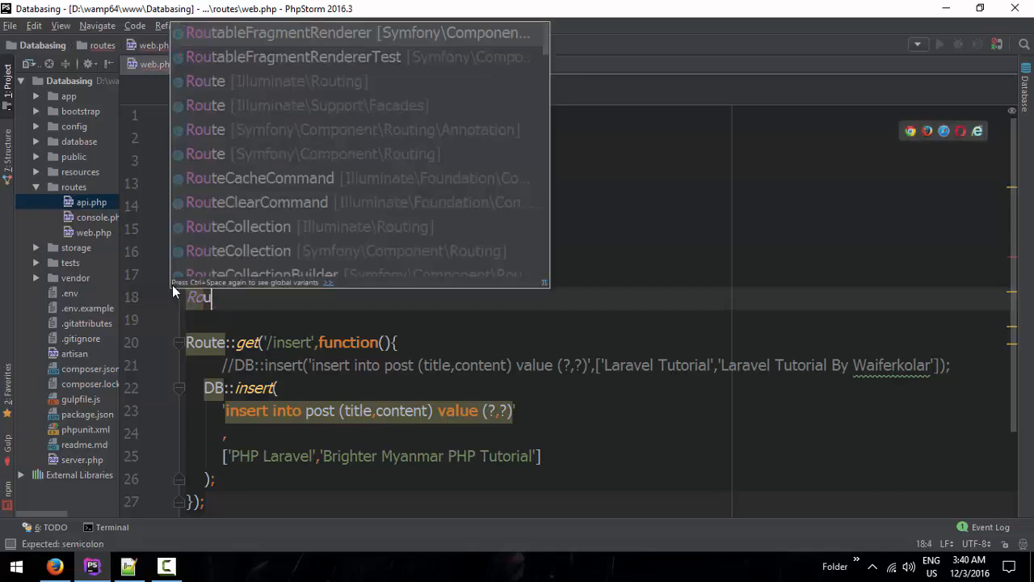
type("te::get")
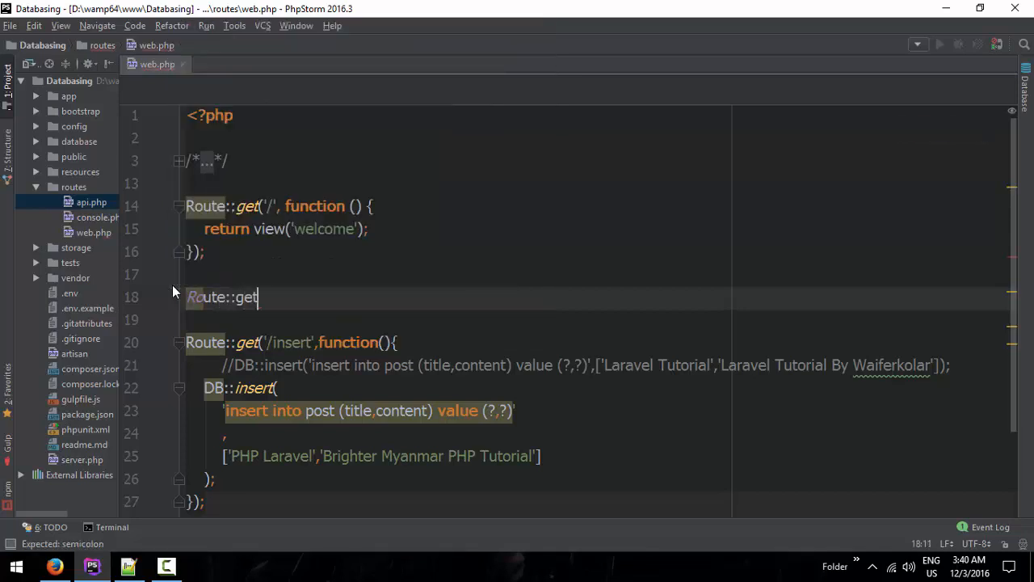
type("();")
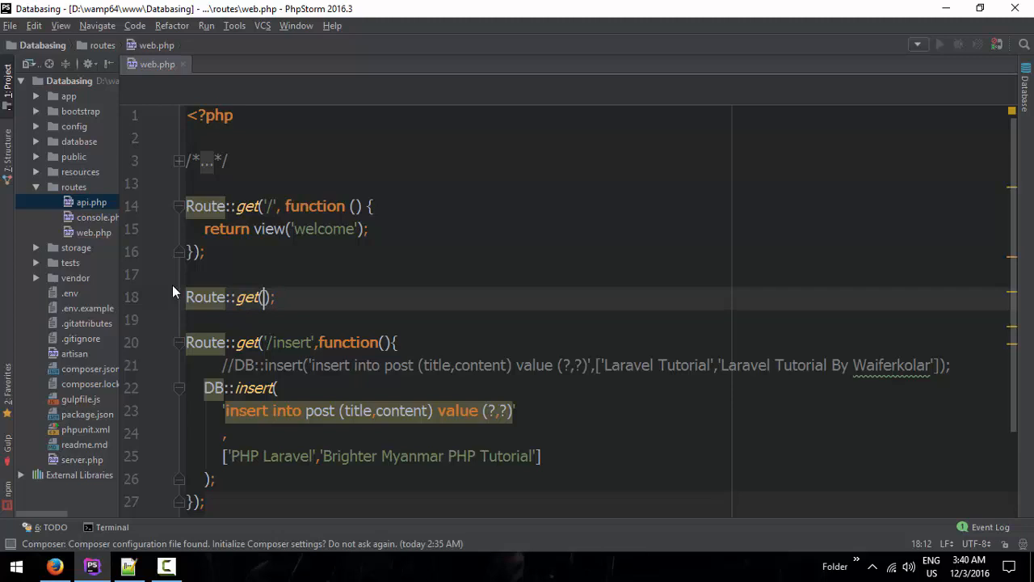
type("'/")
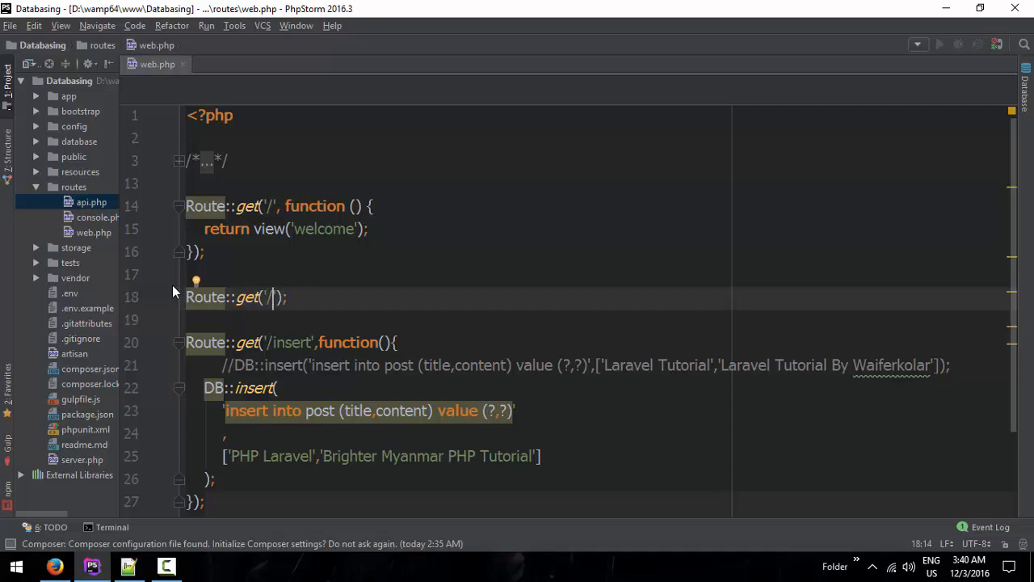
type("read")
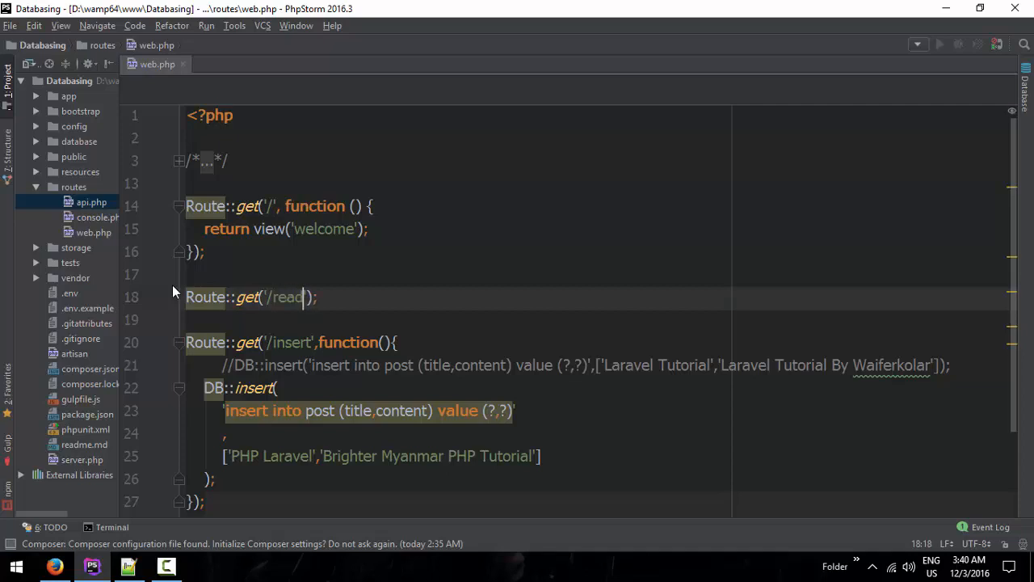
type(",function(){")
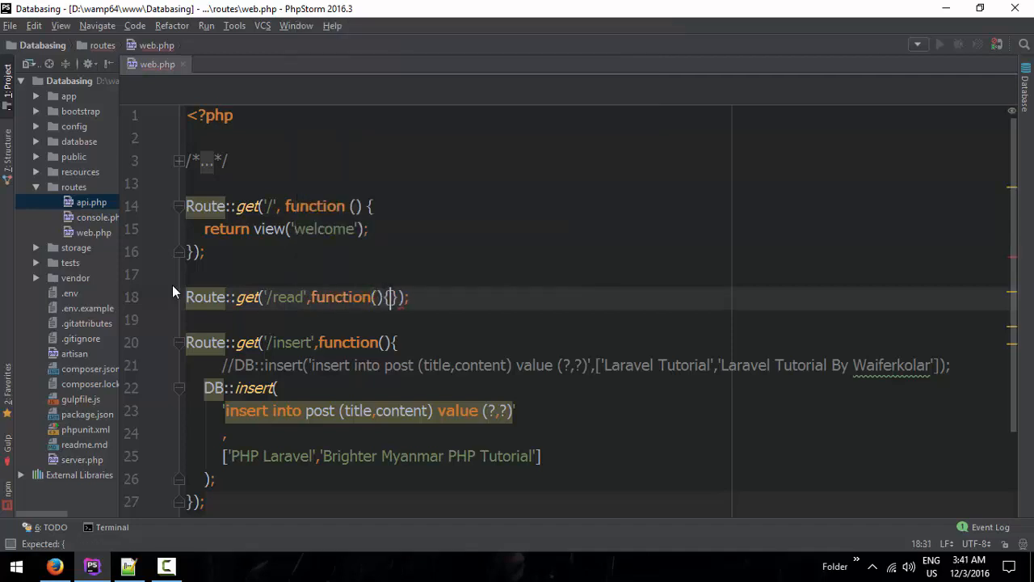
key("Enter")
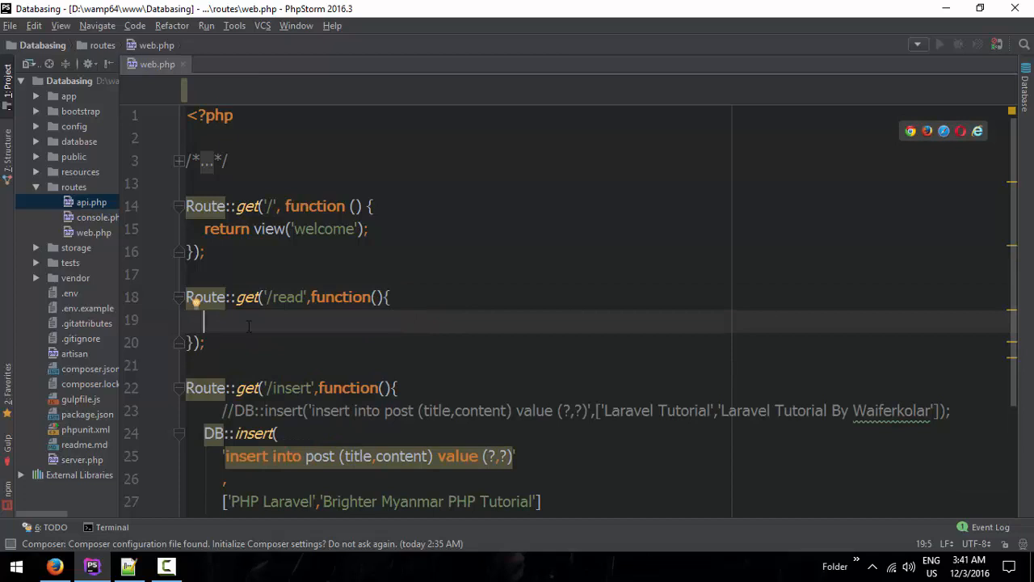
Write DB::select('select * from post'); inside the new /read route.
type("DB:")
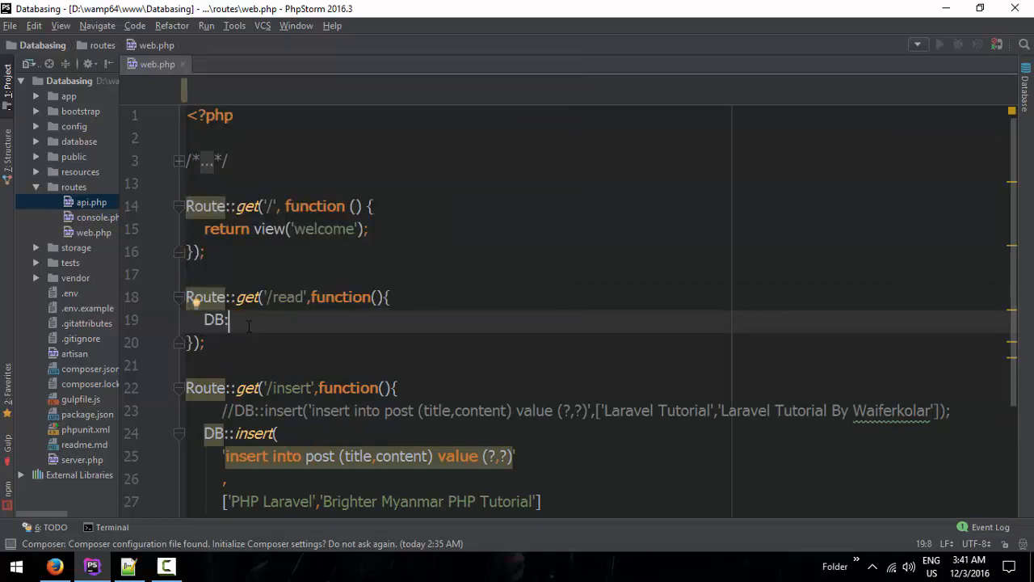
type("select()")
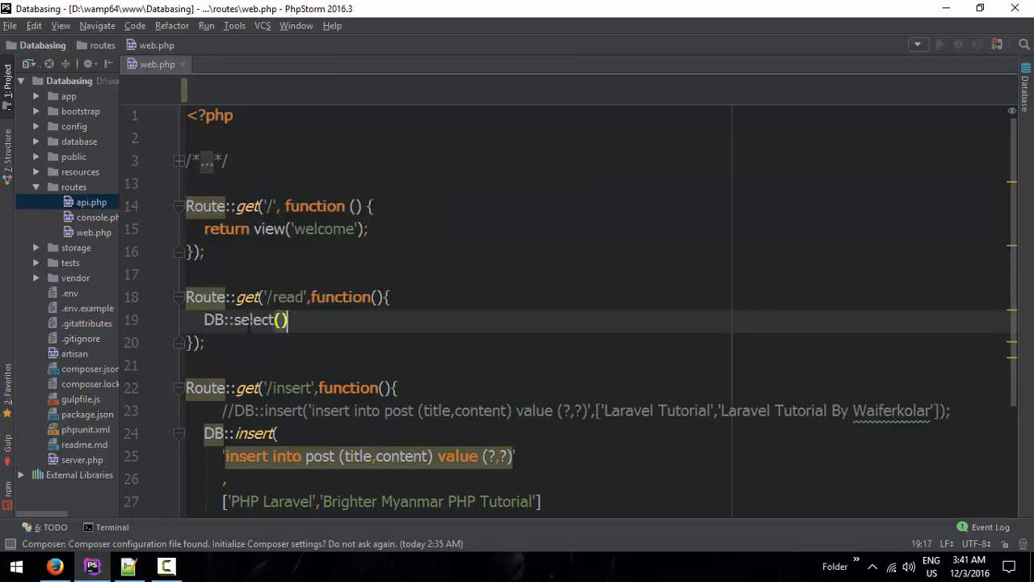
type(";")
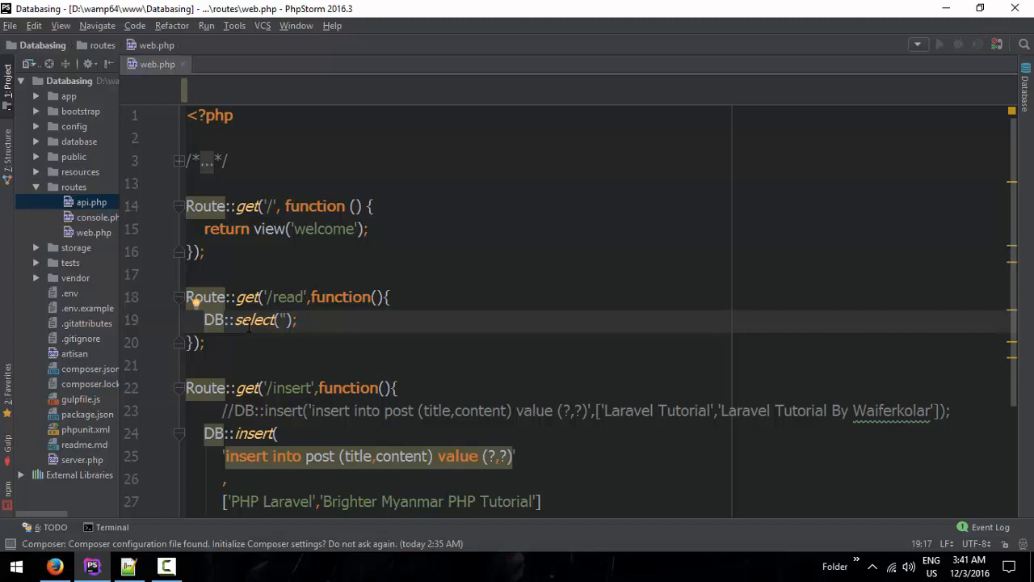
type("sleect")
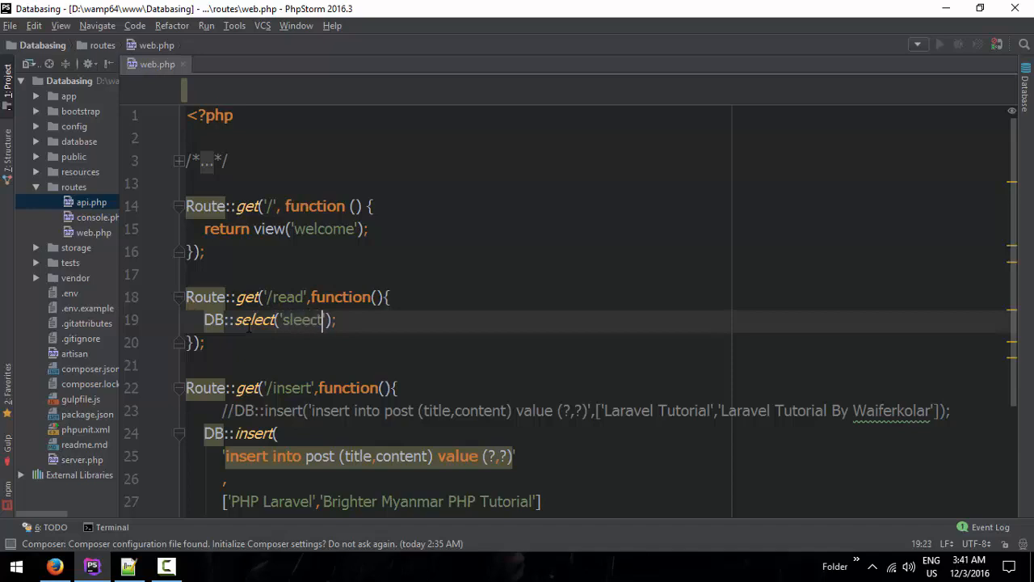
type("select")
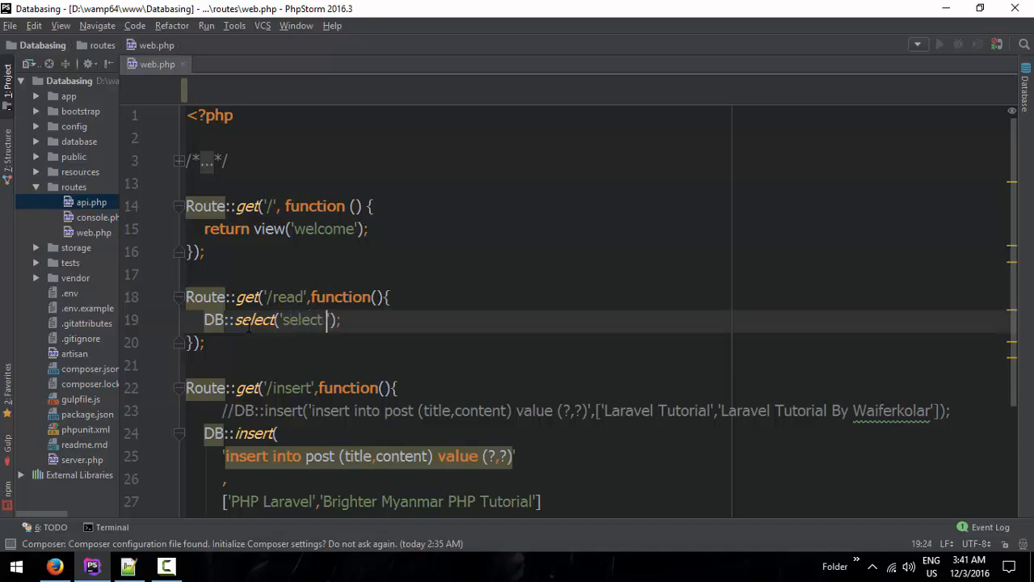
type("* from")
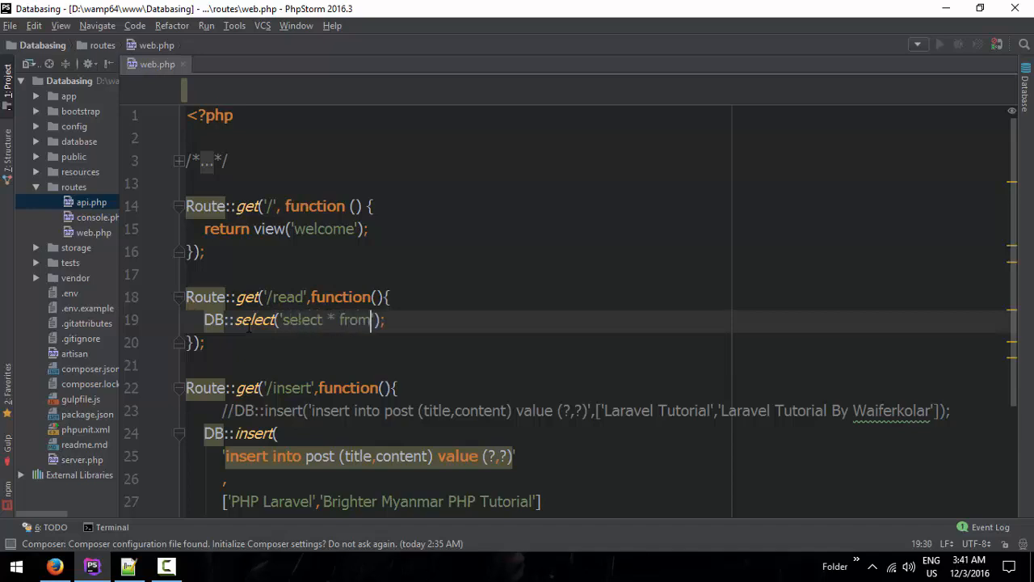
type("post")
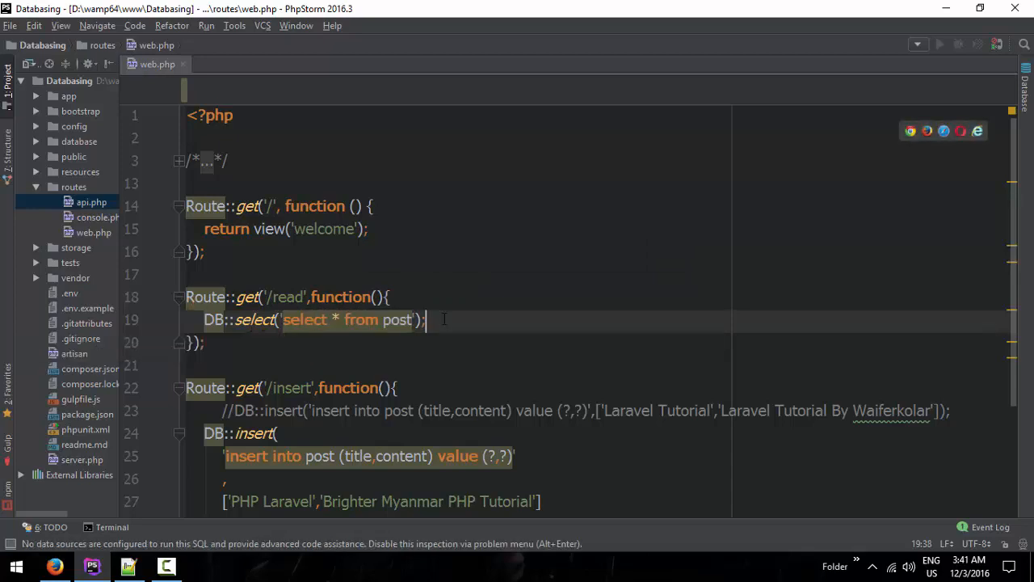
Extend the query with 'where is_admin=?' and bind [0] as the value.
left_click(413, 320)
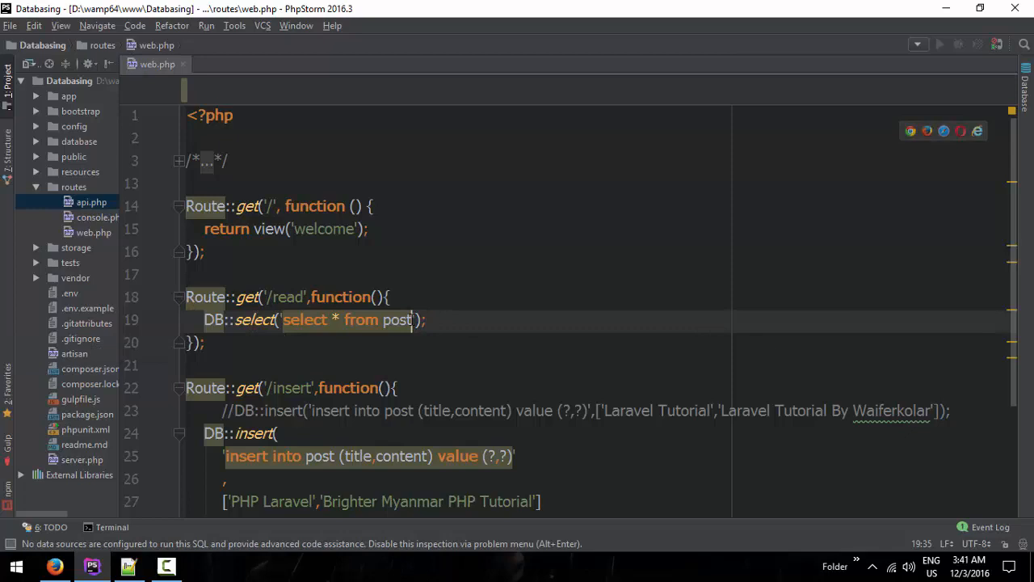
type("where id=")
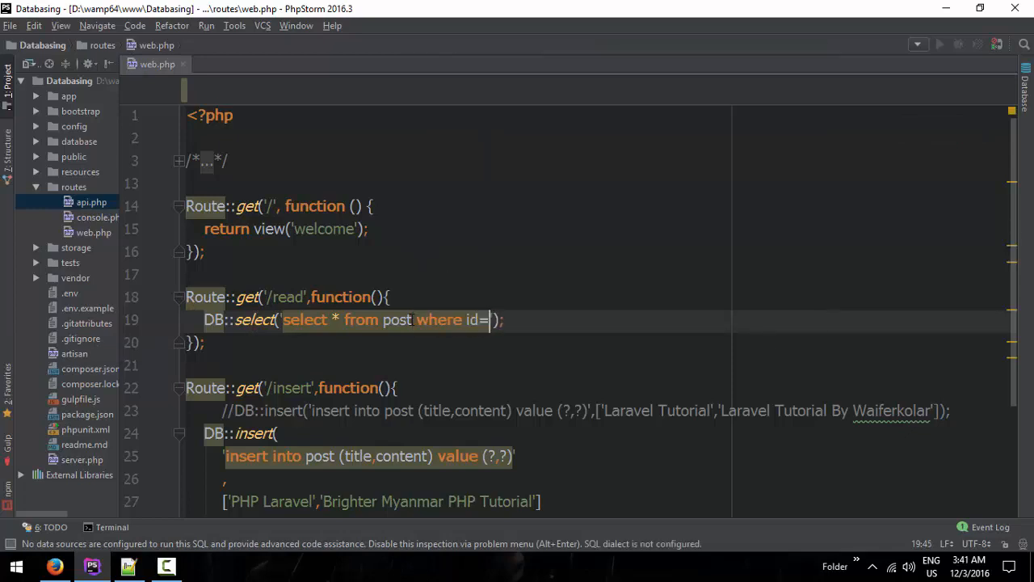
type("?")
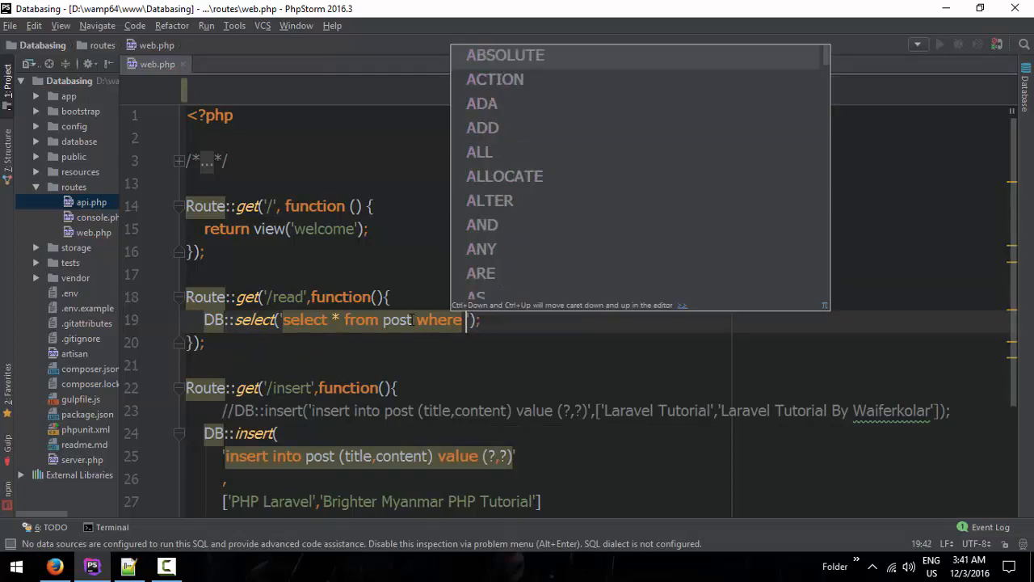
type("is_admin")
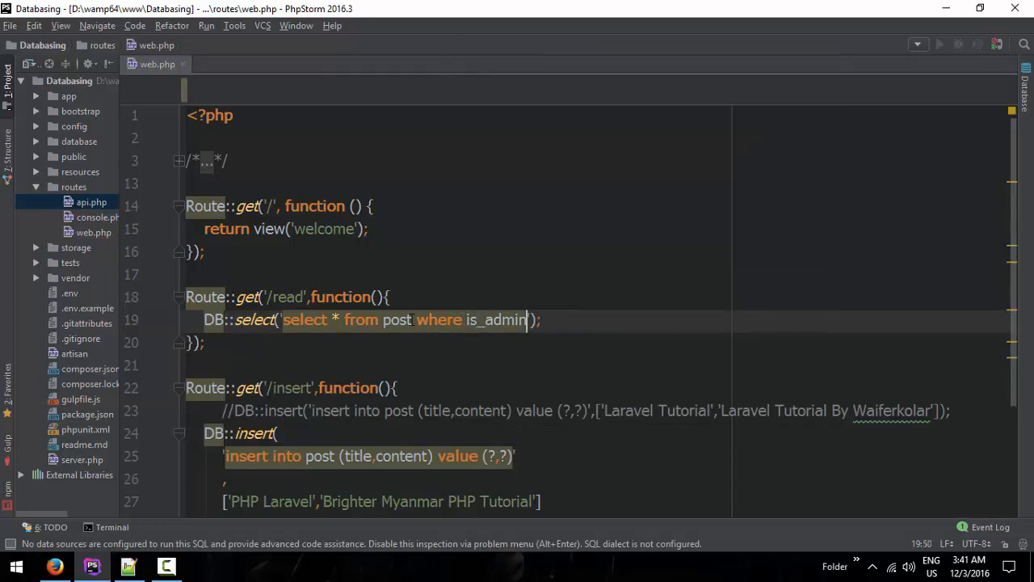
type("=")
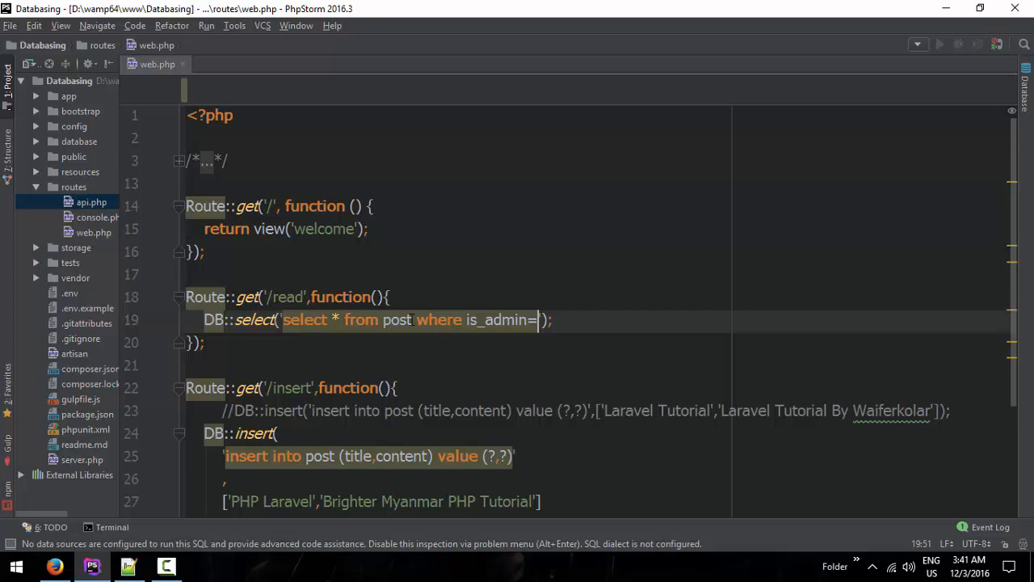
type("?,")
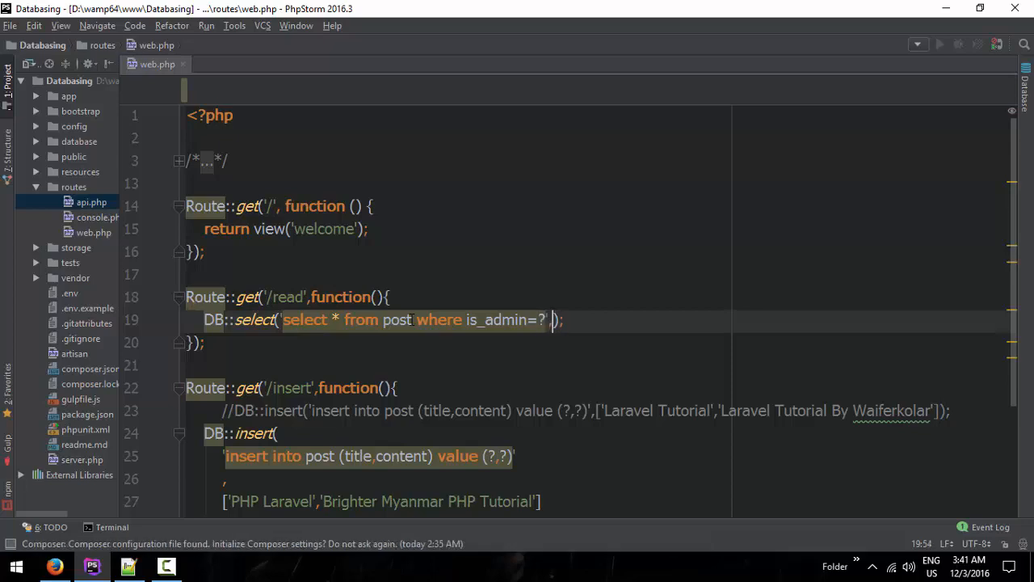
type("[")
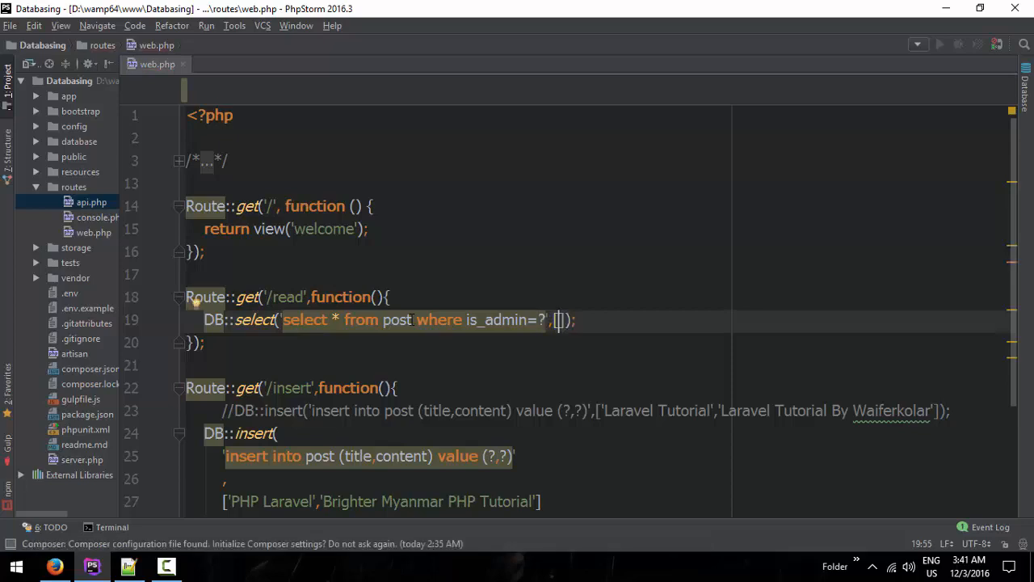
type("0")
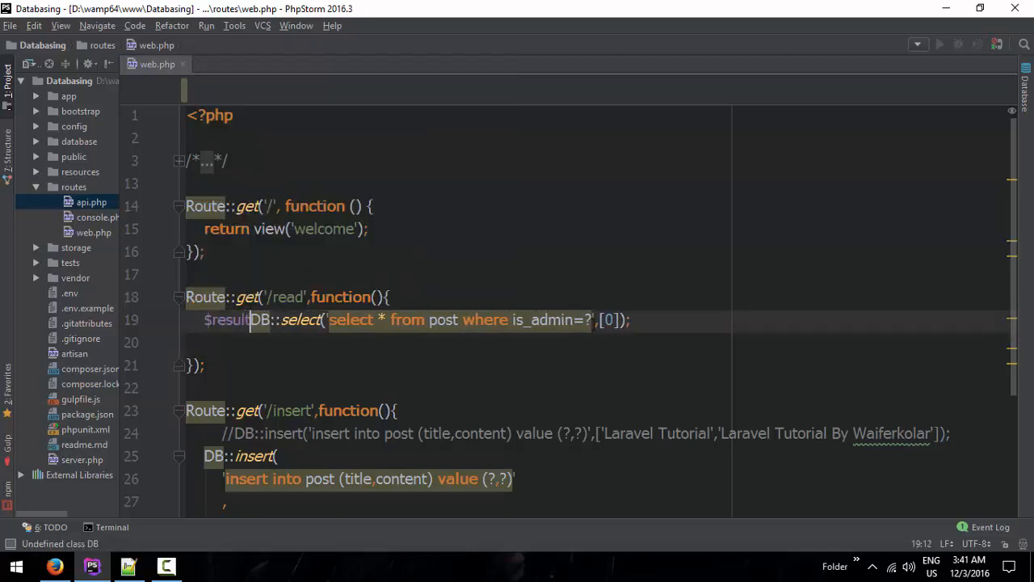
Assign the query to $result, var_dump($result) and switch to the phpMyAdmin post table.
type("=")
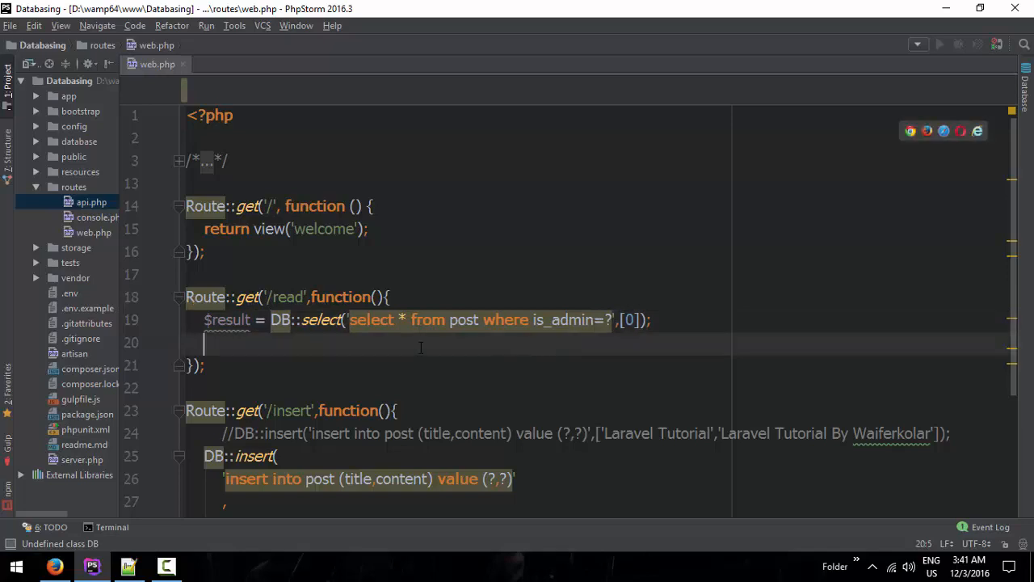
type("$")
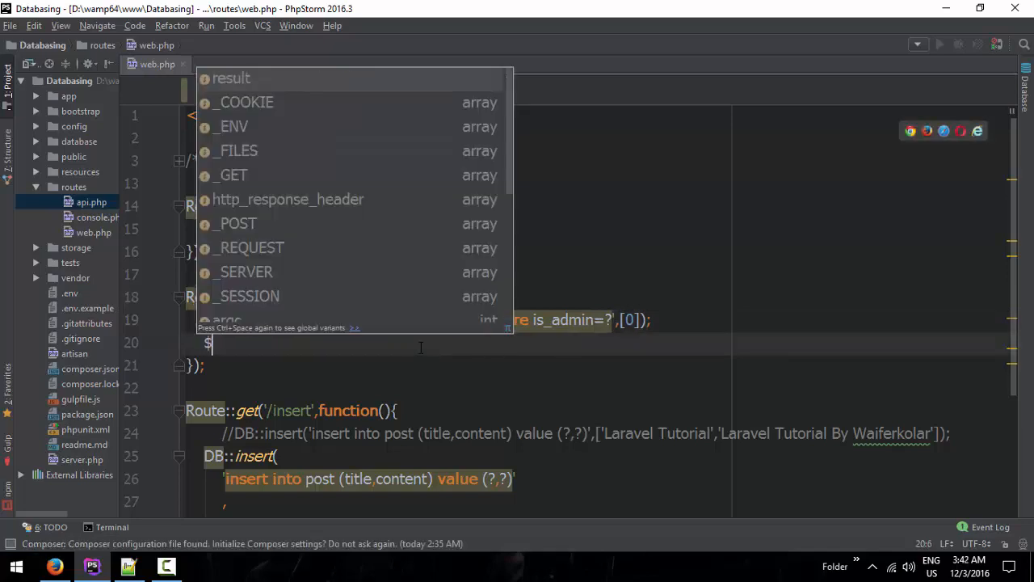
type("var_dump(")
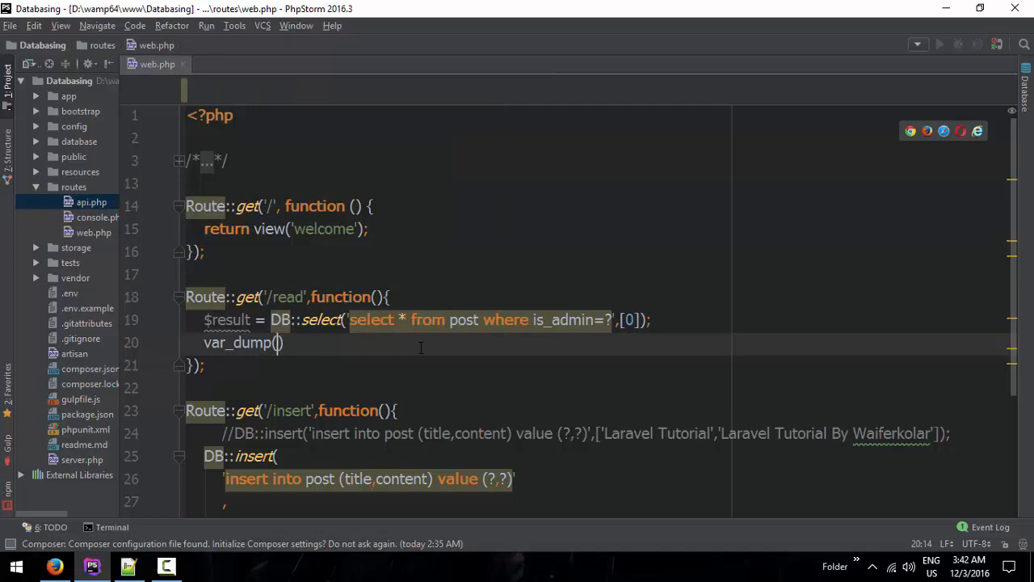
type("$")
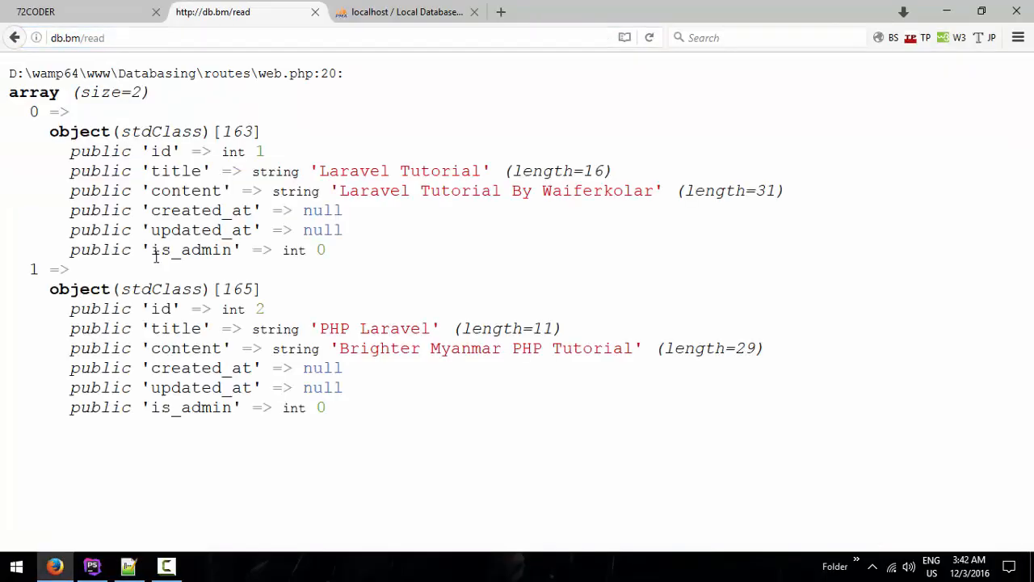
mouse_move(451, 262)
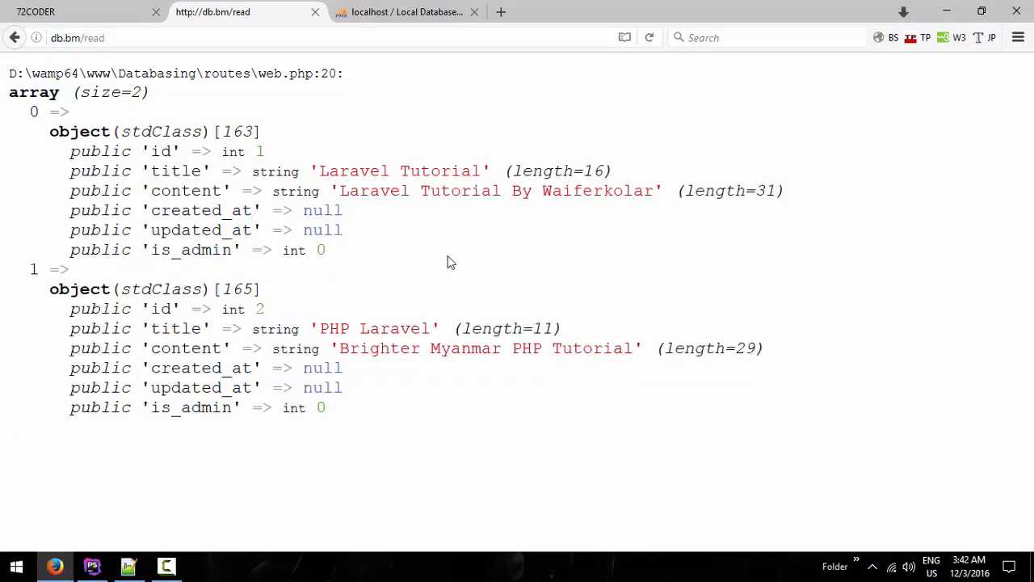
left_click(407, 12)
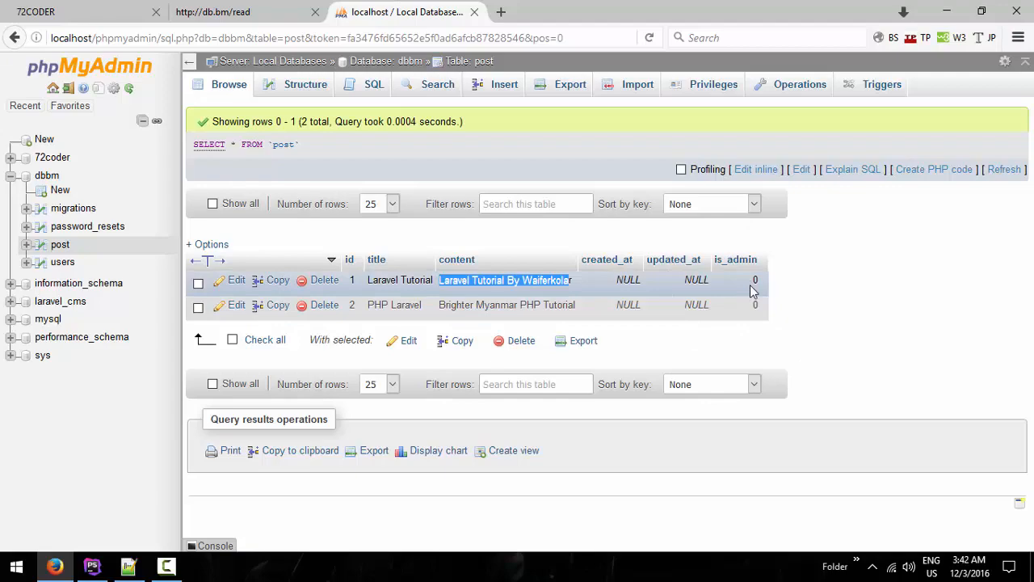
Return to the PhpStorm routes file after checking is_admin values in phpMyAdmin.
left_click(92, 565)
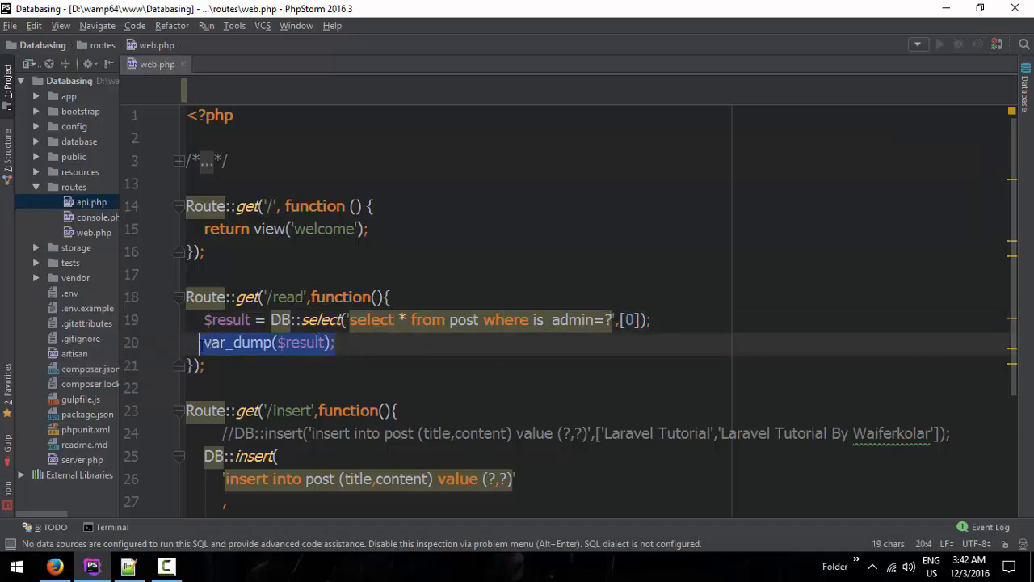
Replace var_dump with an empty foreach ($result as $post) loop and switch to the /read page.
key("Delete")
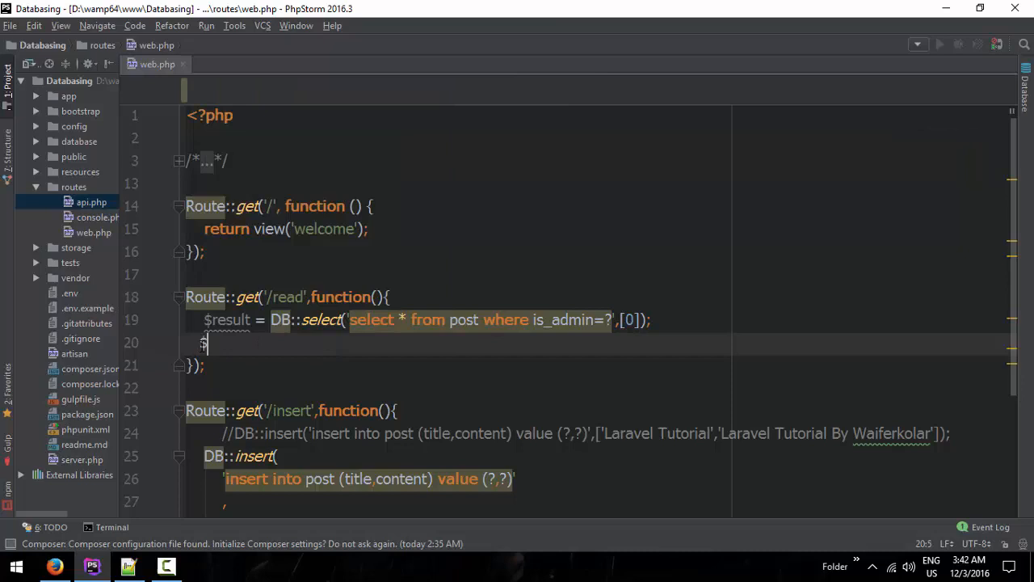
type("foreach (")
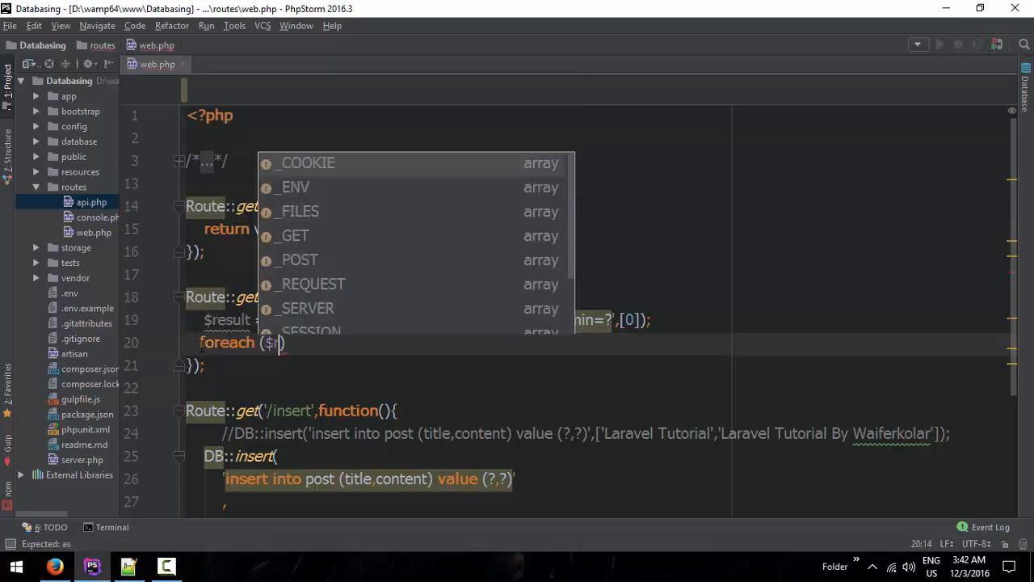
type("euslt as $post")
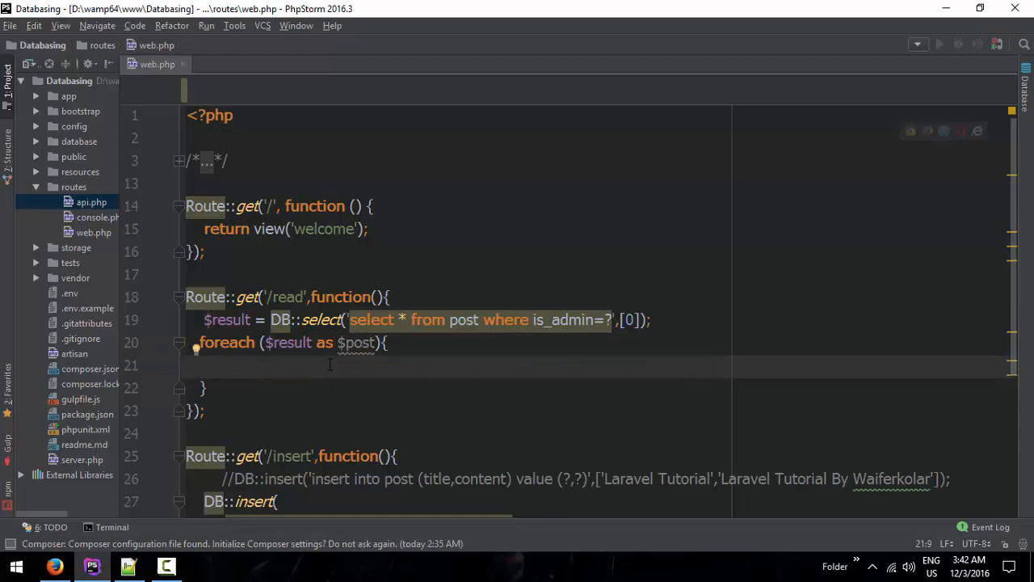
double_click(357, 343)
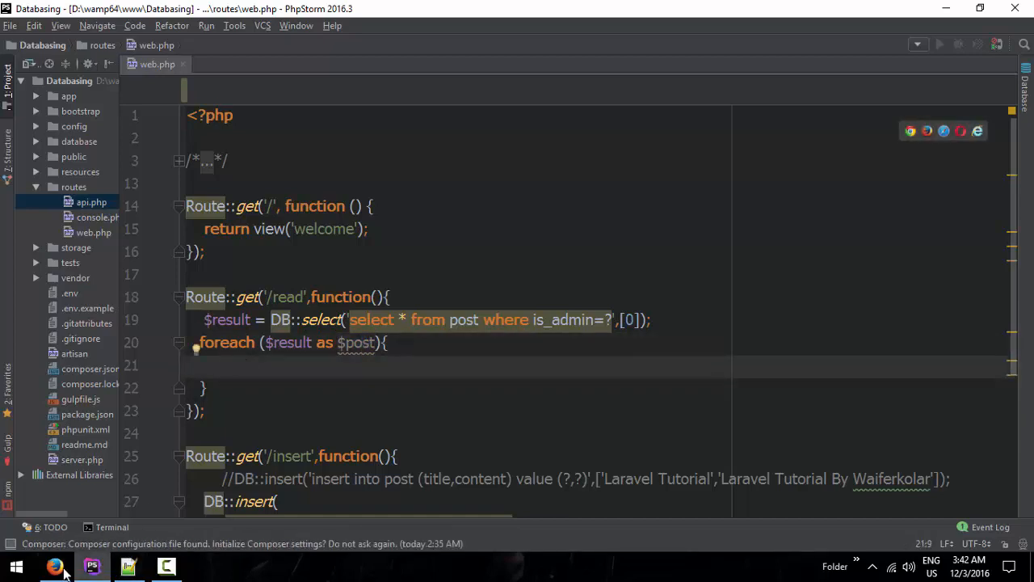
left_click(55, 566)
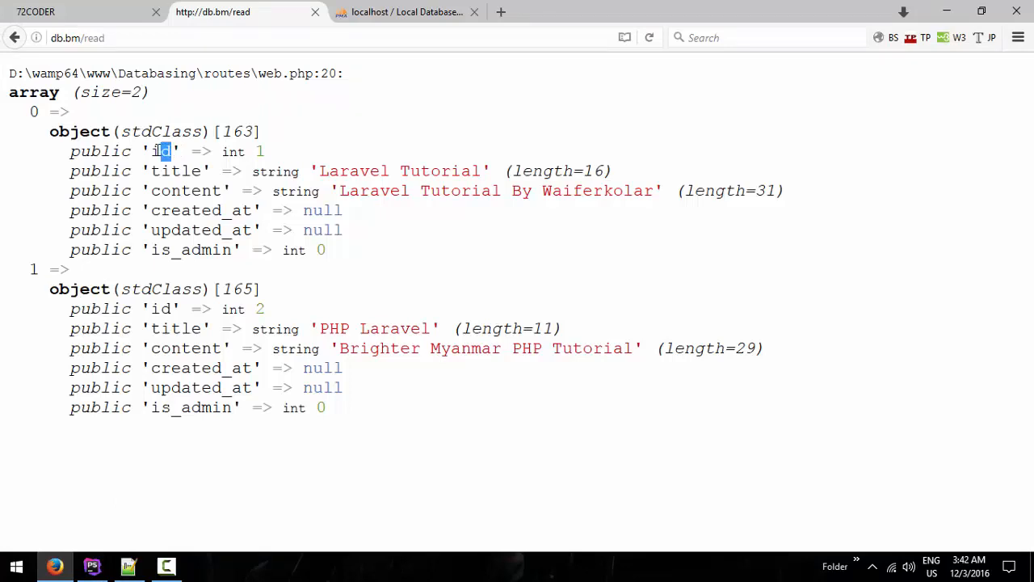
Note the id, title and content fields, add return $post->title; in the loop and reload /read.
double_click(175, 171)
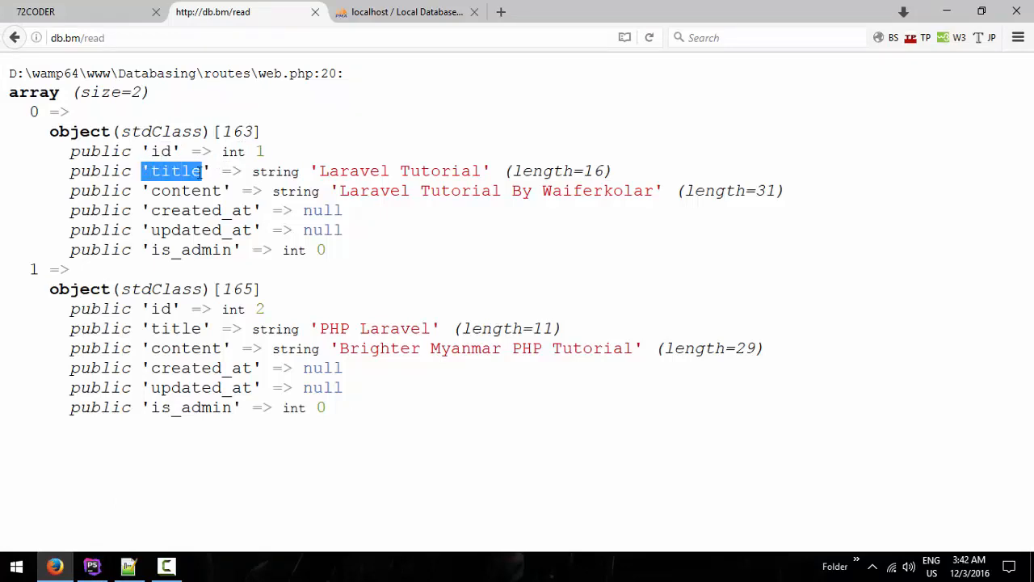
double_click(400, 172)
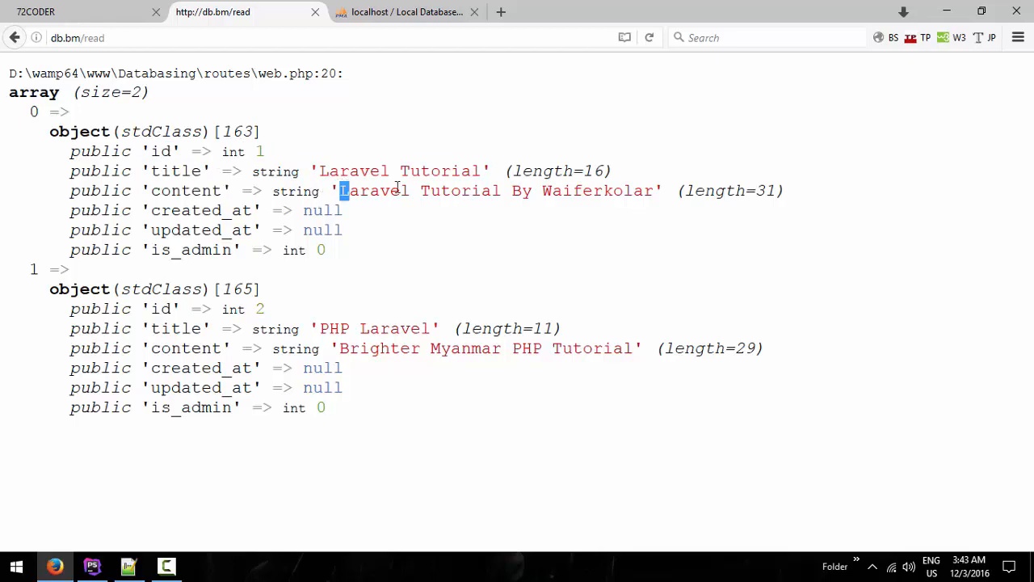
left_click_drag(343, 190, 647, 191)
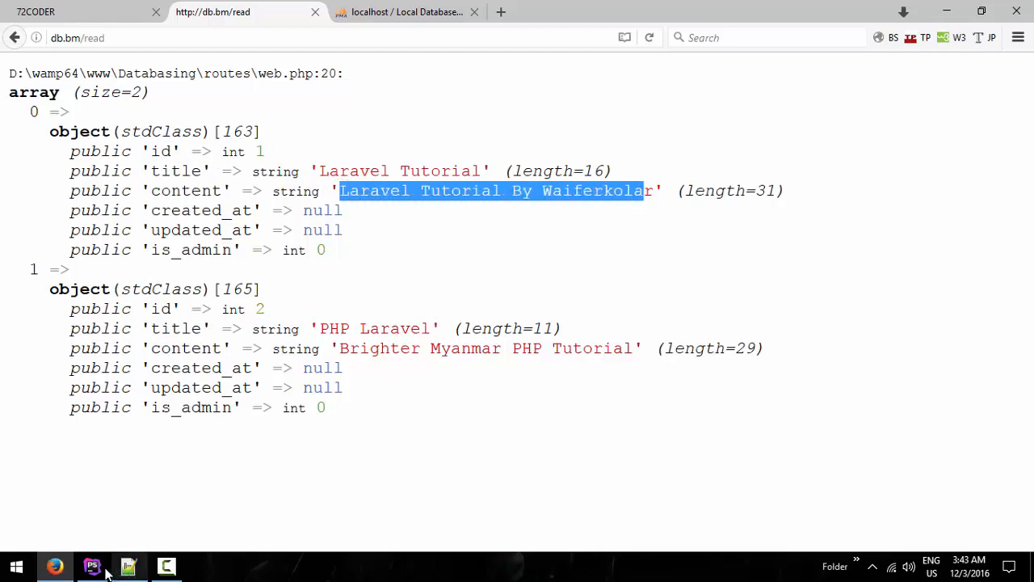
left_click(92, 566)
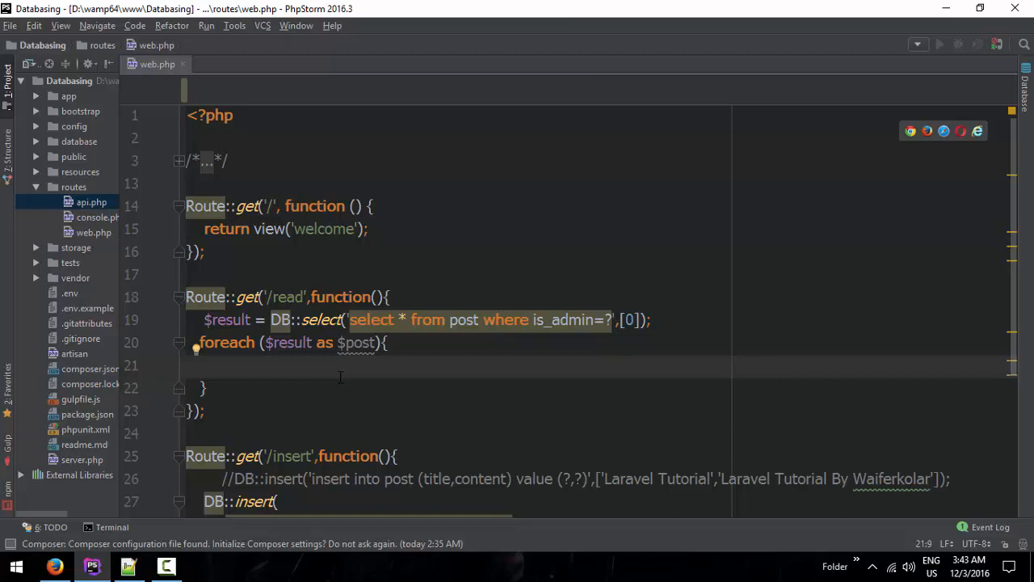
type("return $po")
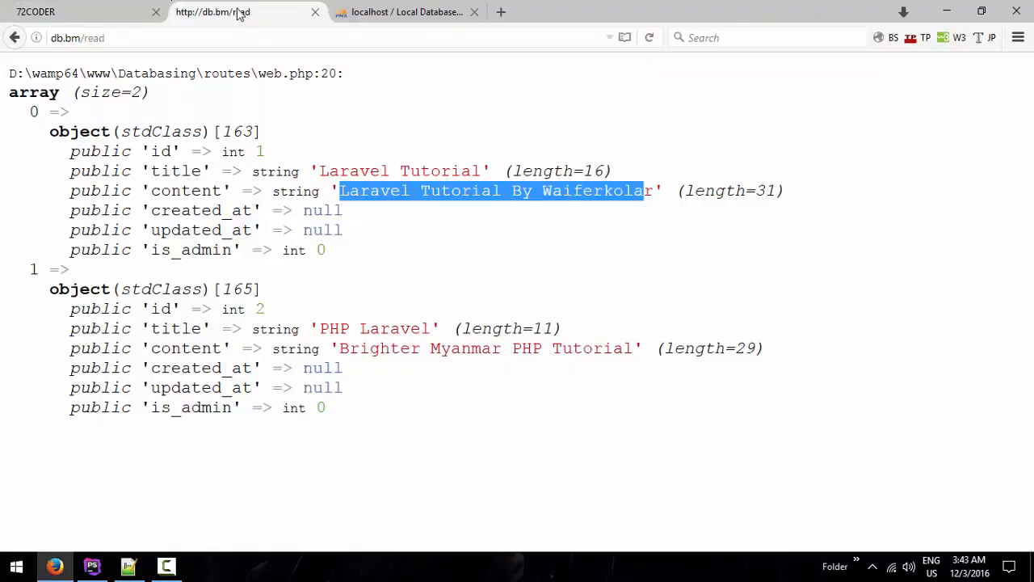
left_click(649, 37)
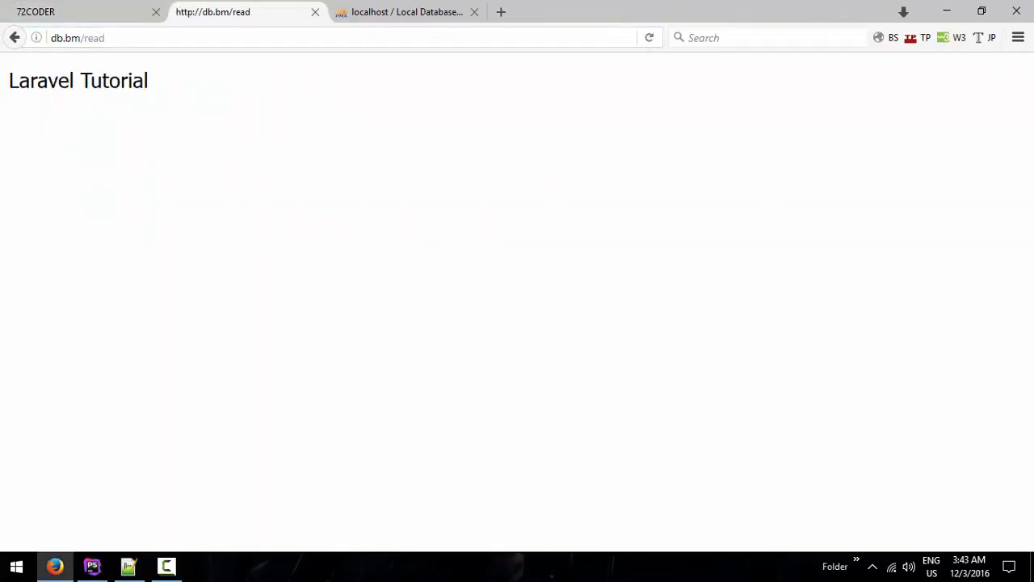